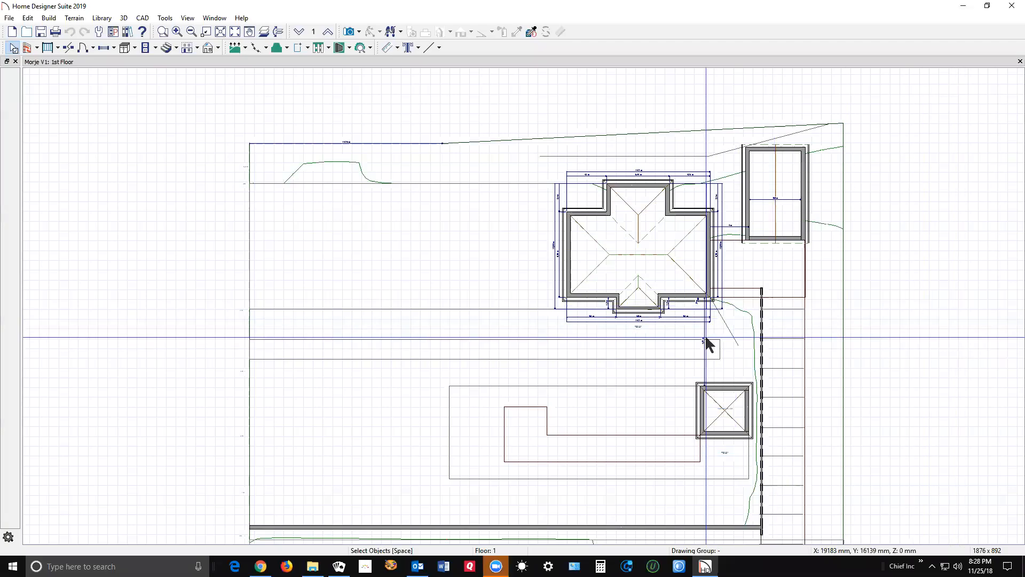
mouse_move(796, 310)
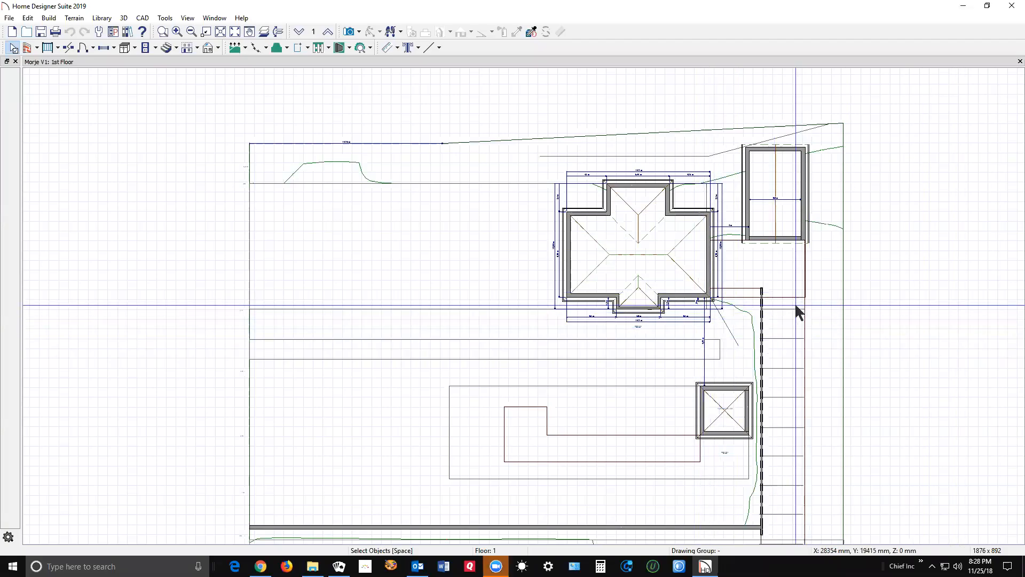
mouse_move(450, 267)
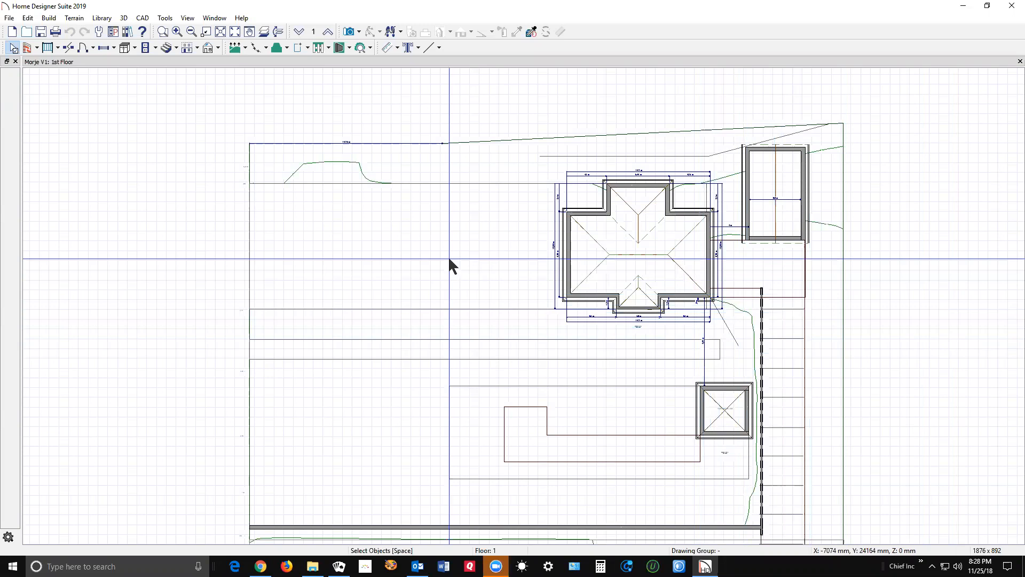
mouse_move(439, 265)
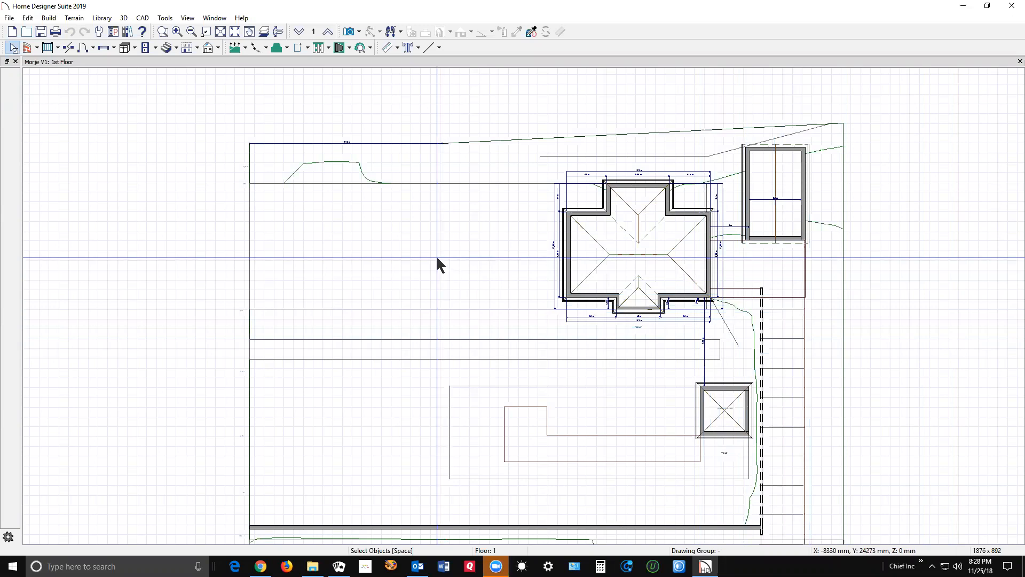
- Turn off display of the terrain's primary contours in Display Options
scroll(down, 3)
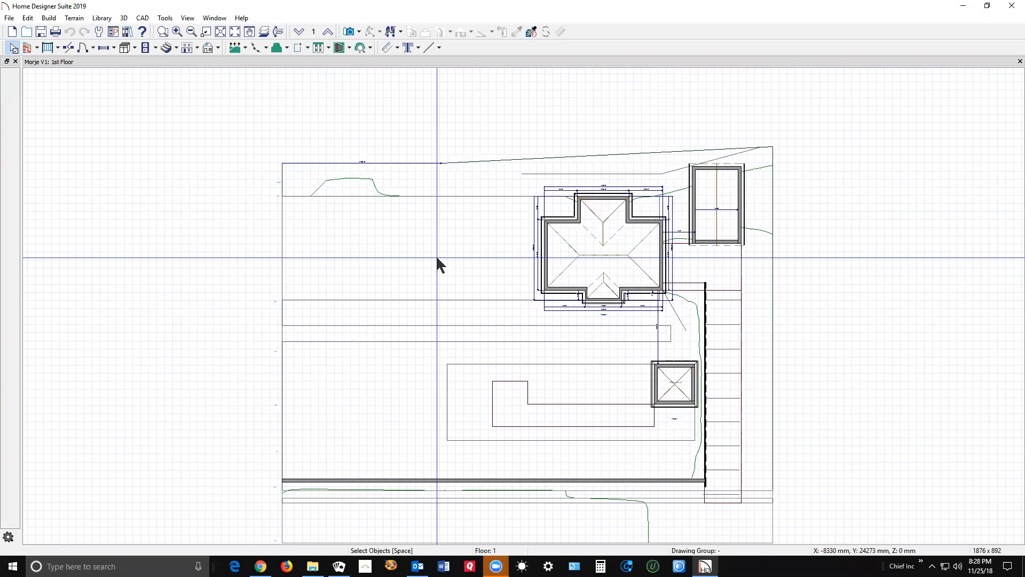
mouse_move(451, 192)
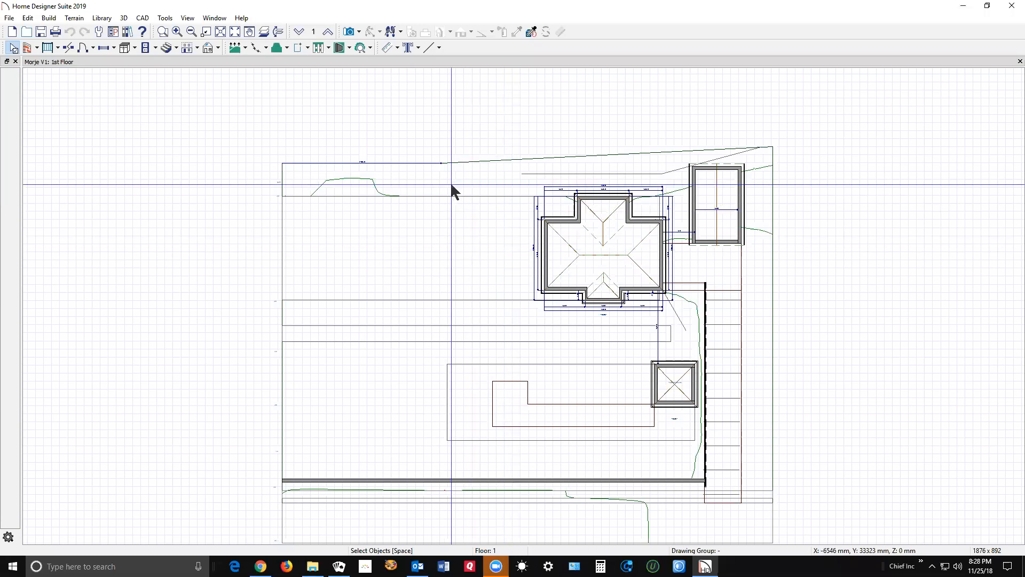
mouse_move(572, 449)
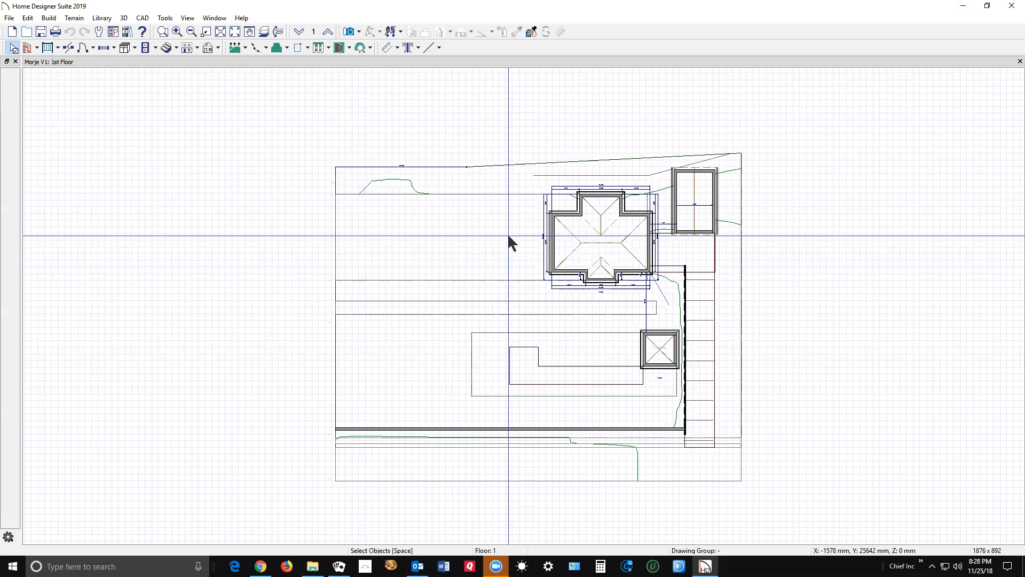
click(161, 32)
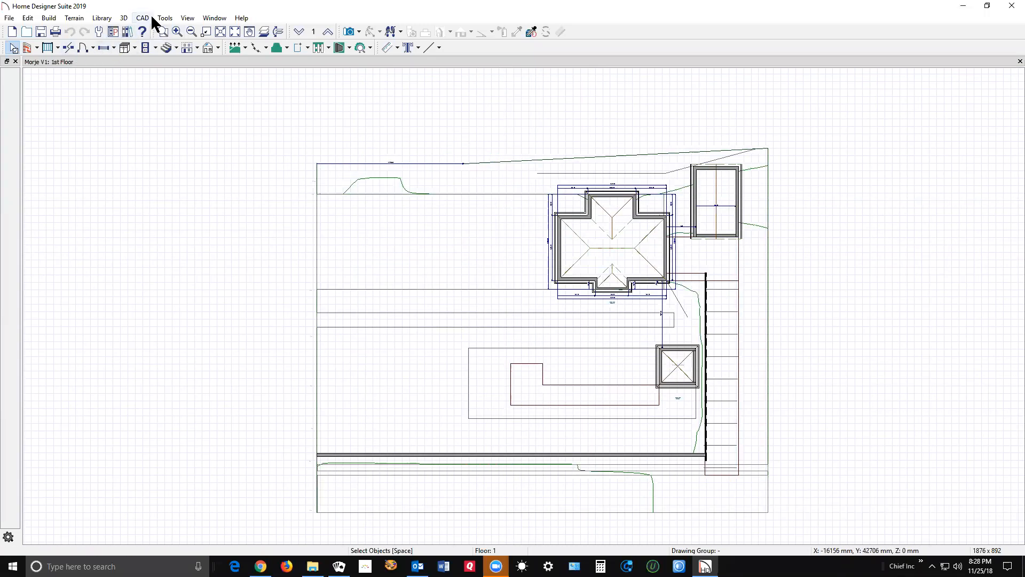
click(187, 17)
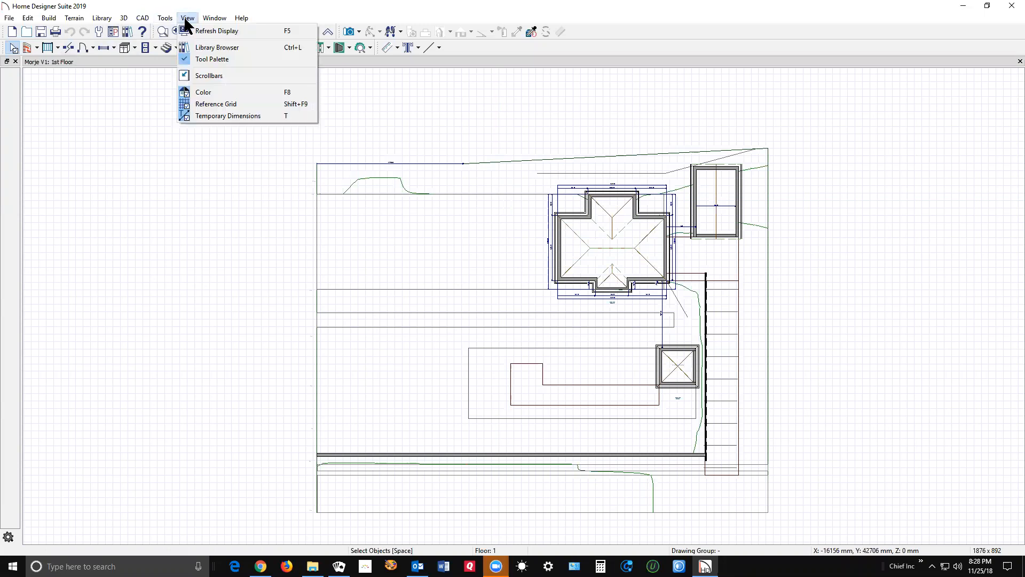
click(241, 18)
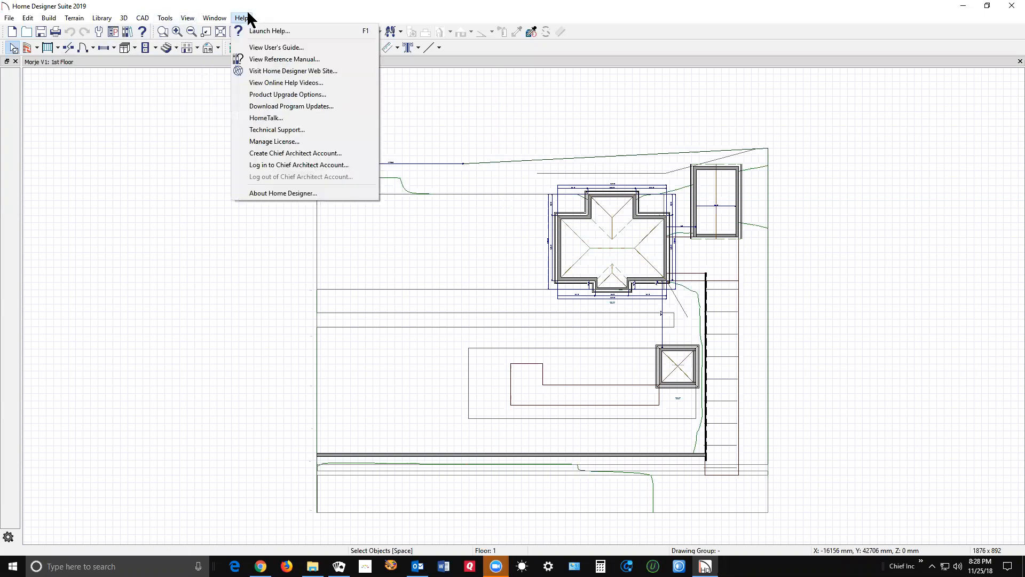
click(165, 18)
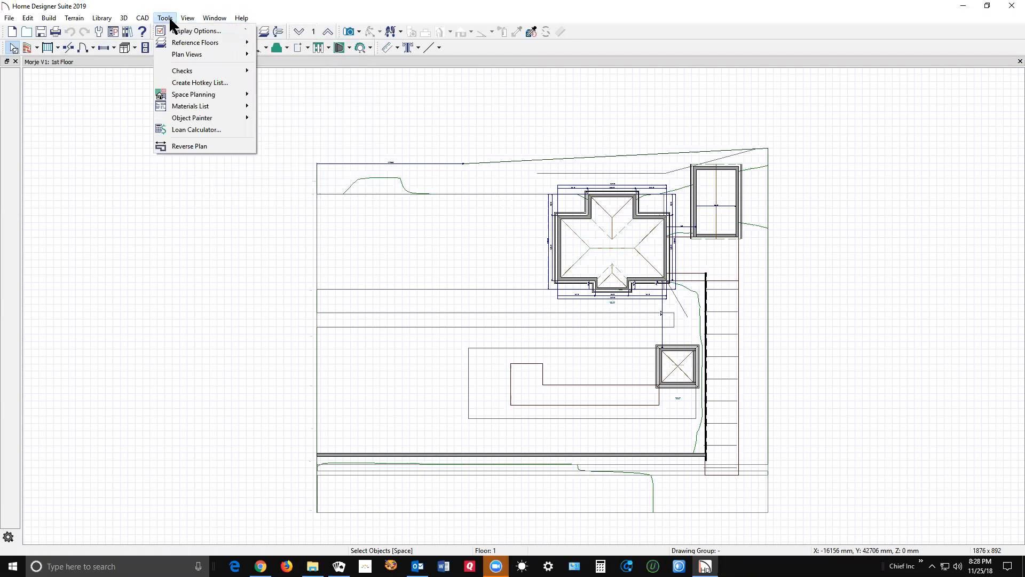
click(198, 31)
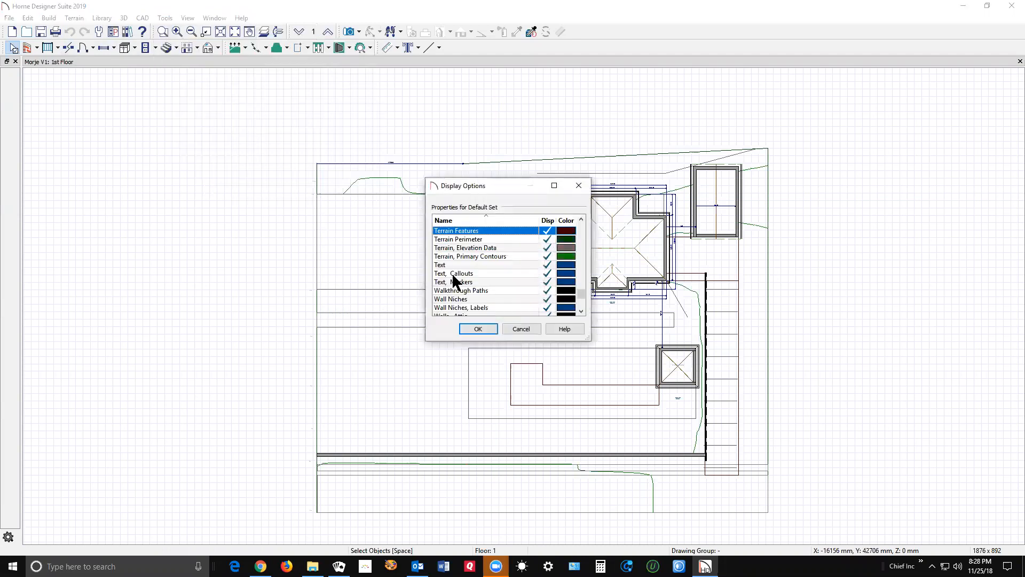
mouse_move(497, 255)
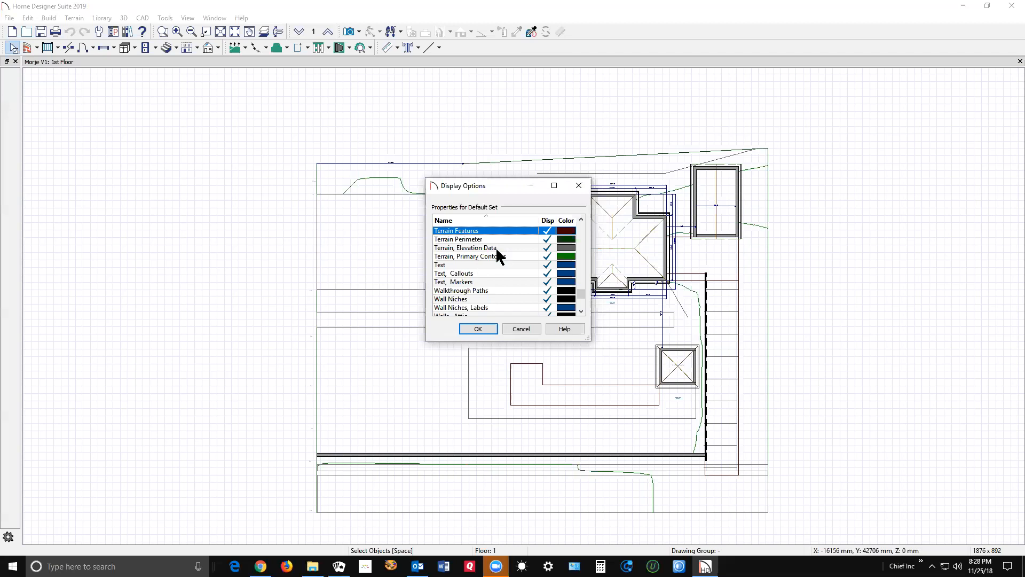
mouse_move(548, 268)
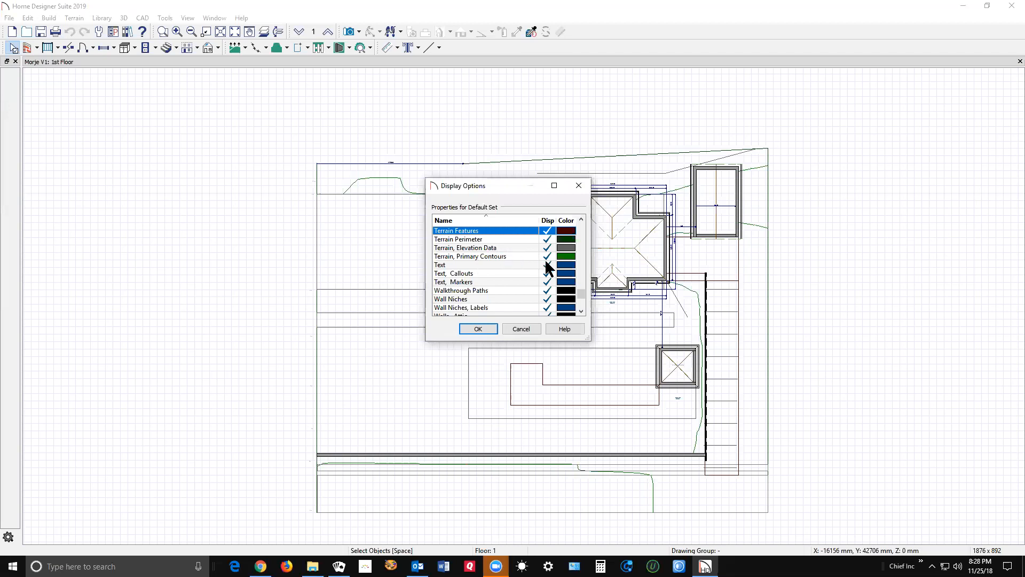
click(469, 256)
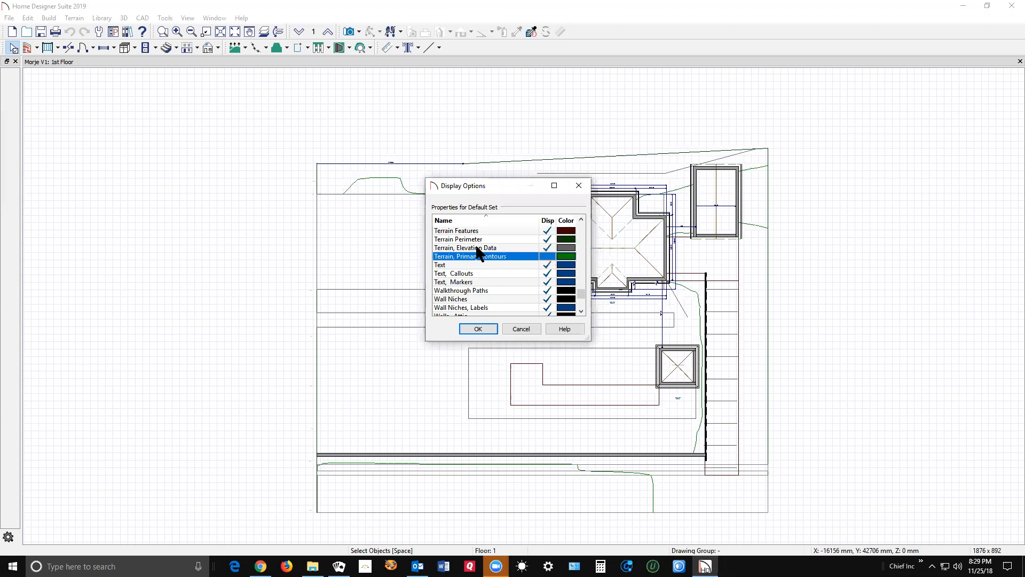
mouse_move(489, 244)
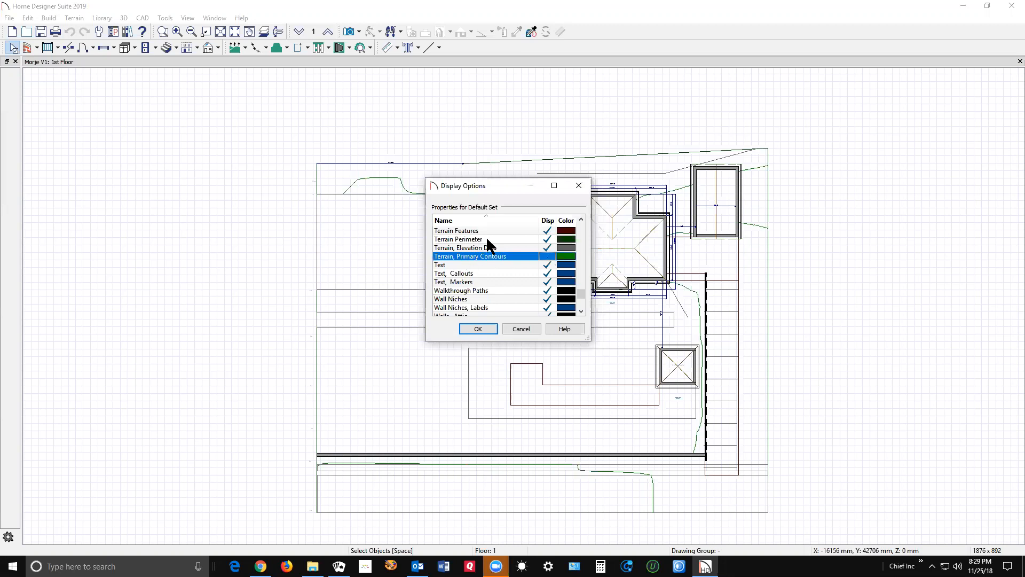
mouse_move(477, 328)
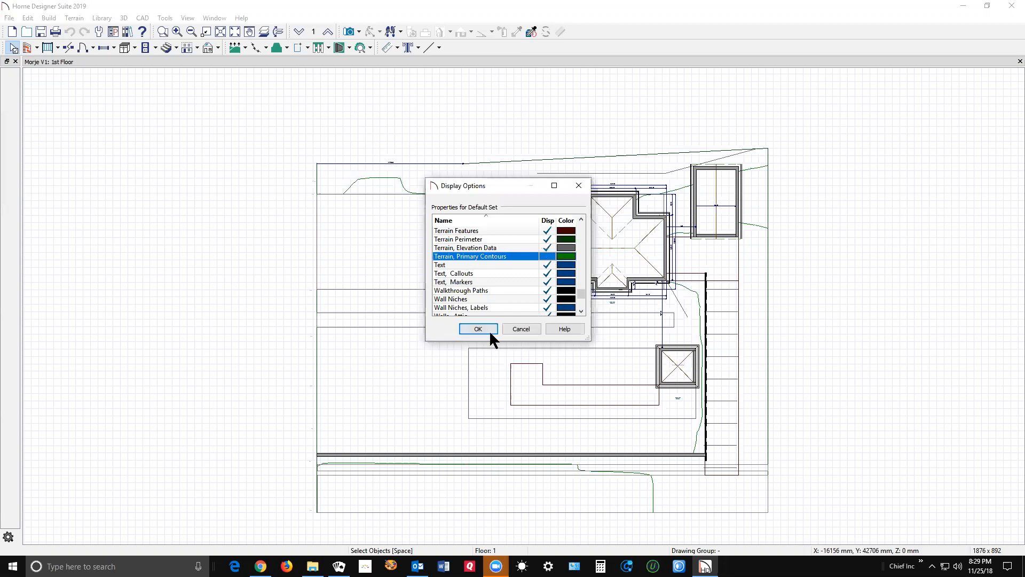
click(477, 328)
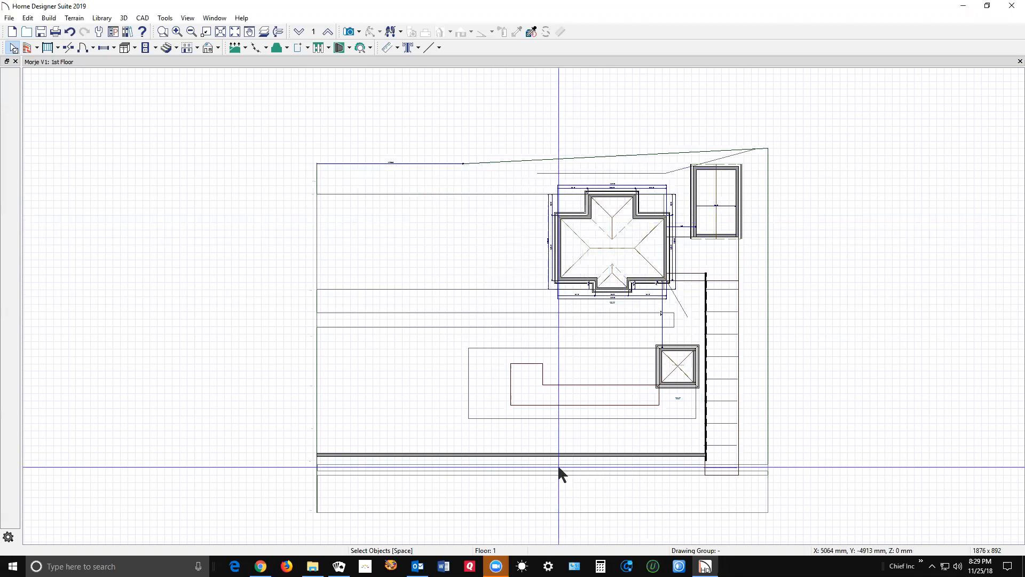
mouse_move(730, 294)
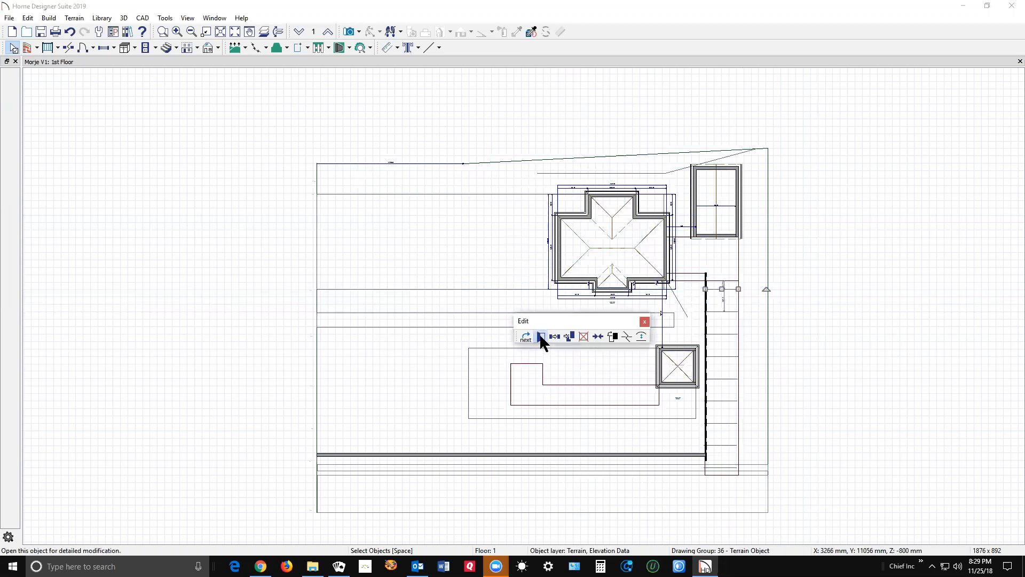
click(542, 336)
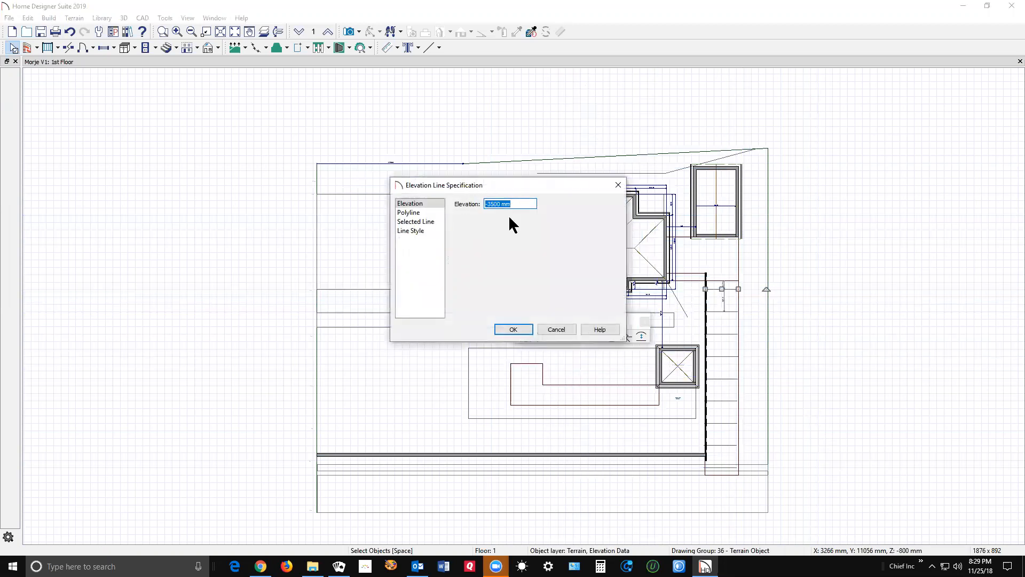
mouse_move(497, 221)
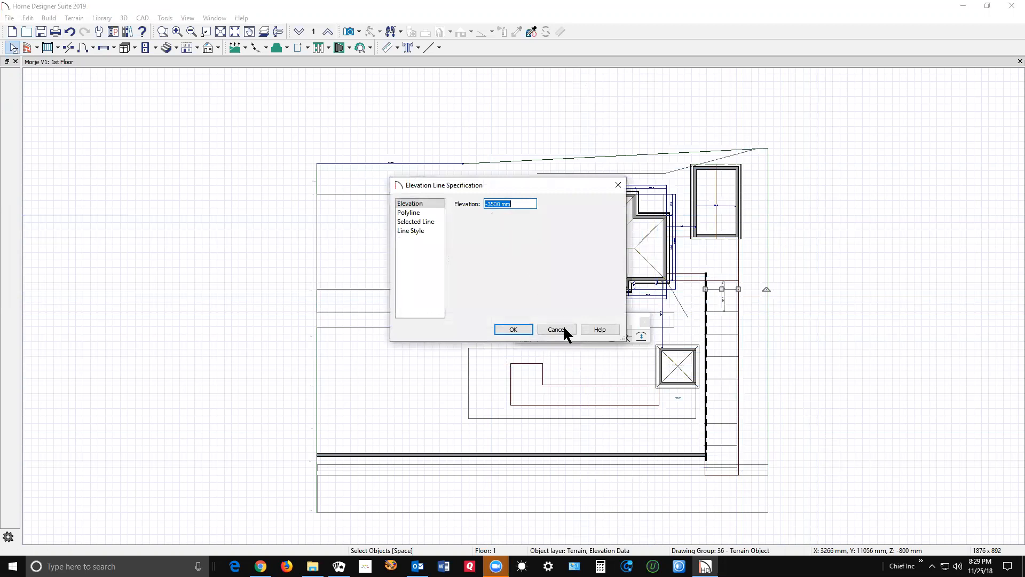
click(555, 328)
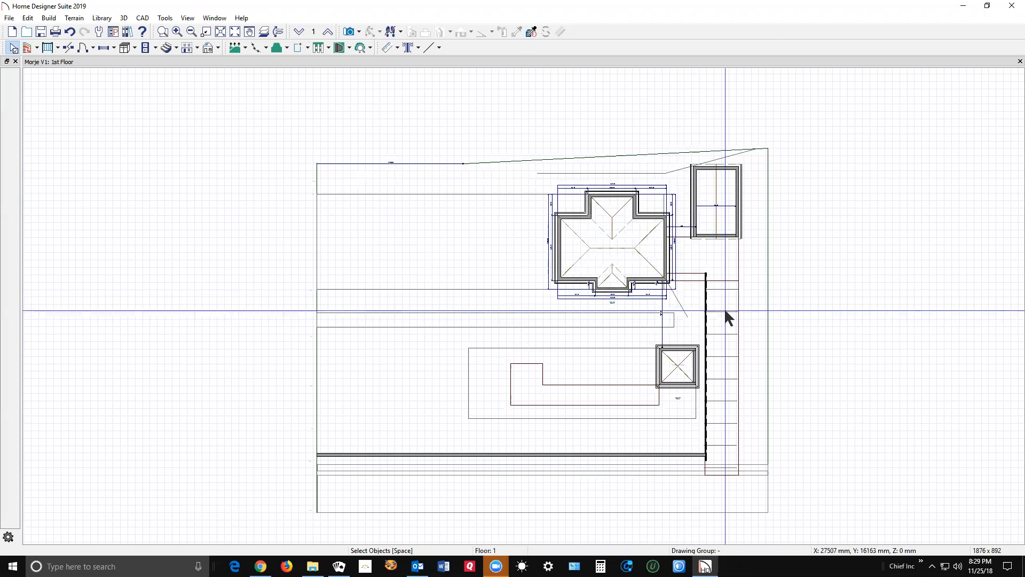
mouse_move(727, 334)
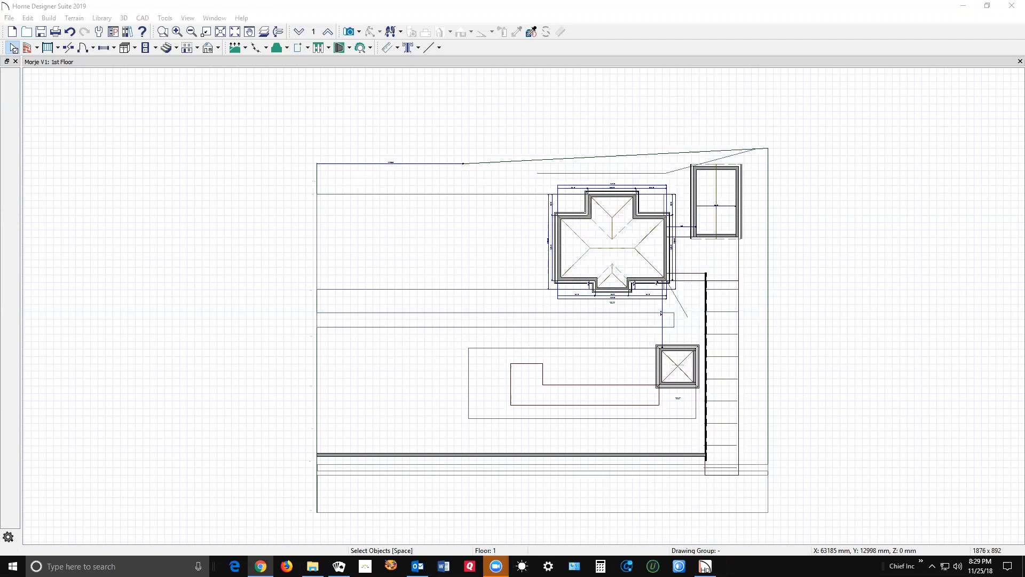
mouse_move(351, 31)
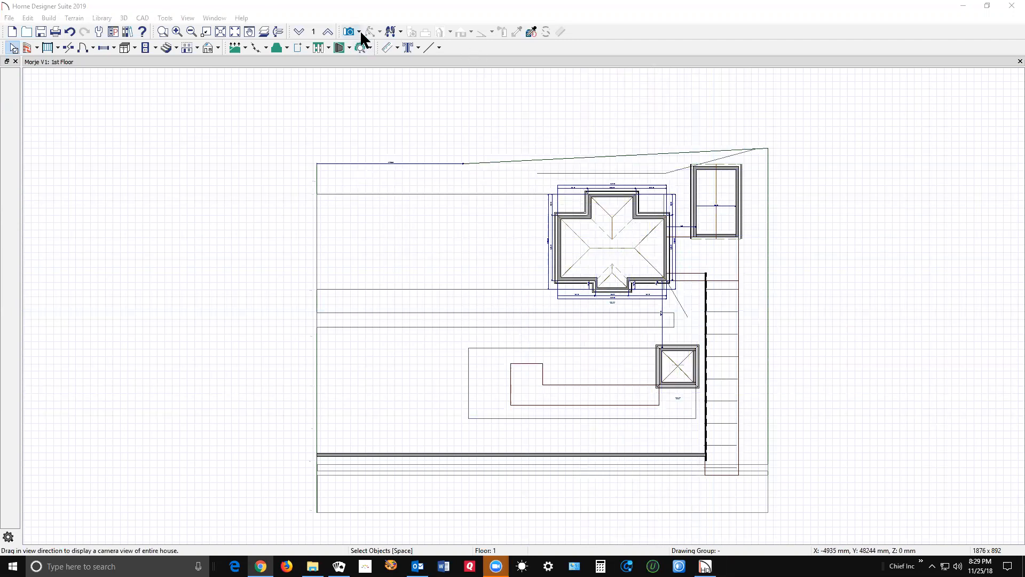
- Render a Perspective Full Overview of the sloped site with house, pool and pool house
click(350, 31)
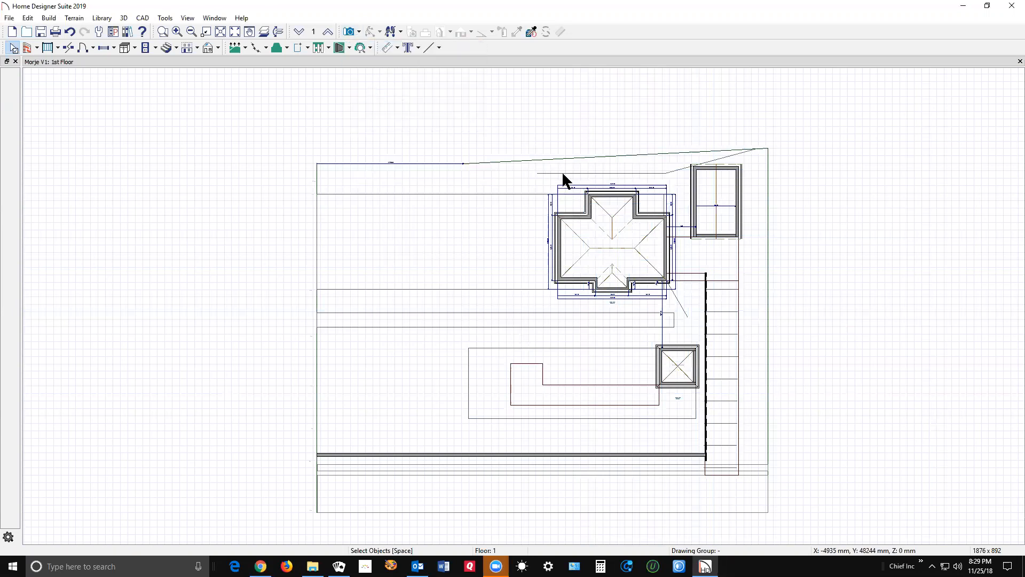
mouse_move(541, 268)
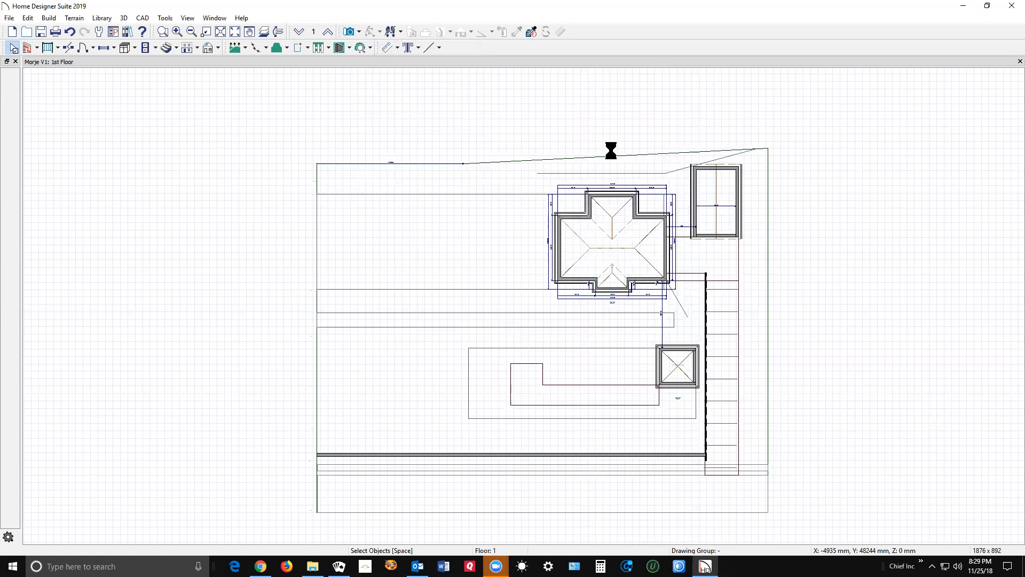
mouse_move(245, 209)
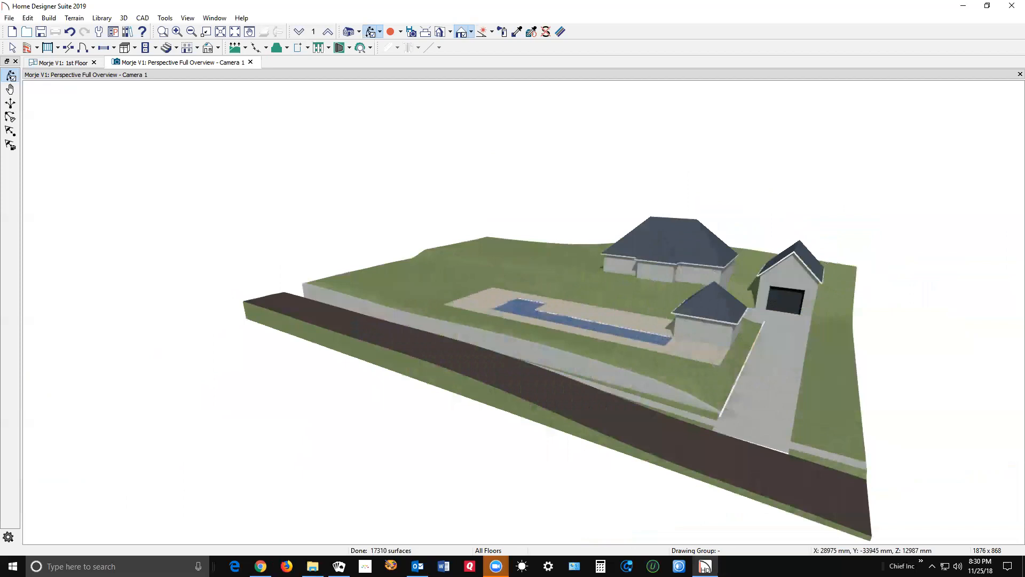
mouse_move(689, 377)
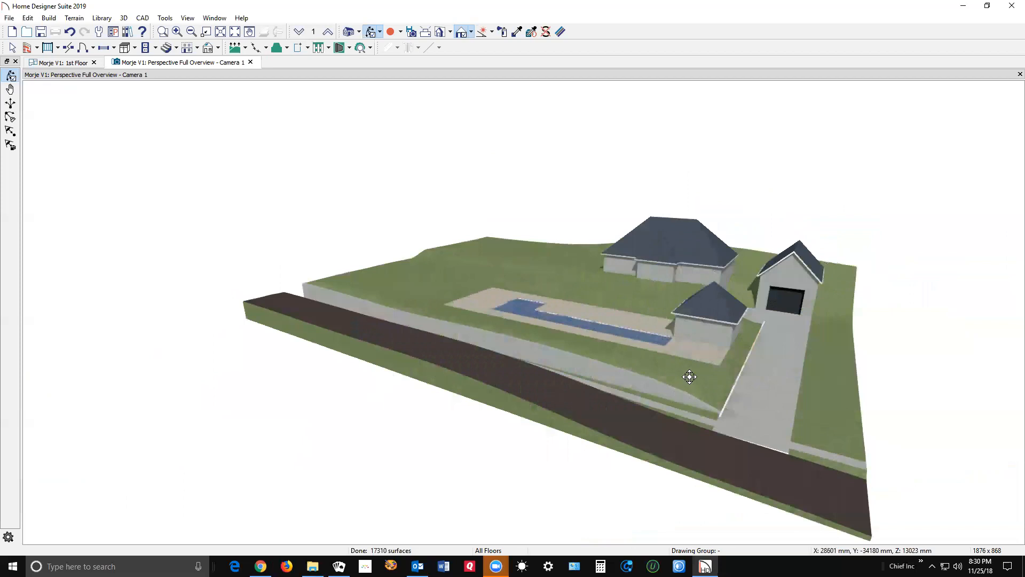
mouse_move(757, 360)
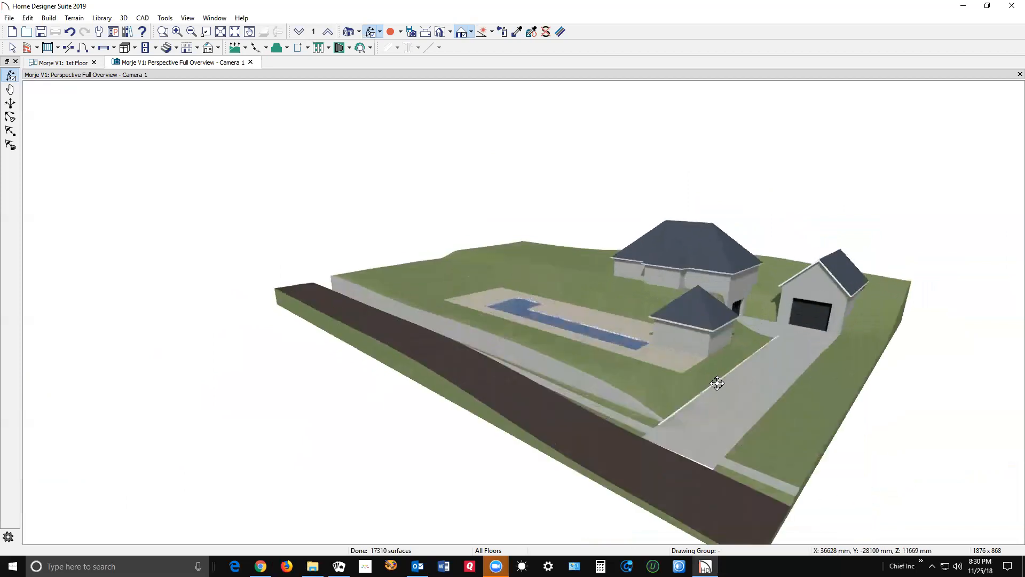
- Return to the 1st floor plan and accept the flat region's 2000 mm elevation
click(63, 62)
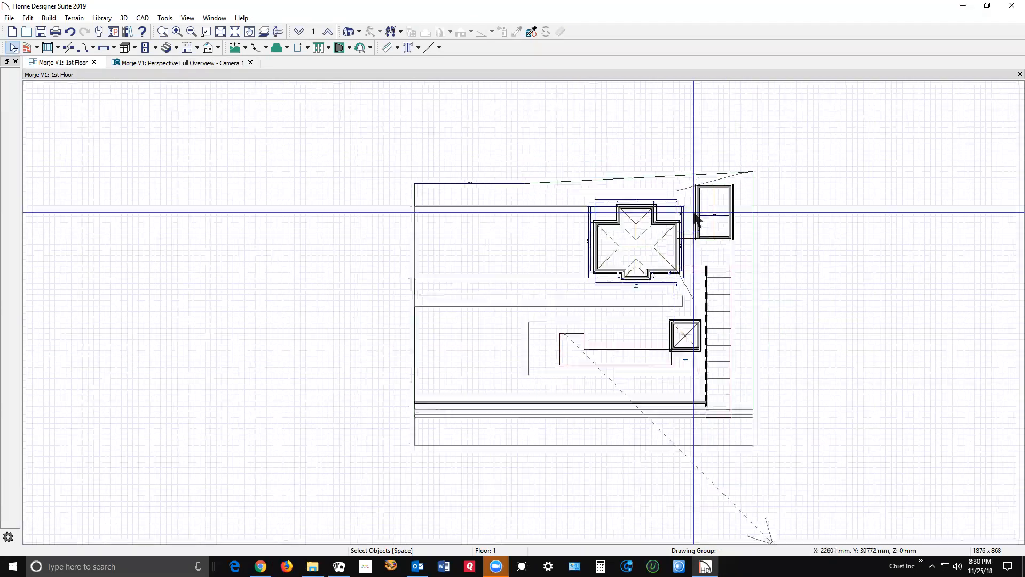
scroll(up, 3)
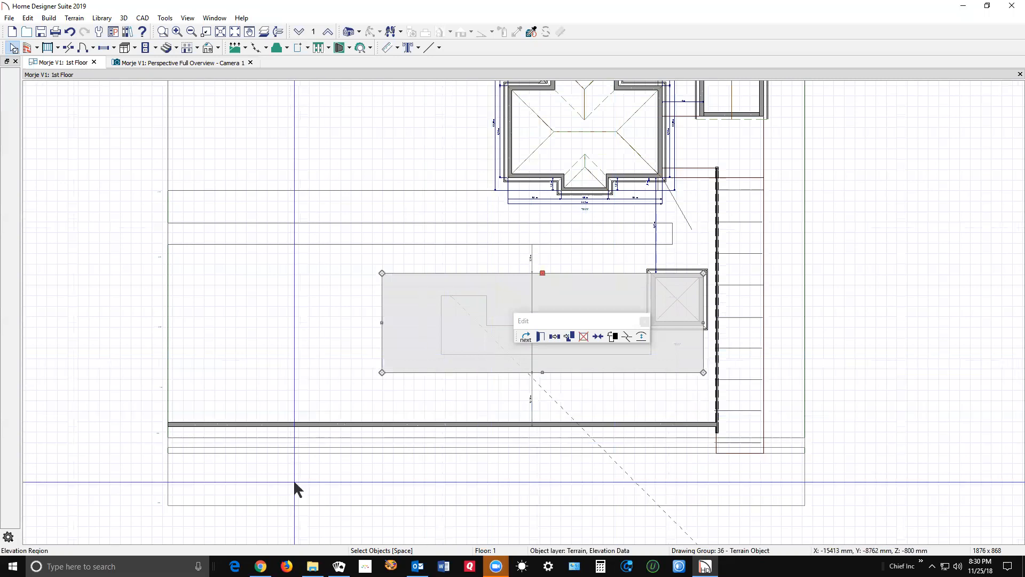
click(641, 337)
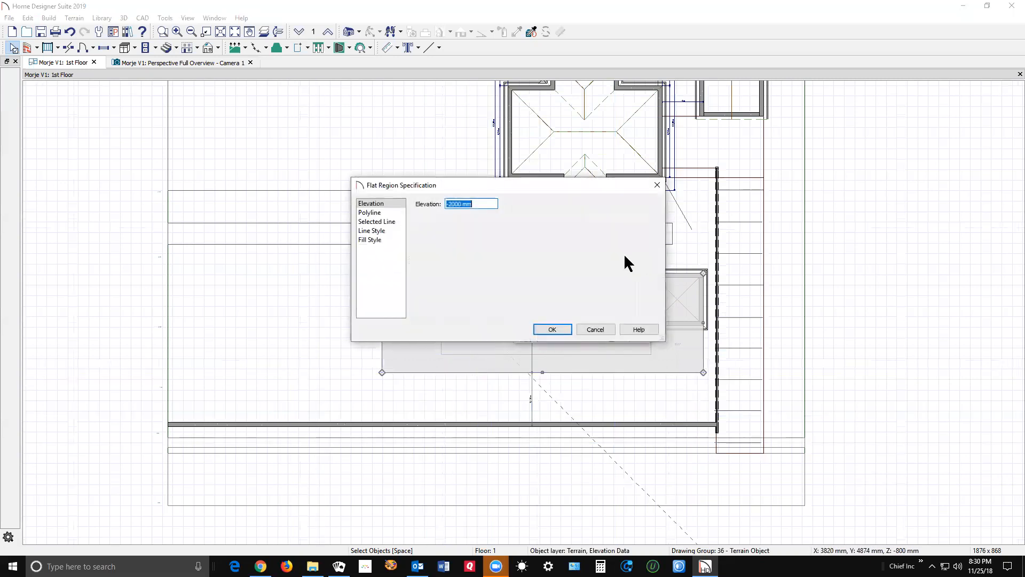
mouse_move(574, 332)
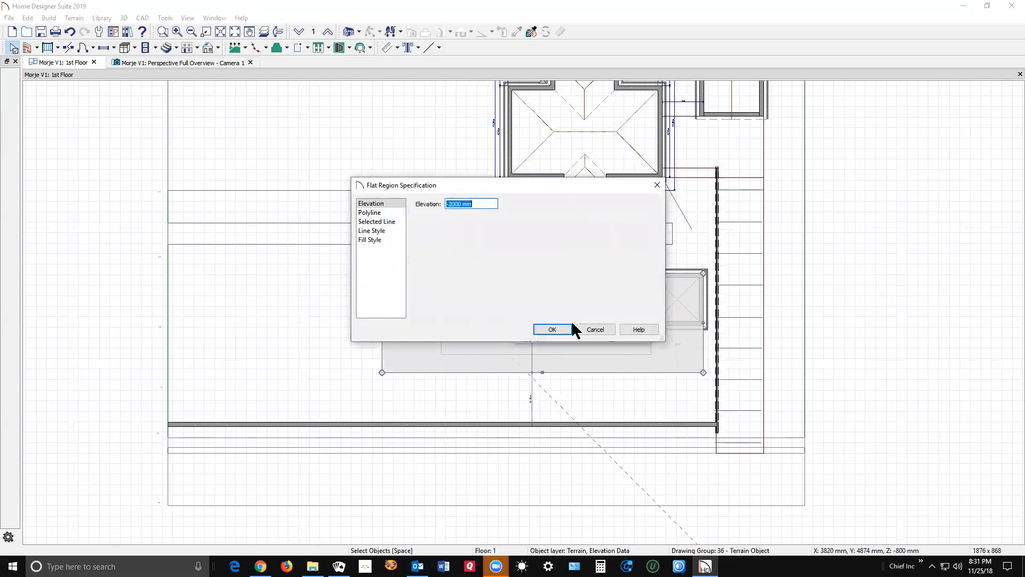
mouse_move(449, 239)
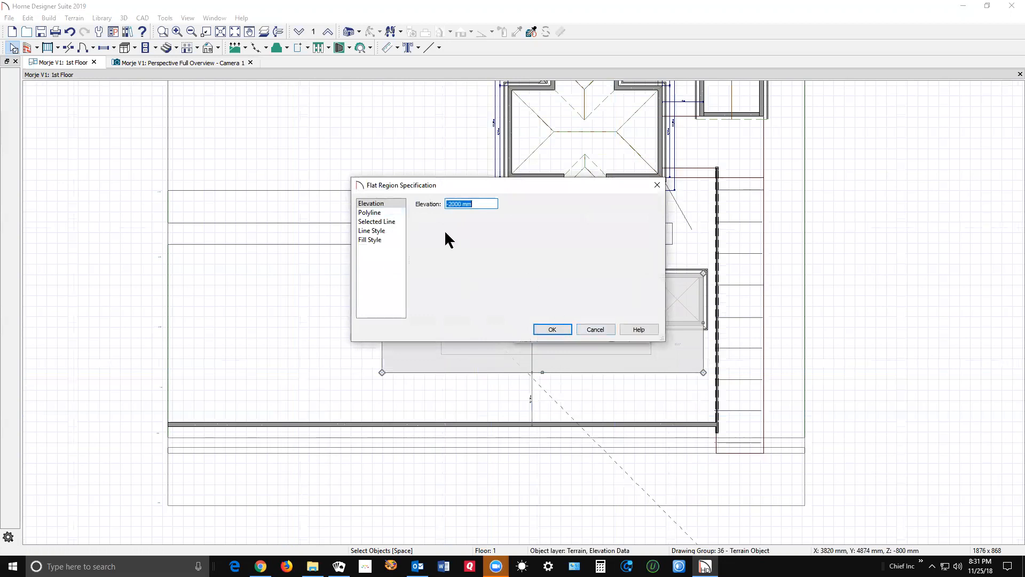
mouse_move(695, 431)
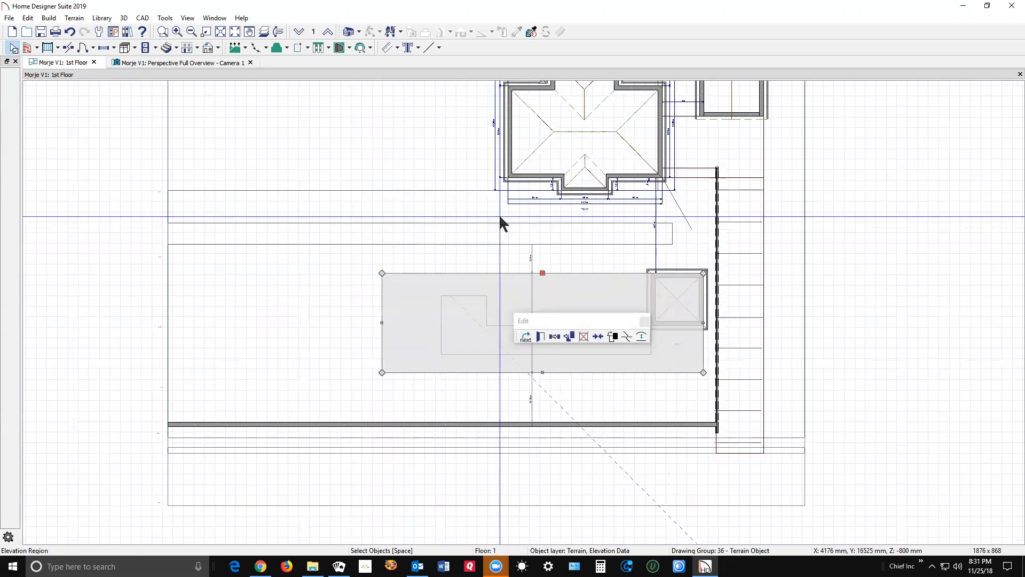
- Review the pool terrain feature's 5 mm height and 25 mm thickness, closing it unchanged
click(551, 280)
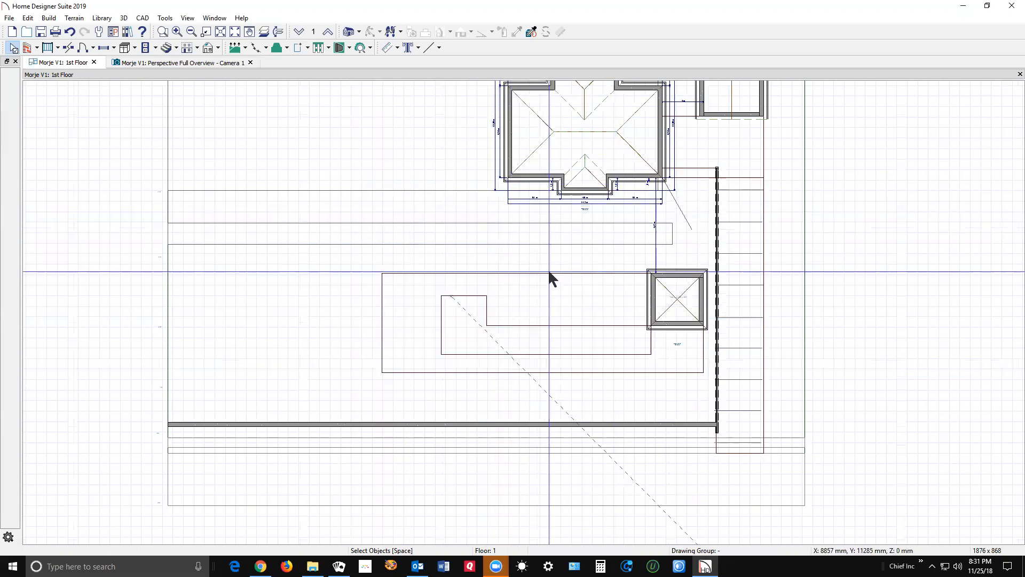
click(541, 321)
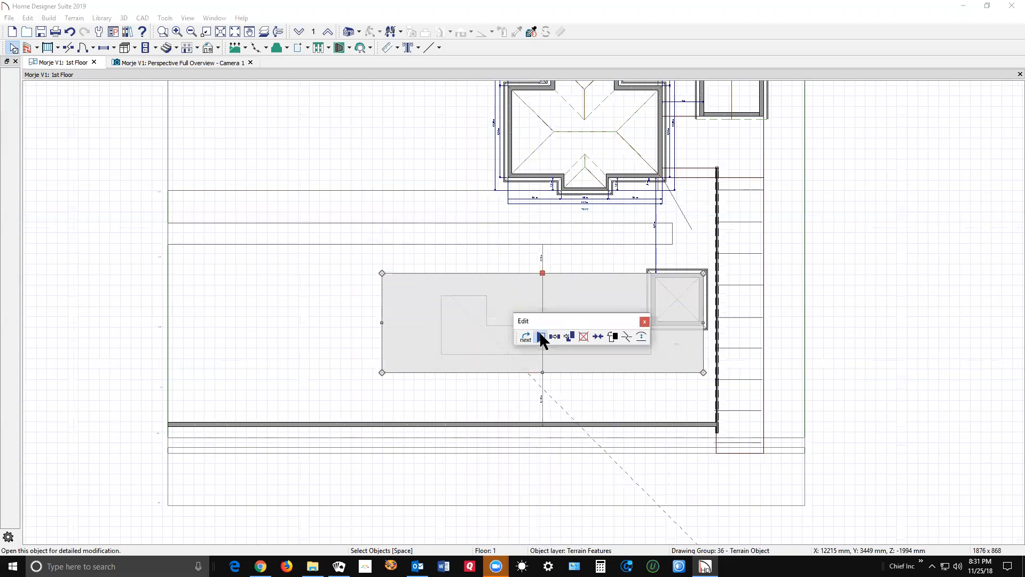
click(541, 335)
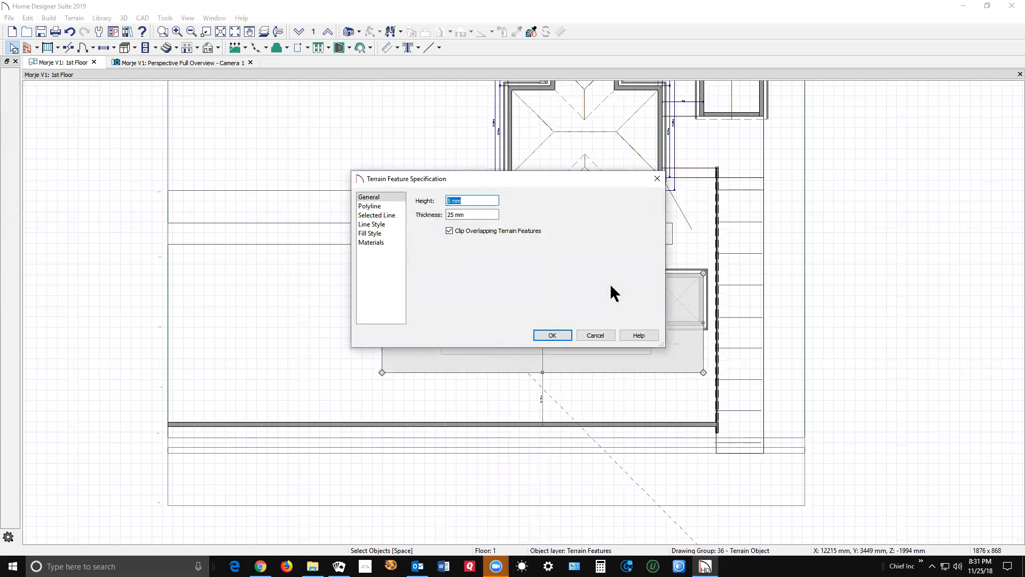
click(552, 335)
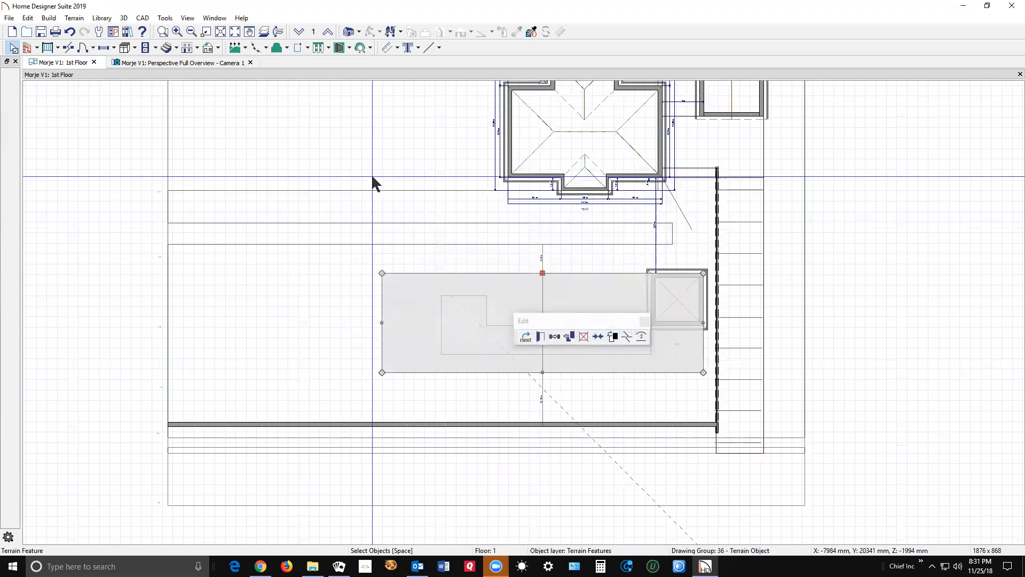
- Start drawing a new rectangular elevation region around the pool area
click(73, 17)
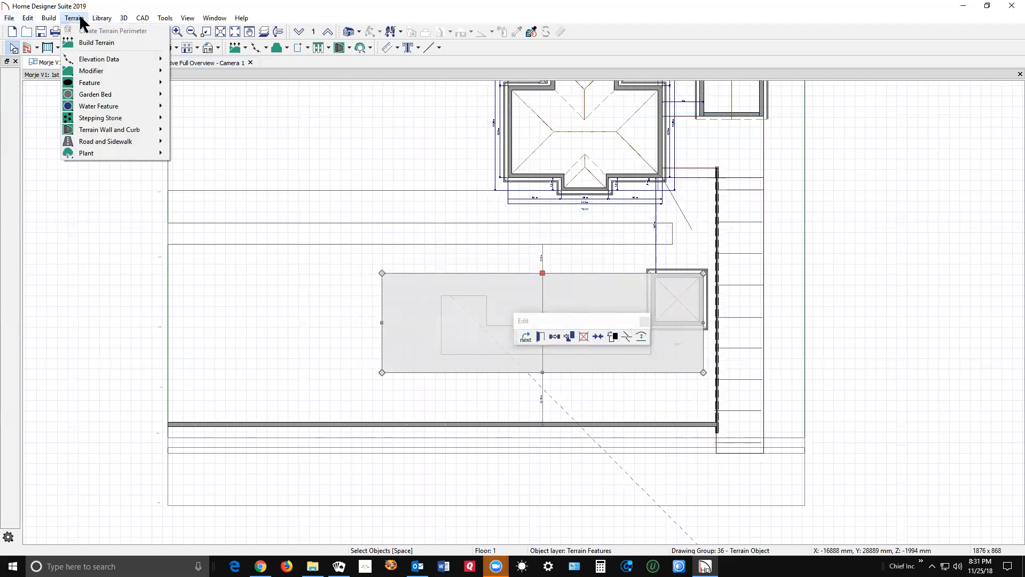
mouse_move(98, 58)
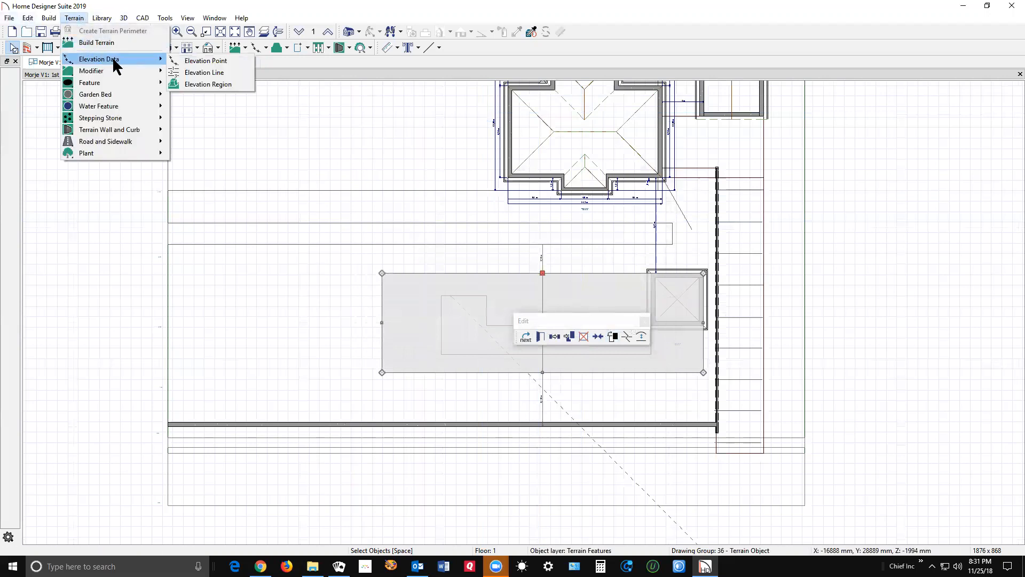
mouse_move(208, 84)
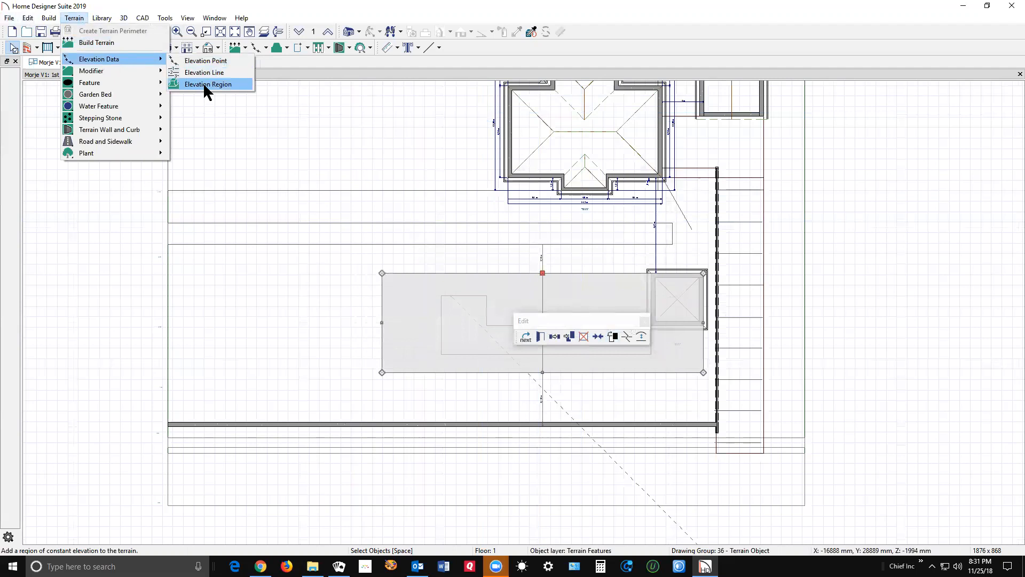
click(209, 84)
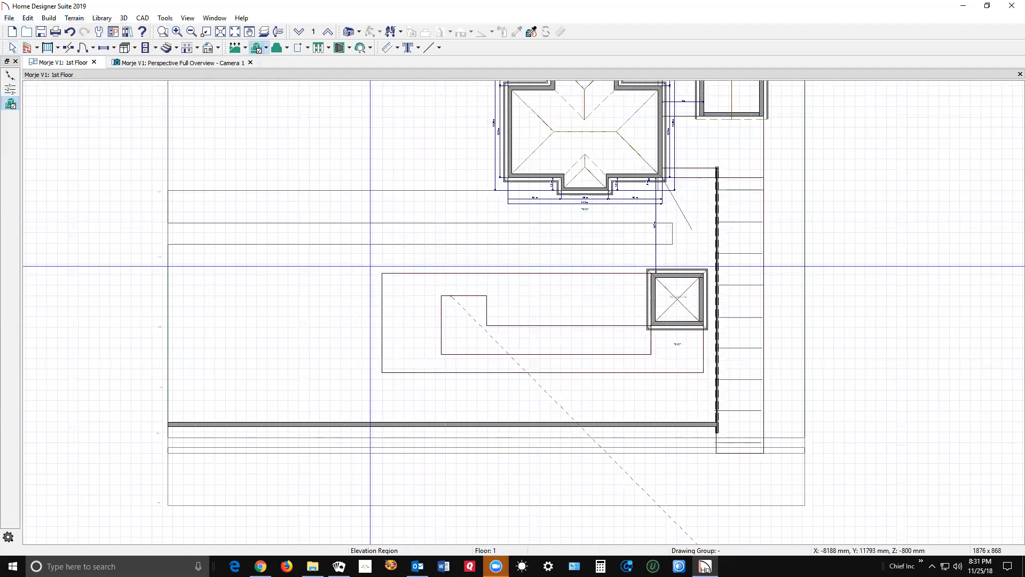
click(510, 321)
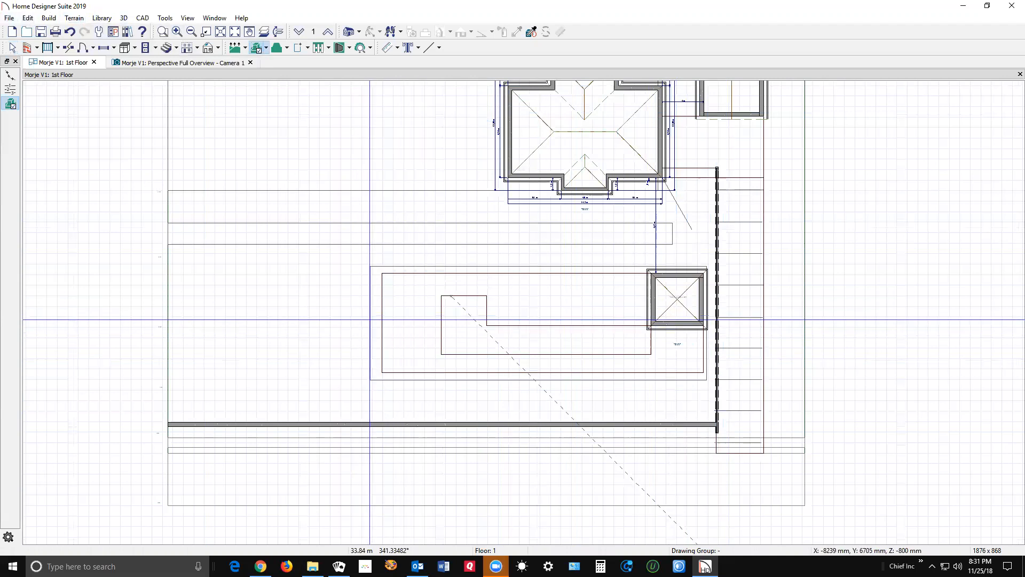
- Give the new pool-area elevation region an elevation of -2500 mm
click(536, 324)
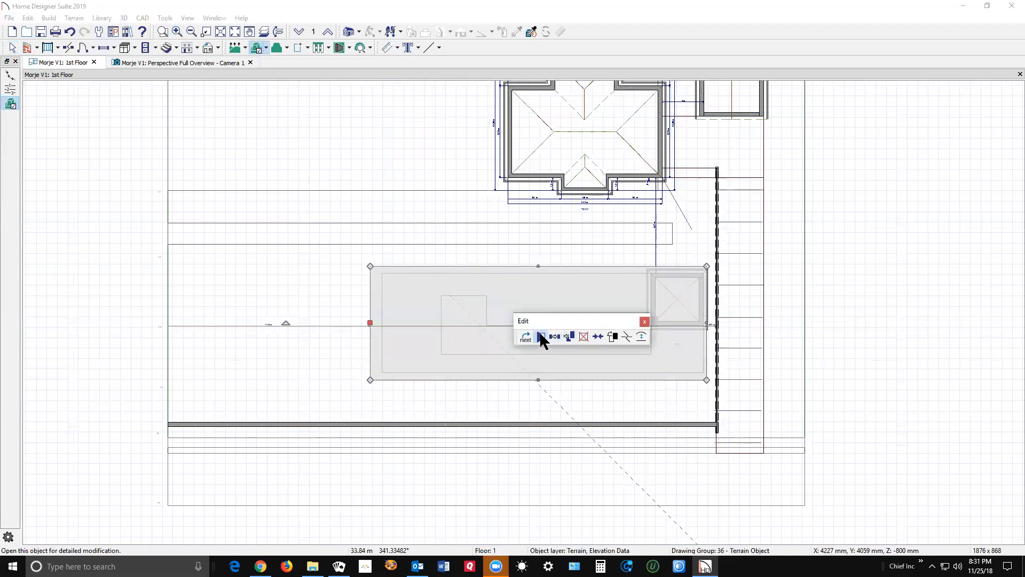
click(541, 337)
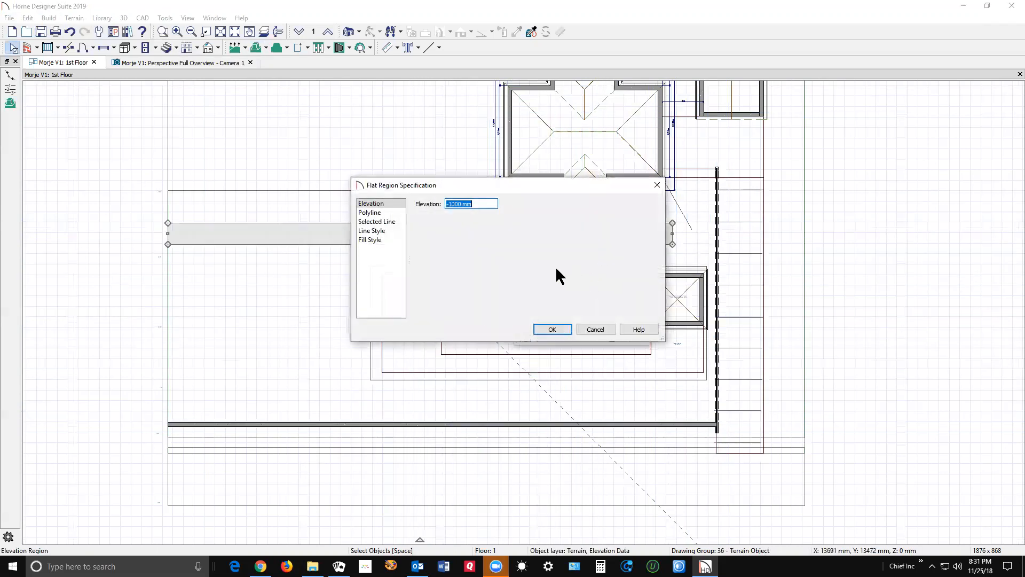
mouse_move(594, 329)
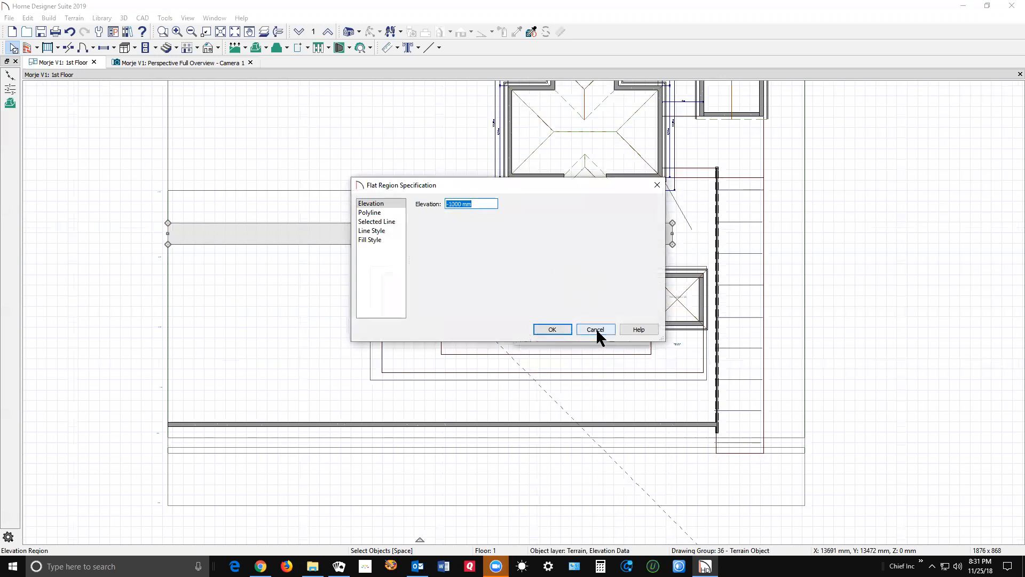
click(594, 329)
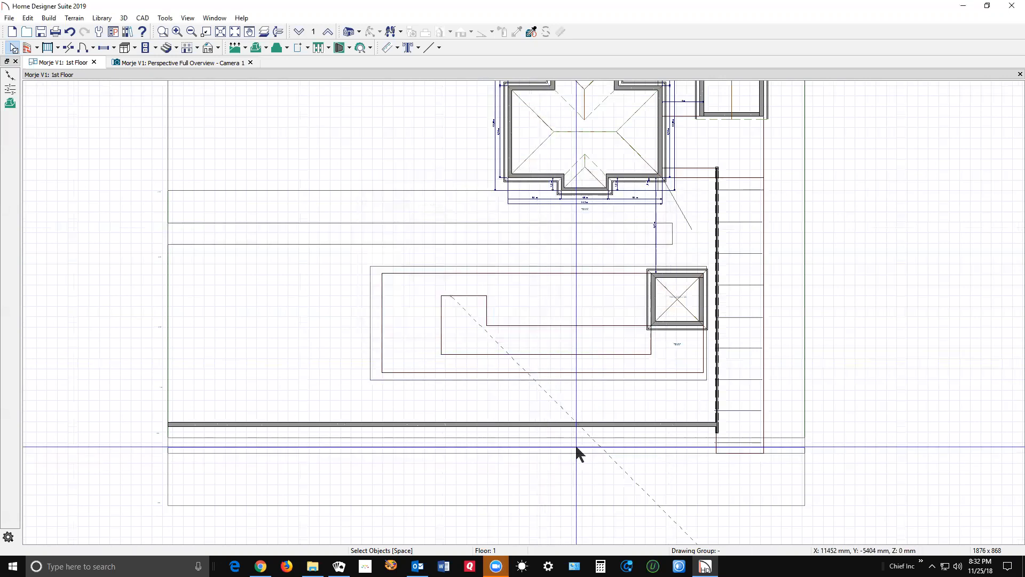
mouse_move(529, 332)
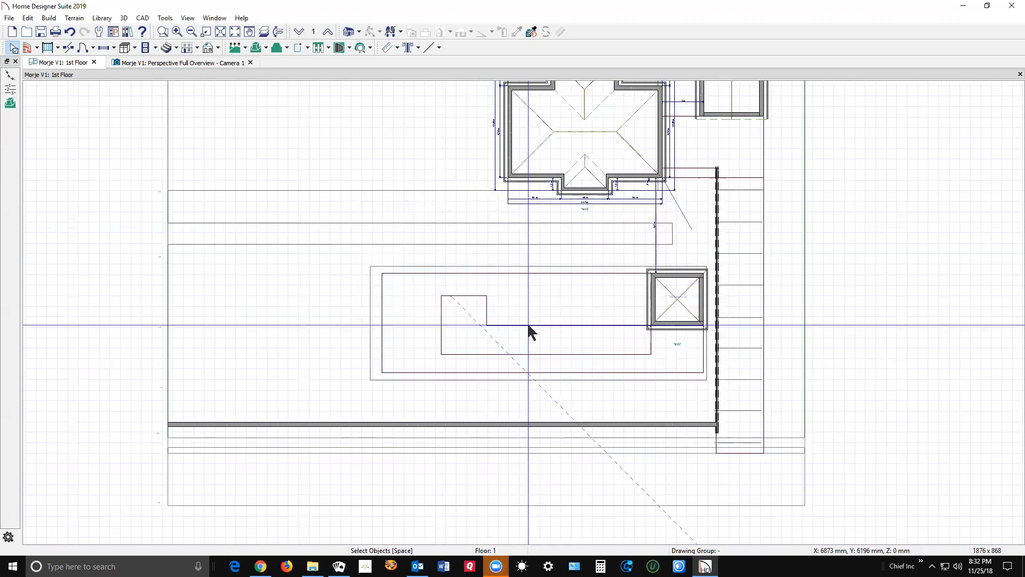
click(536, 320)
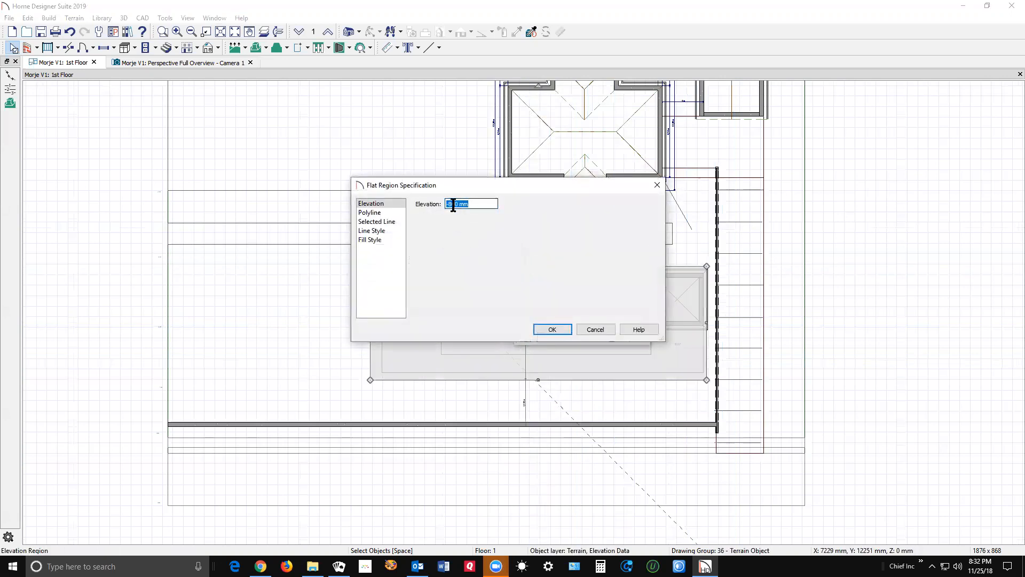
text(-)
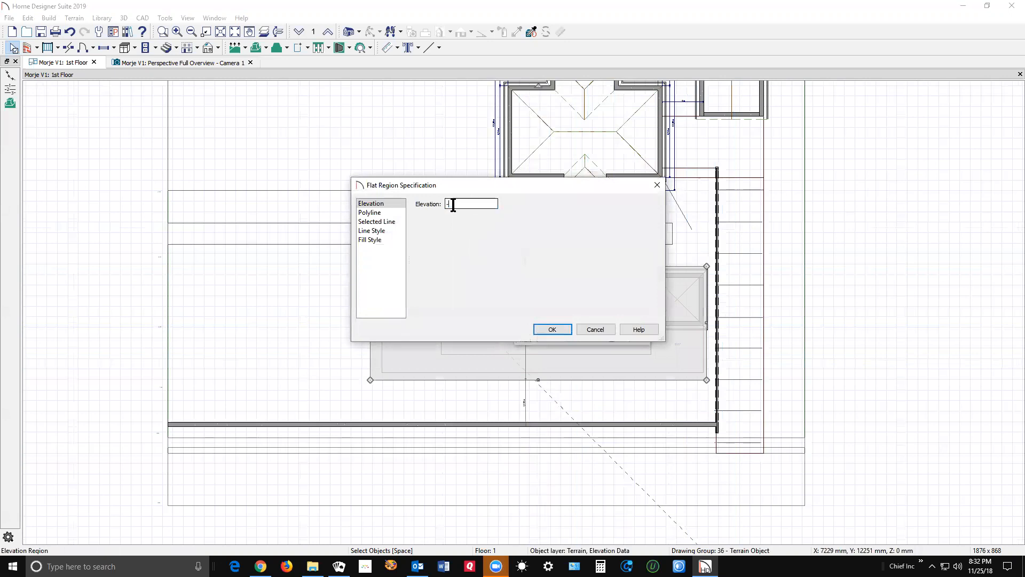
text(-2500)
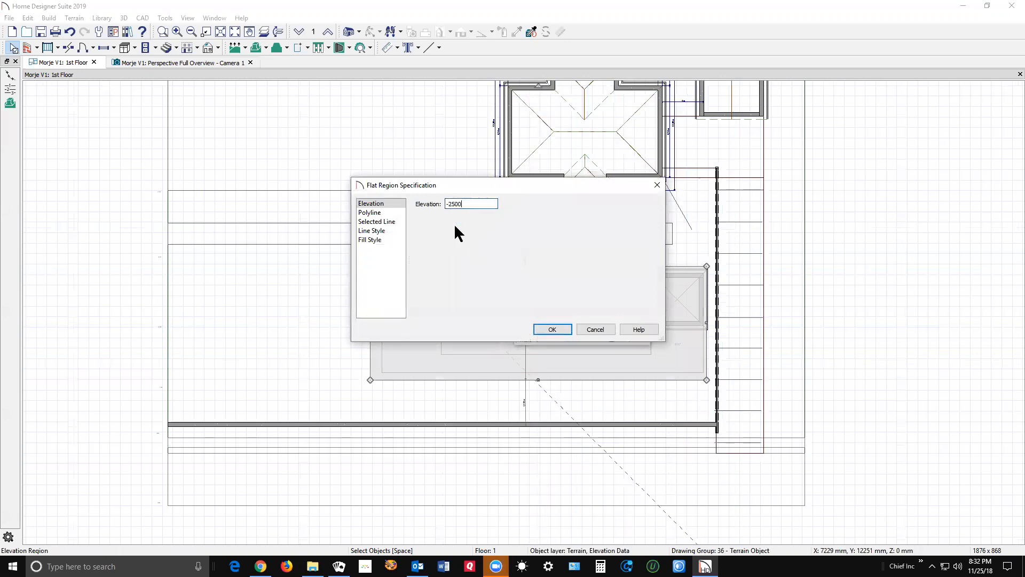
click(551, 329)
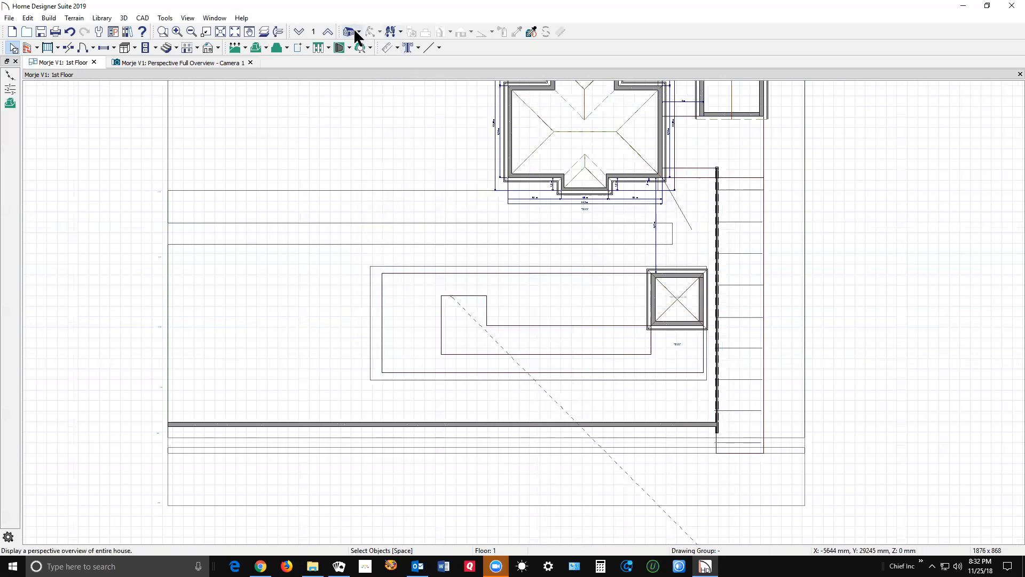
- Inspect the lowered pool terrace in the 3D overview, then close the Camera 2 view
click(349, 32)
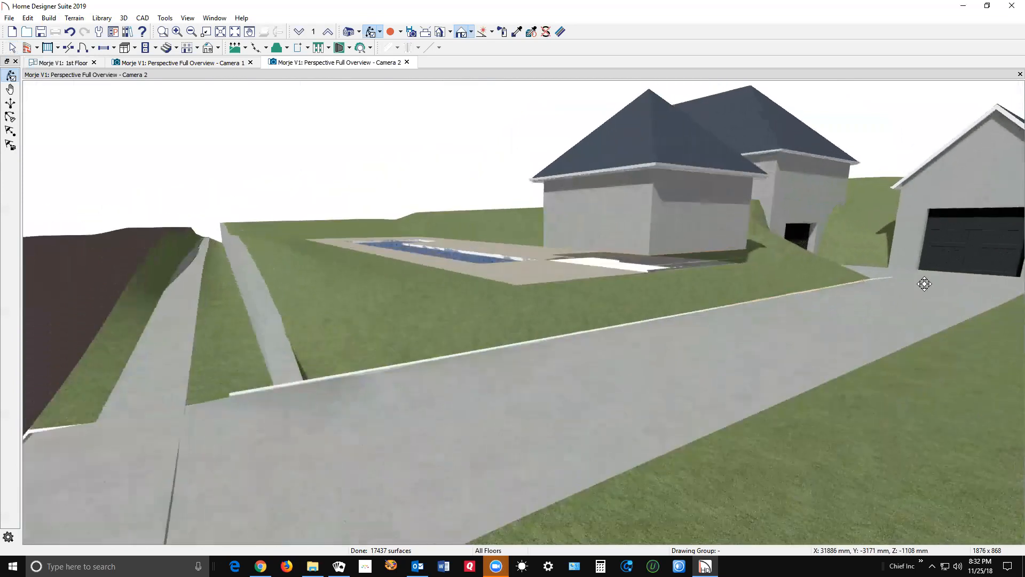
click(181, 62)
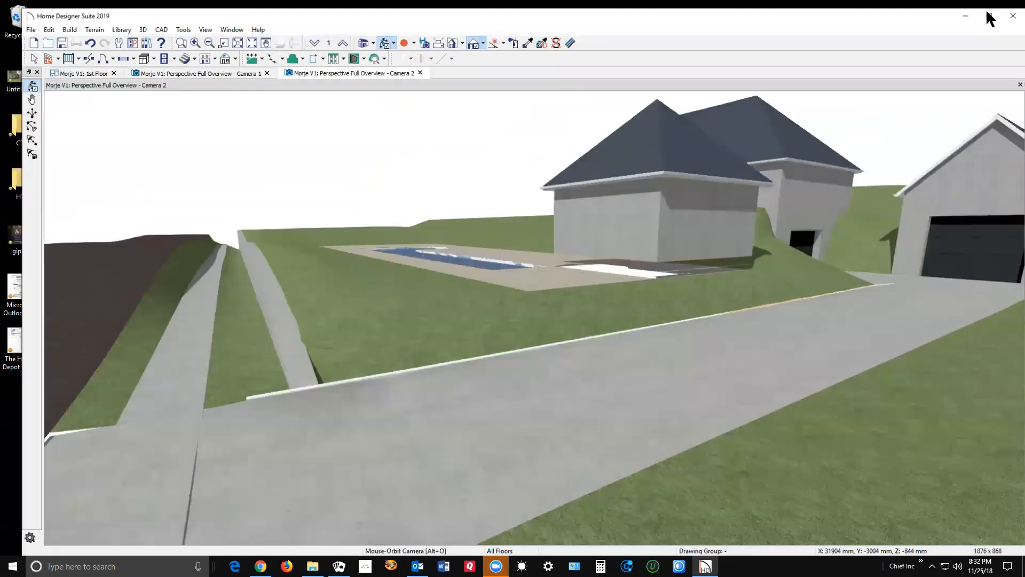
click(419, 73)
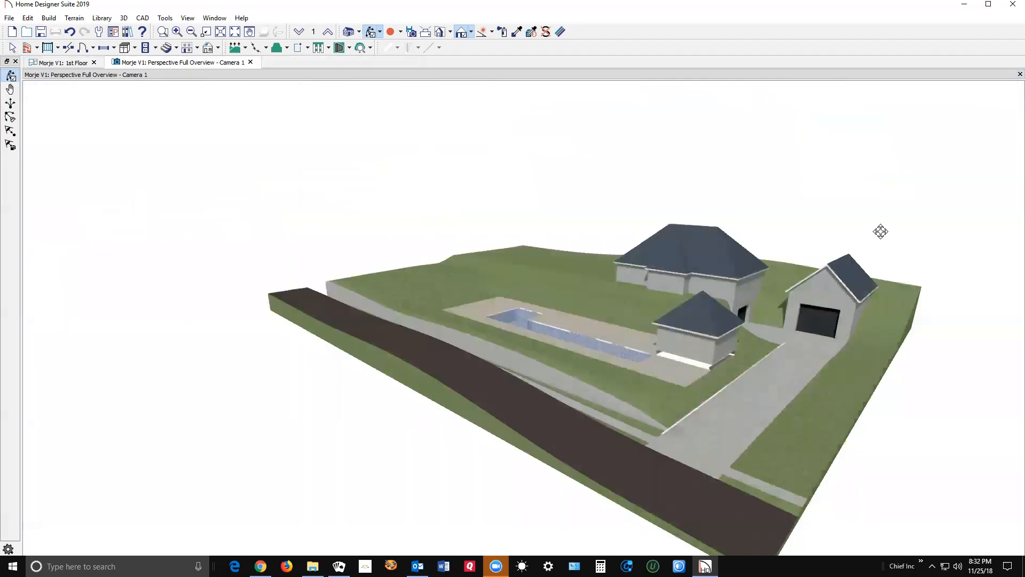
click(62, 62)
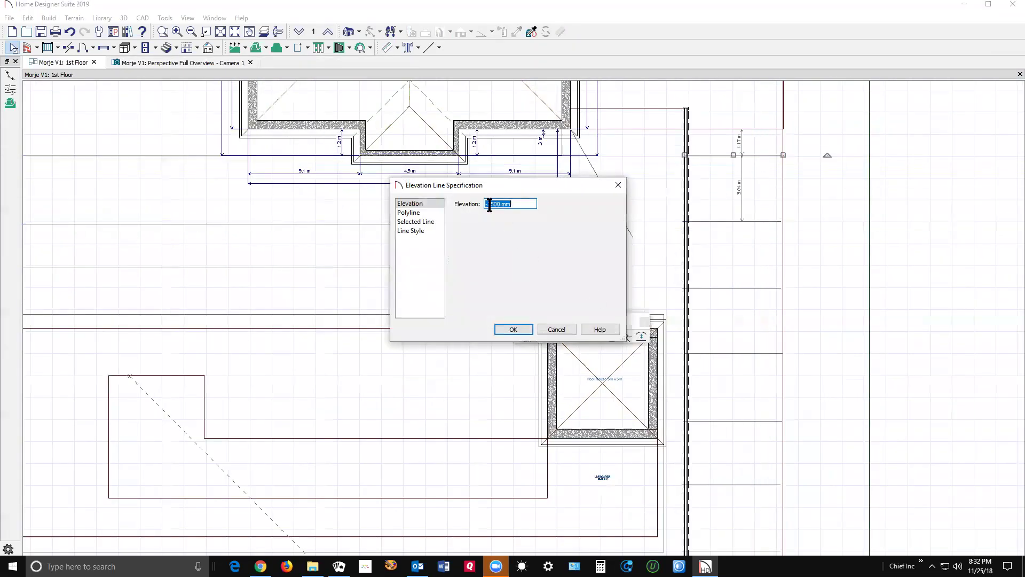
- Set the elevation line to 0 mm after first entering -3500 mm
text(-3500 mm)
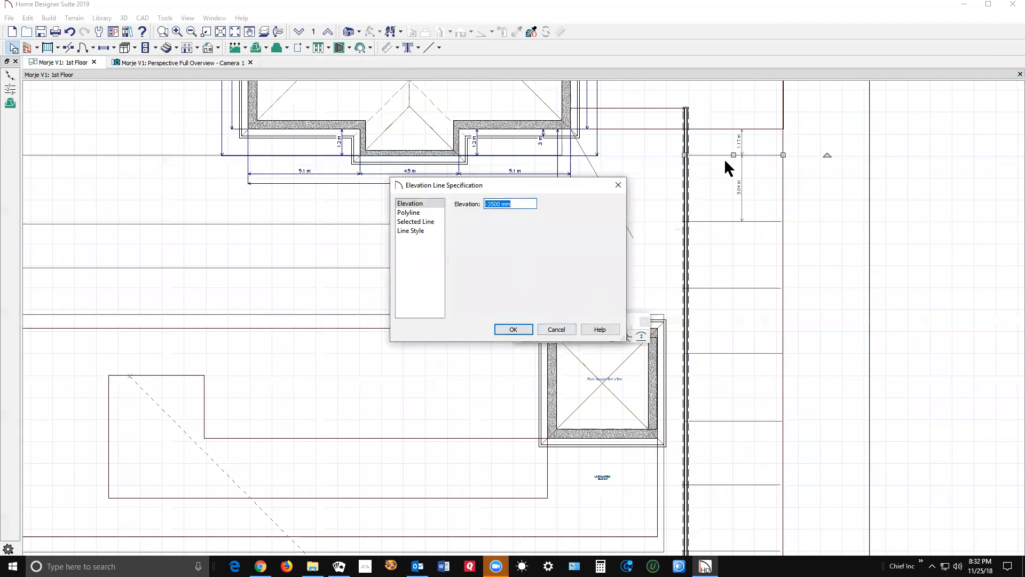
mouse_move(490, 254)
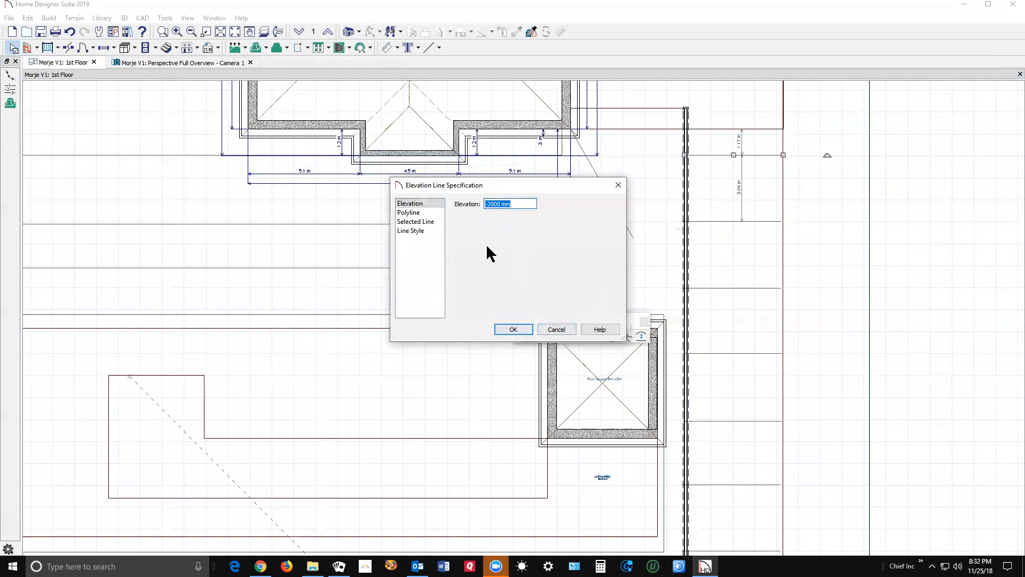
click(512, 329)
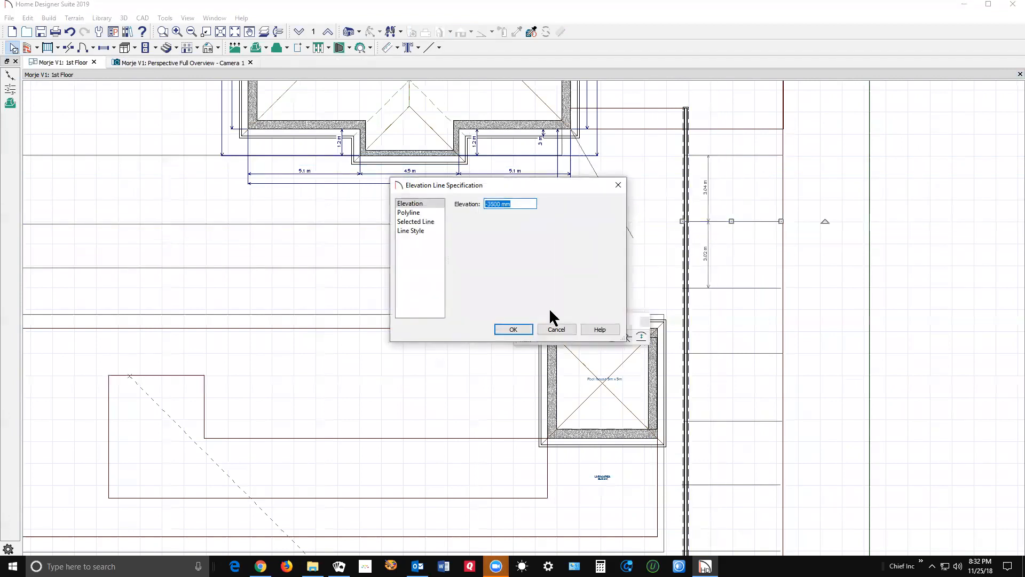
click(512, 328)
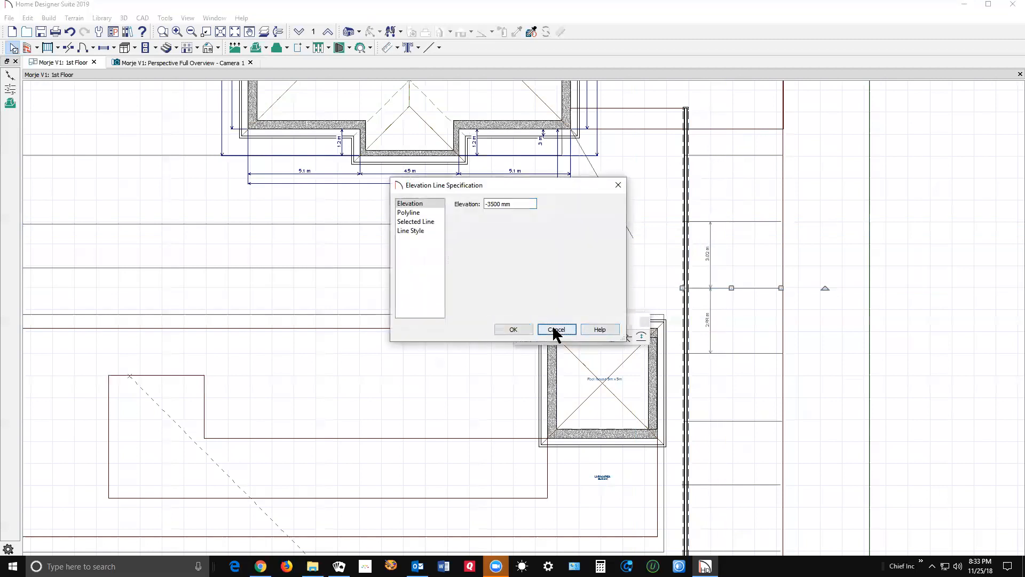
click(555, 329)
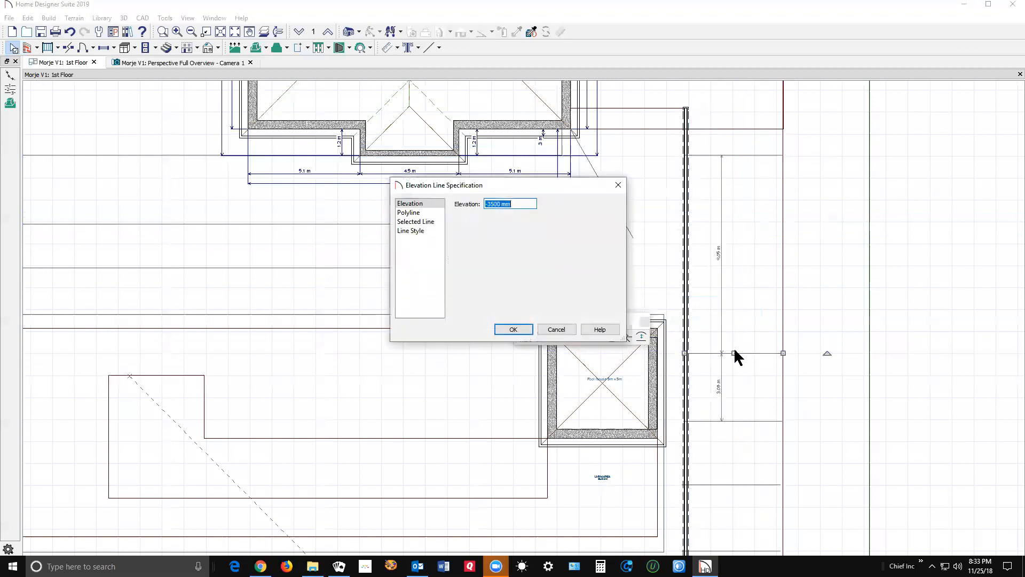
mouse_move(705, 330)
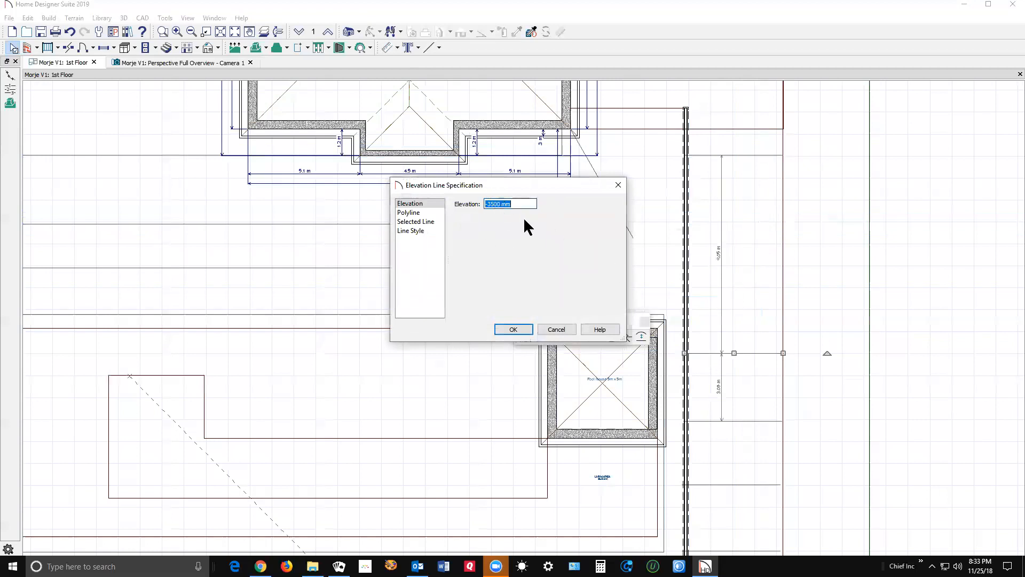
text(0 mm)
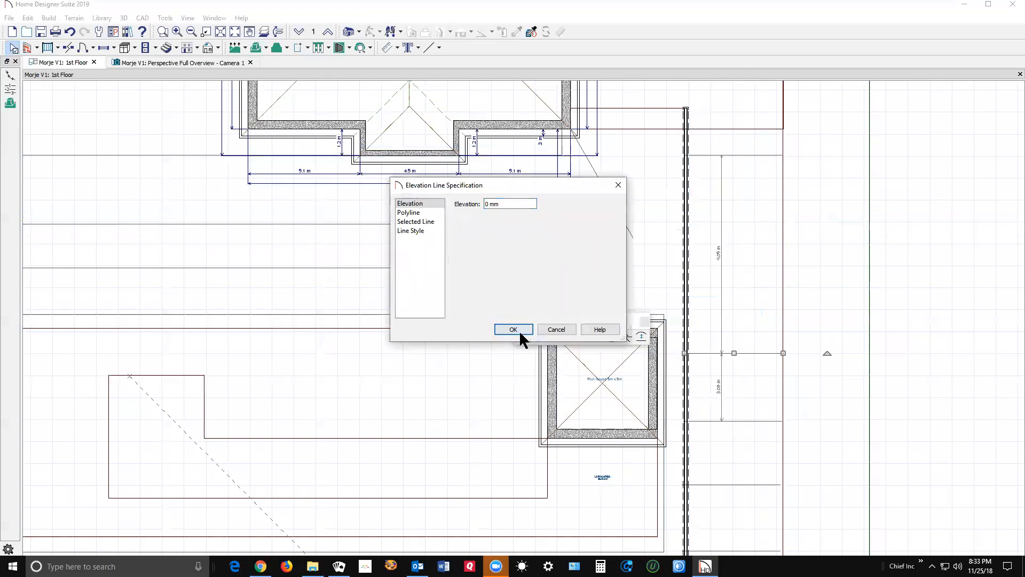
click(512, 329)
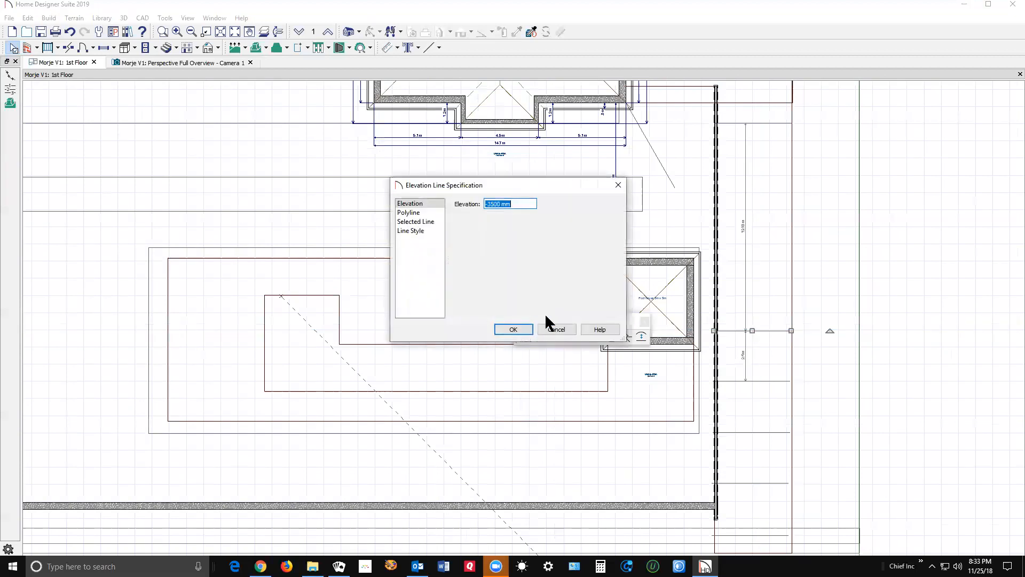
- Close the elevation line dialogs, including the lower line's, without changes
click(513, 329)
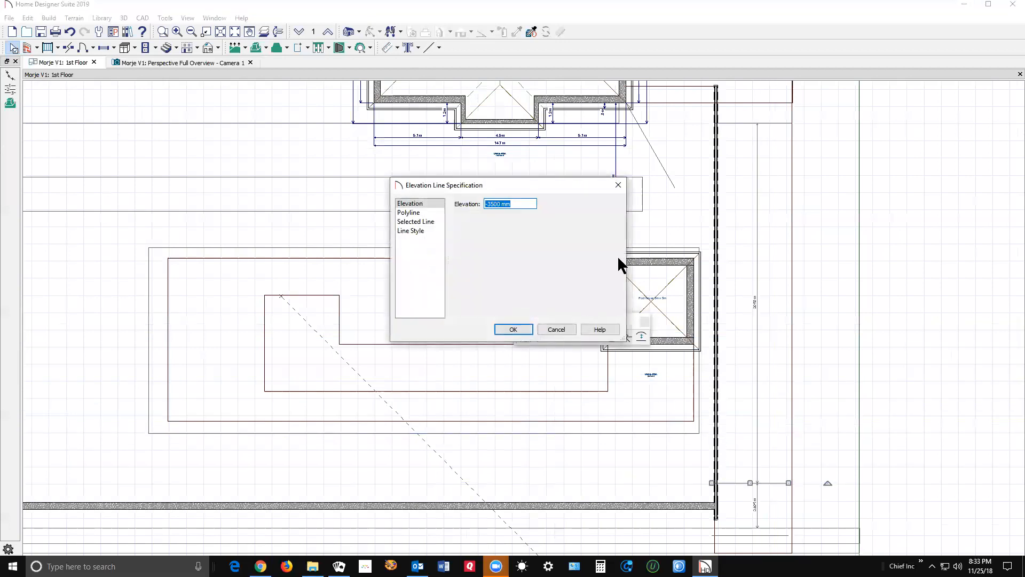
mouse_move(758, 487)
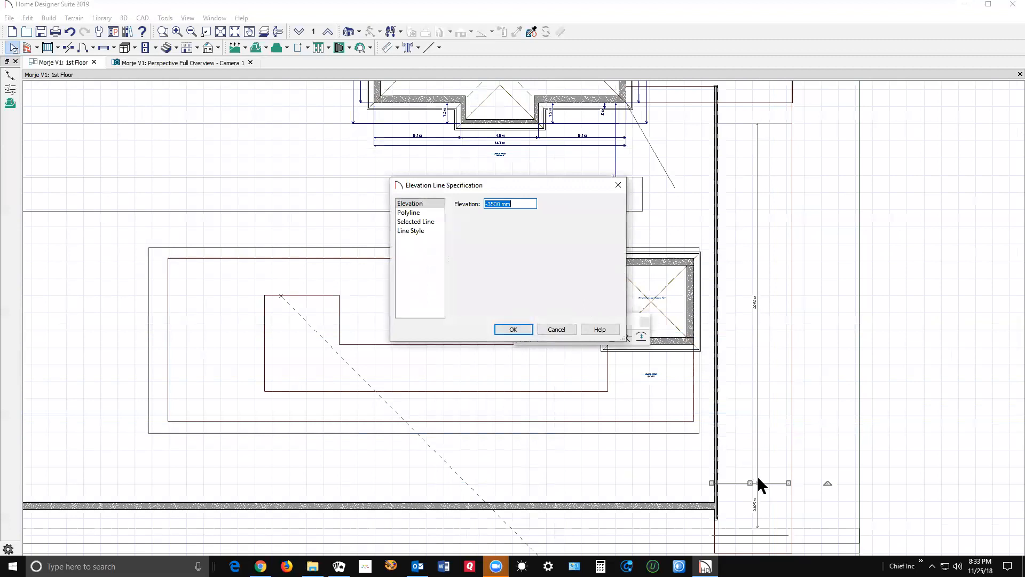
mouse_move(813, 278)
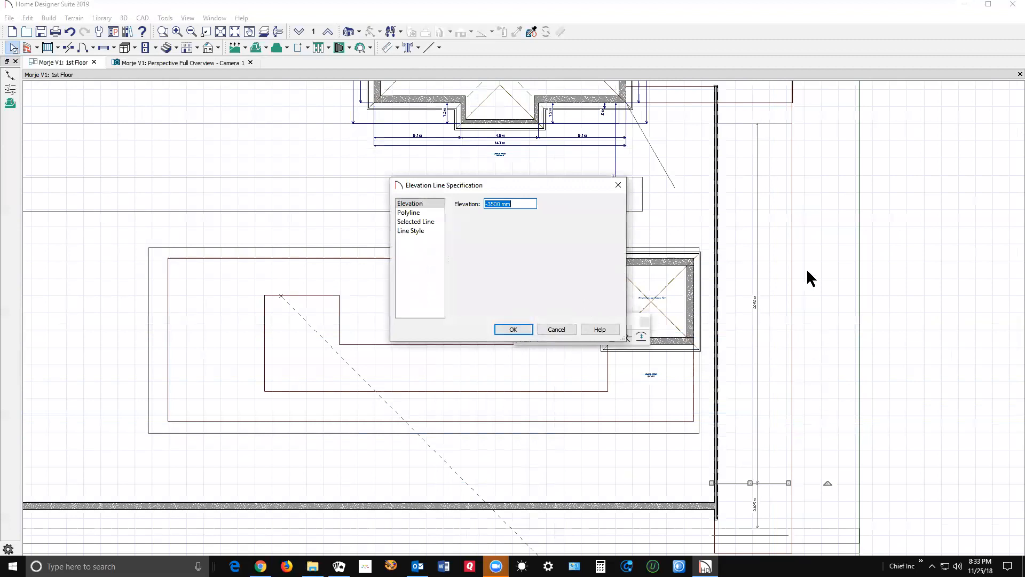
mouse_move(556, 329)
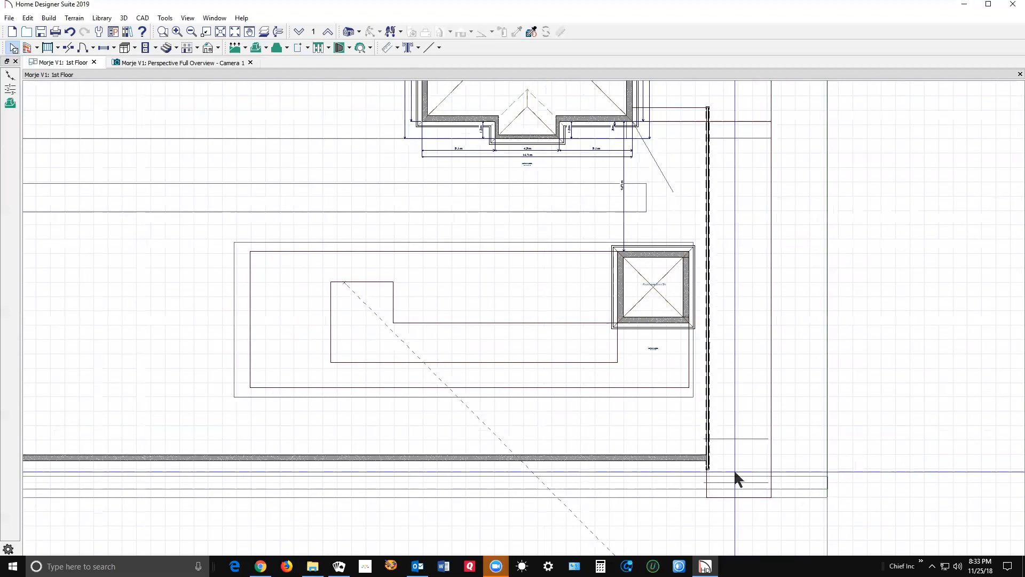
double_click(737, 482)
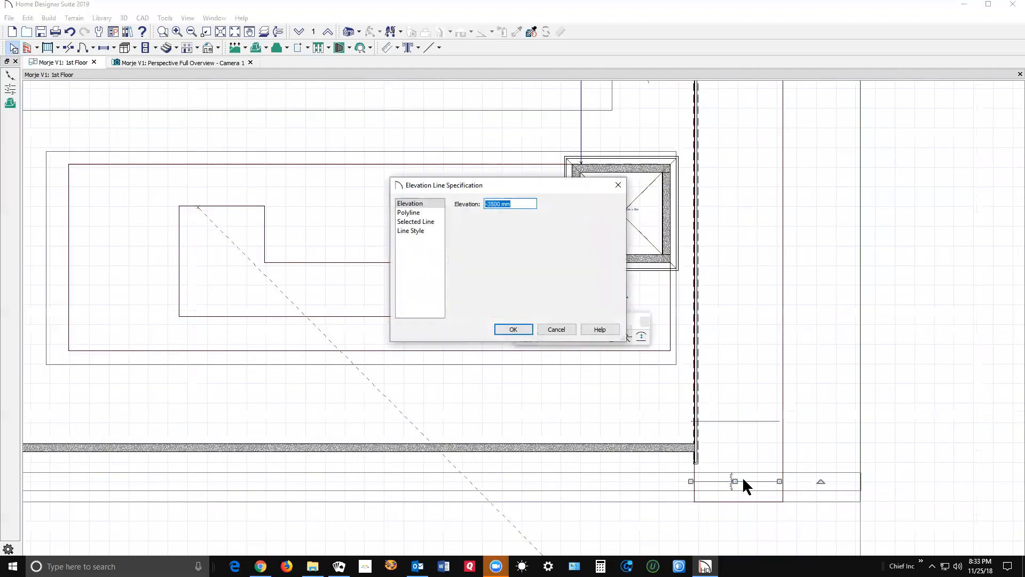
mouse_move(573, 306)
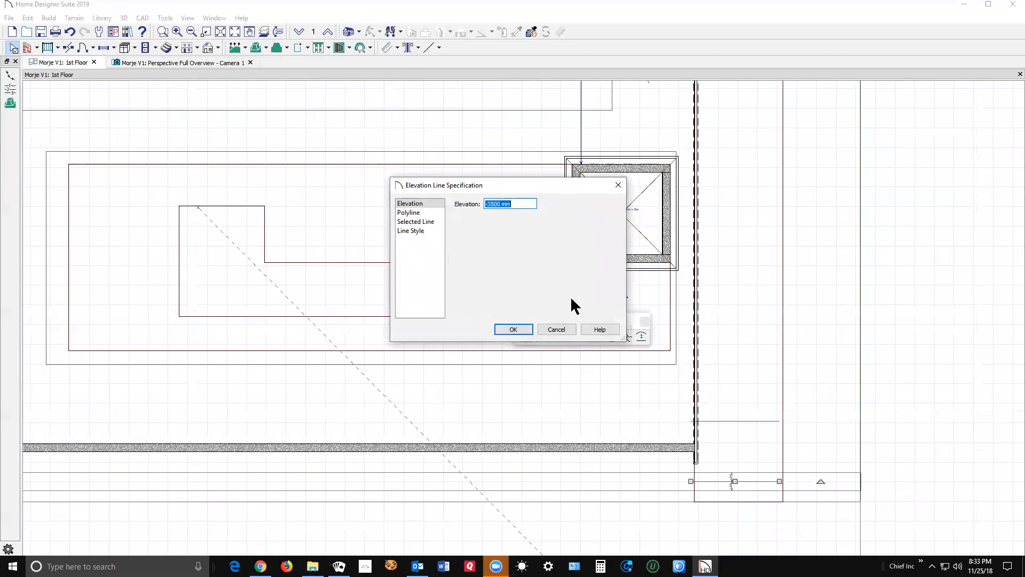
click(513, 329)
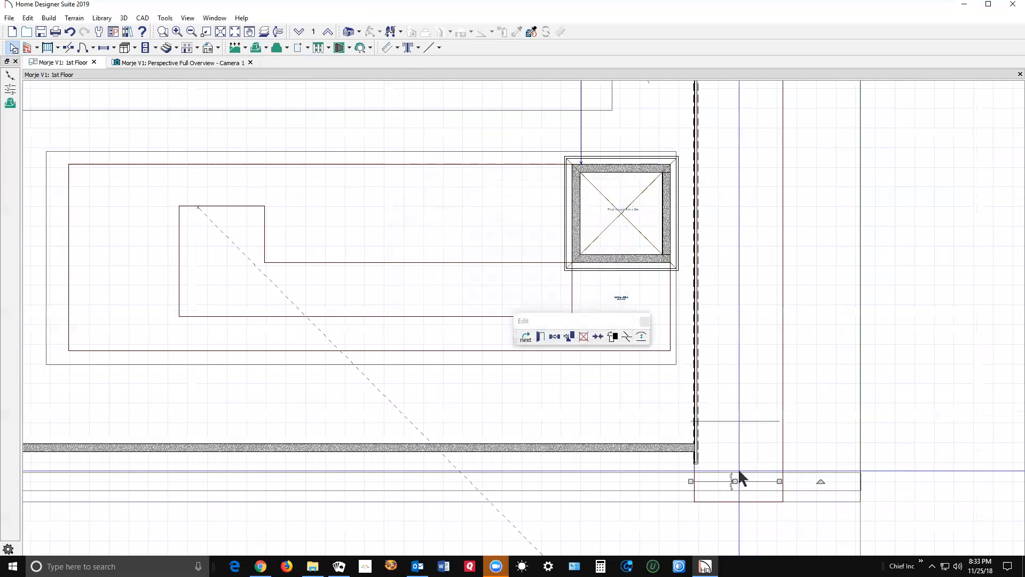
mouse_move(737, 474)
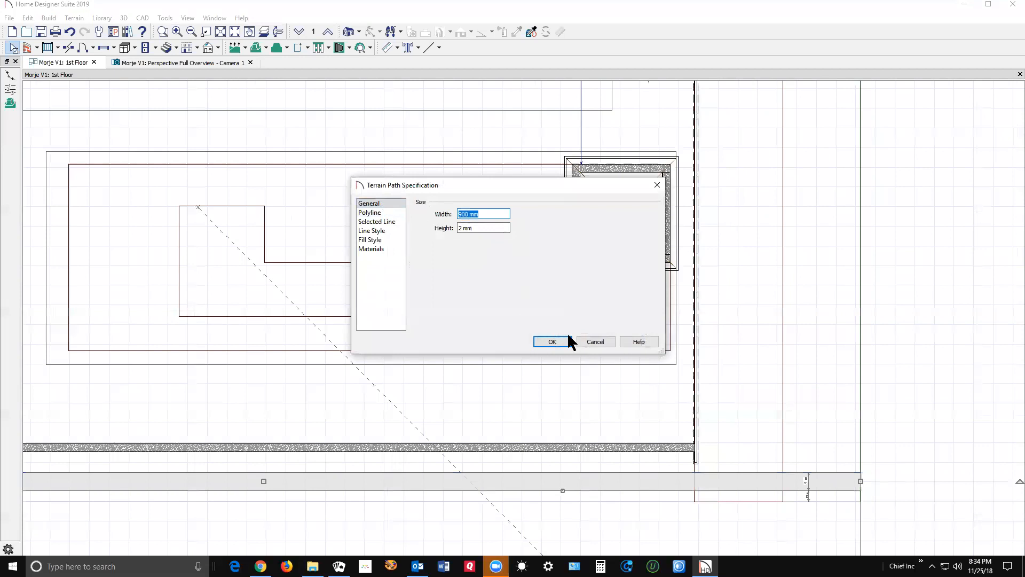
- Accept the terrain path settings and view the rebuilt terrain in the 3D overview
click(551, 341)
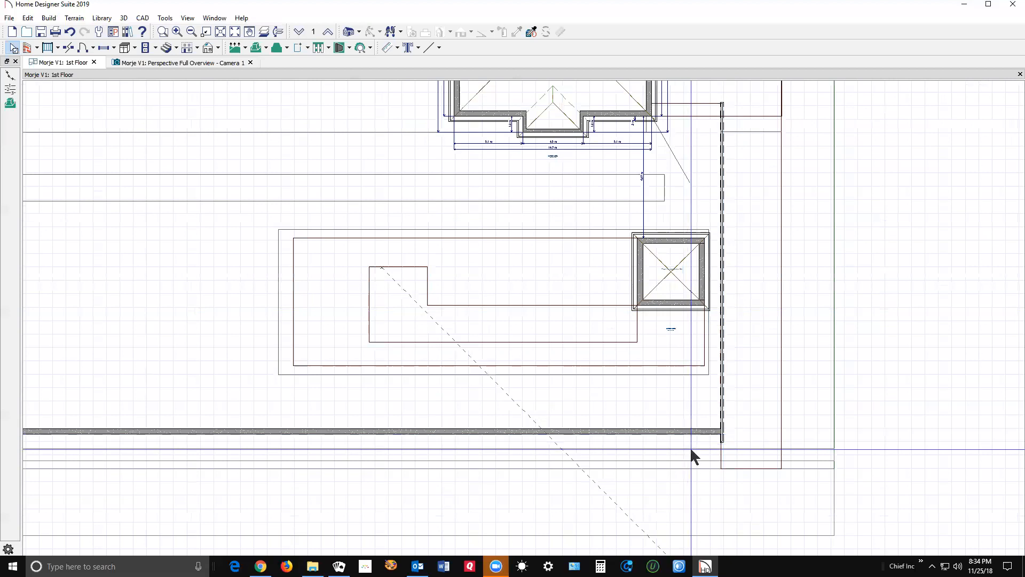
click(179, 62)
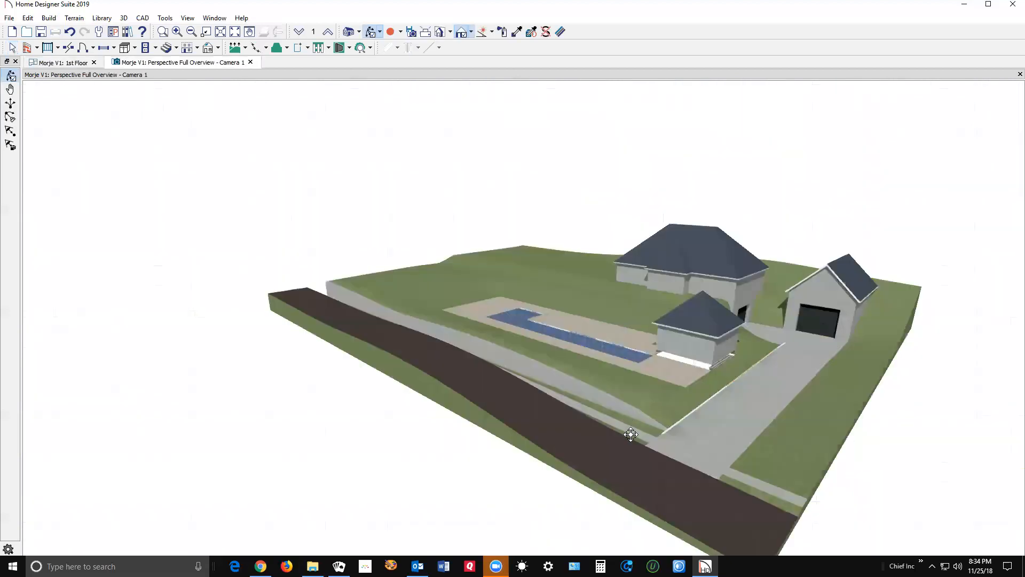
mouse_move(746, 419)
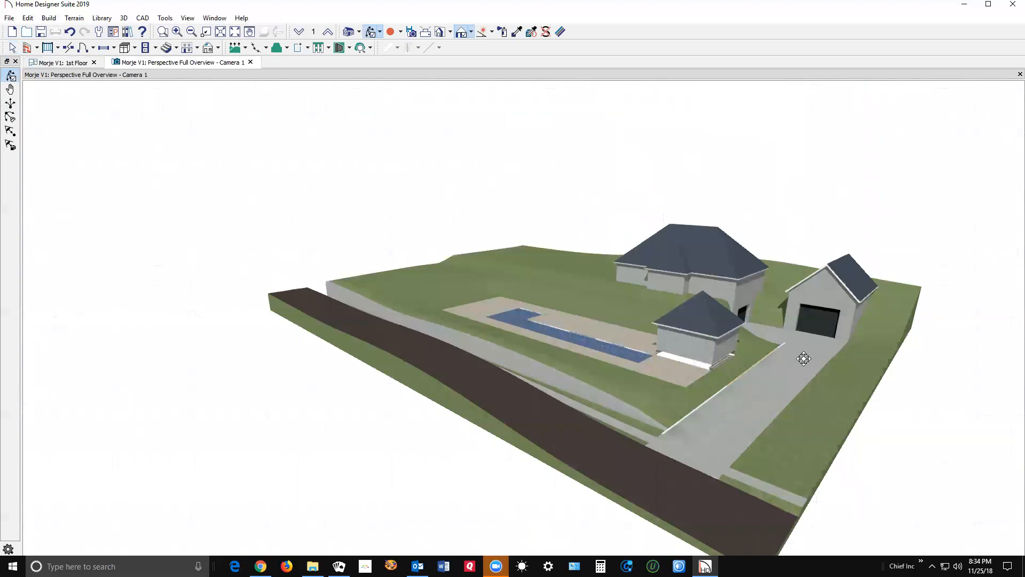
mouse_move(798, 343)
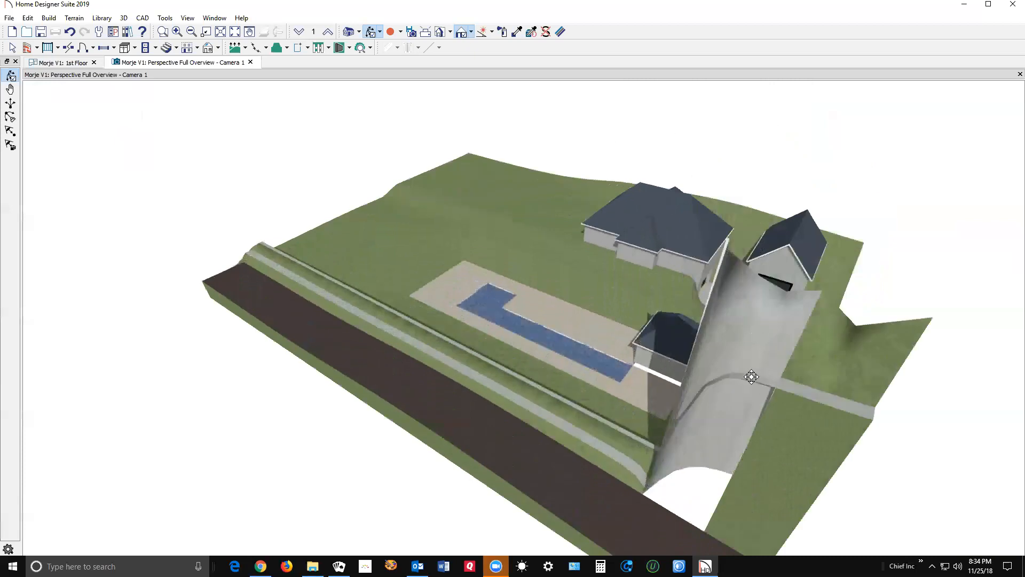
- Review terrain feature, road, terrain path and 400 mm foundation wall settings without changes
click(64, 62)
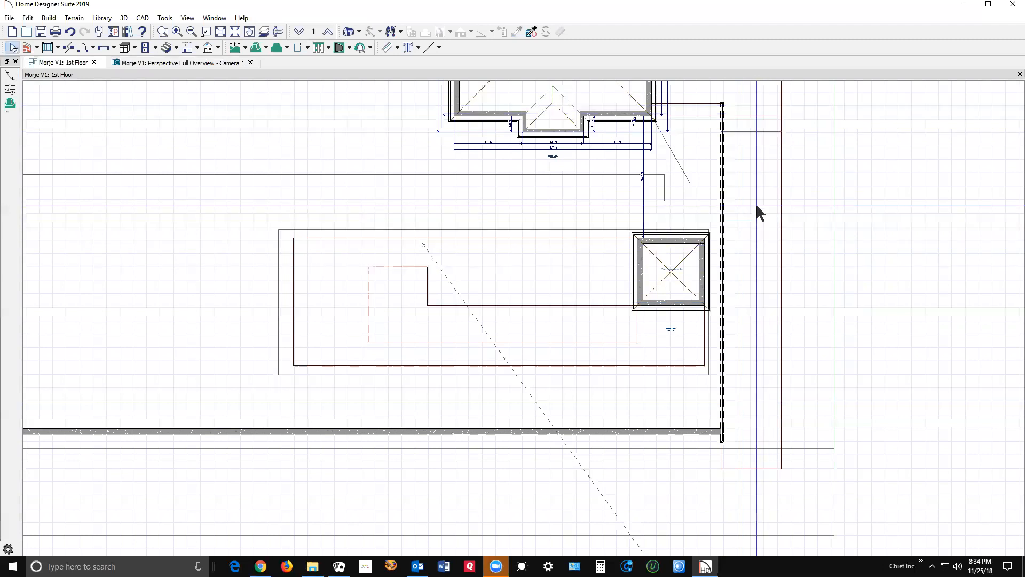
mouse_move(732, 474)
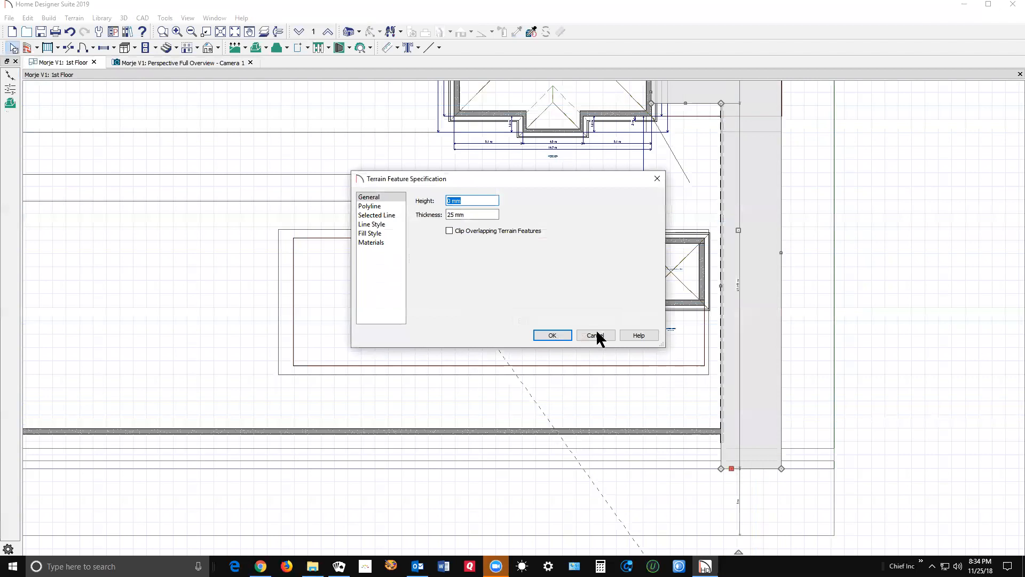
click(594, 334)
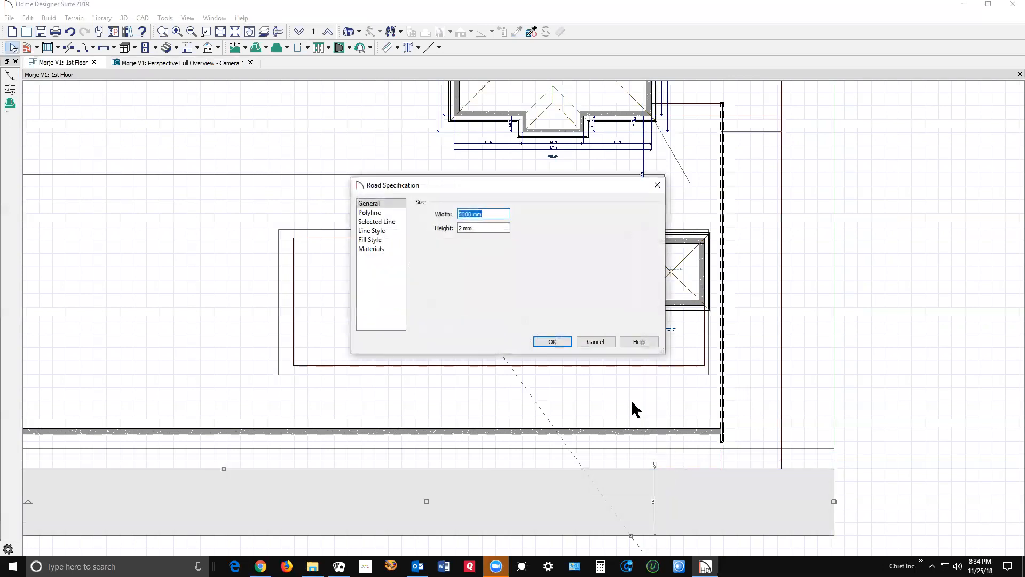
click(551, 341)
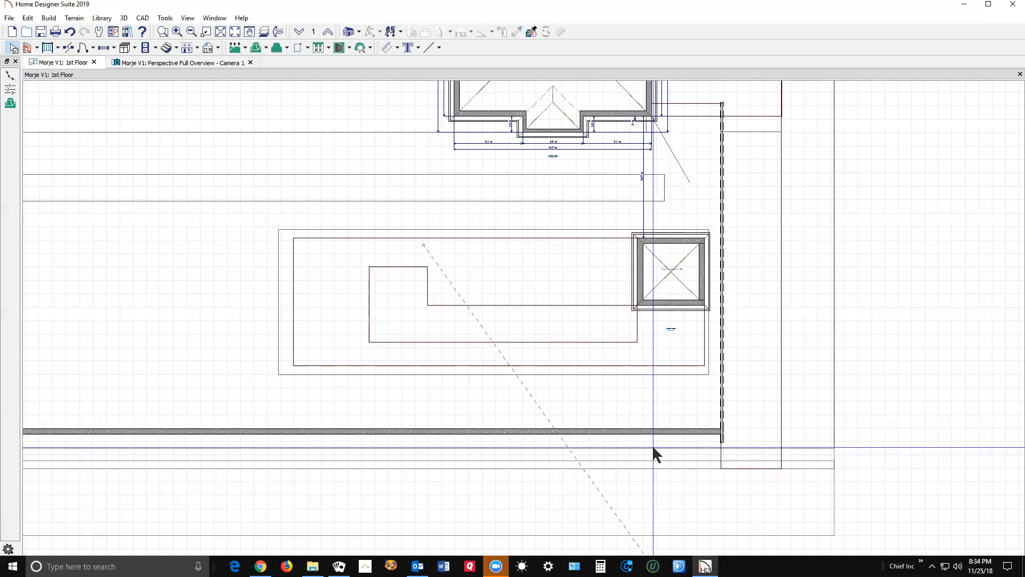
click(658, 454)
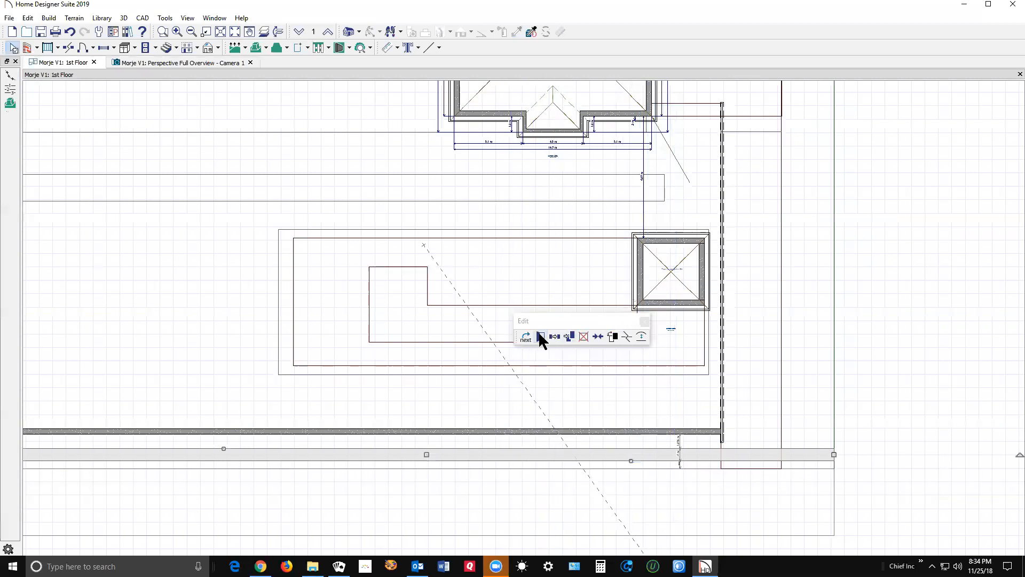
click(542, 337)
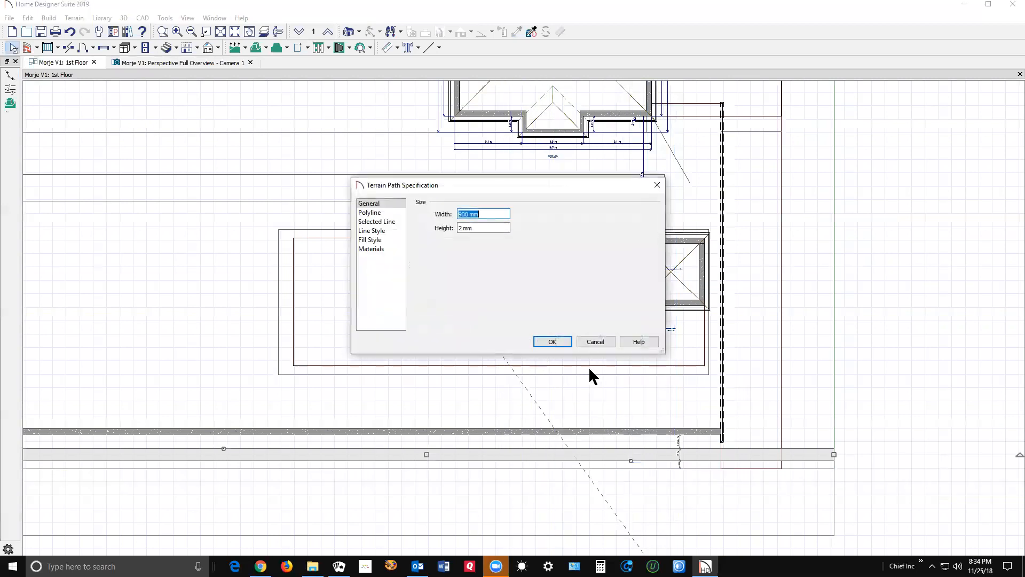
click(552, 341)
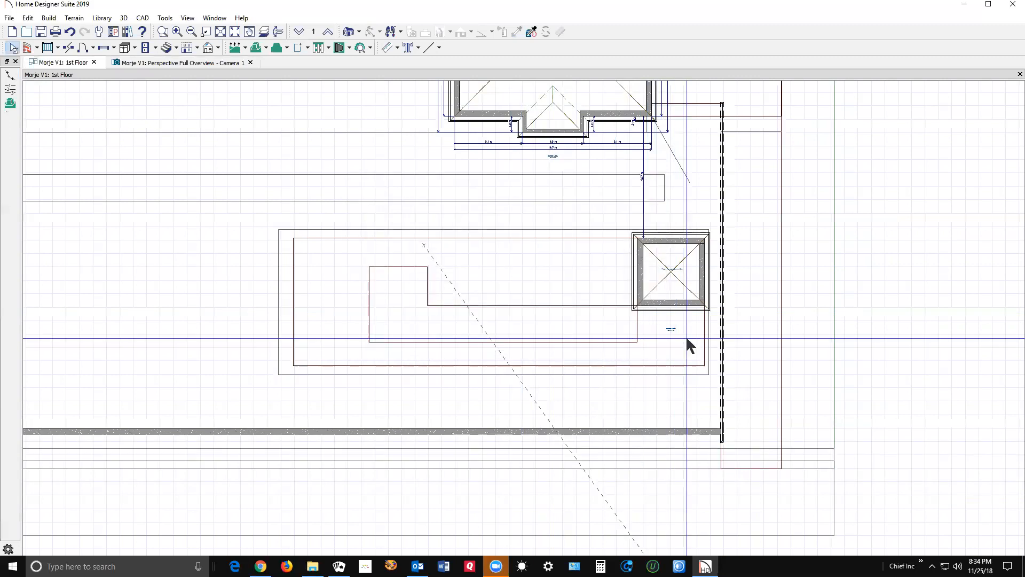
click(180, 62)
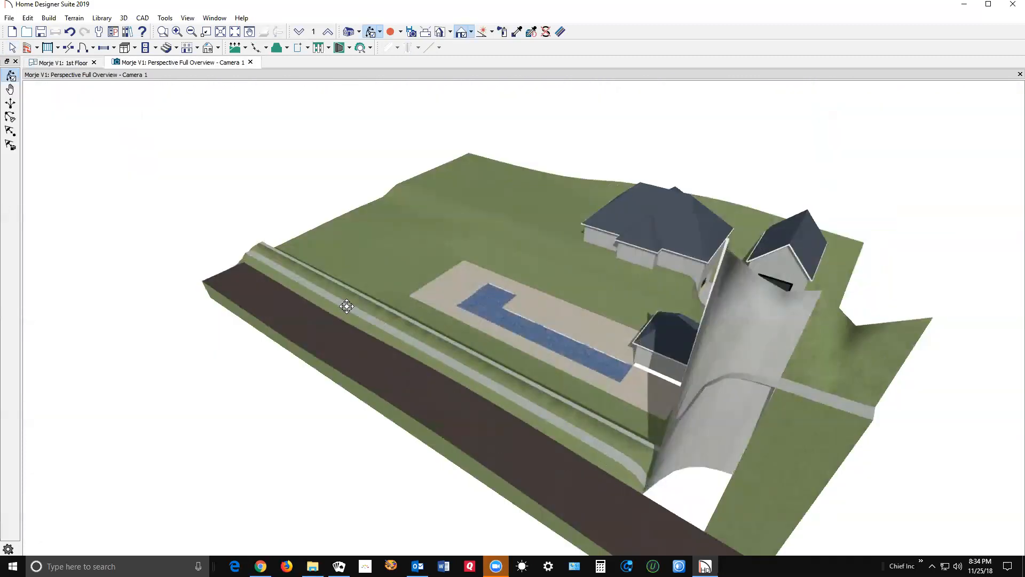
click(62, 62)
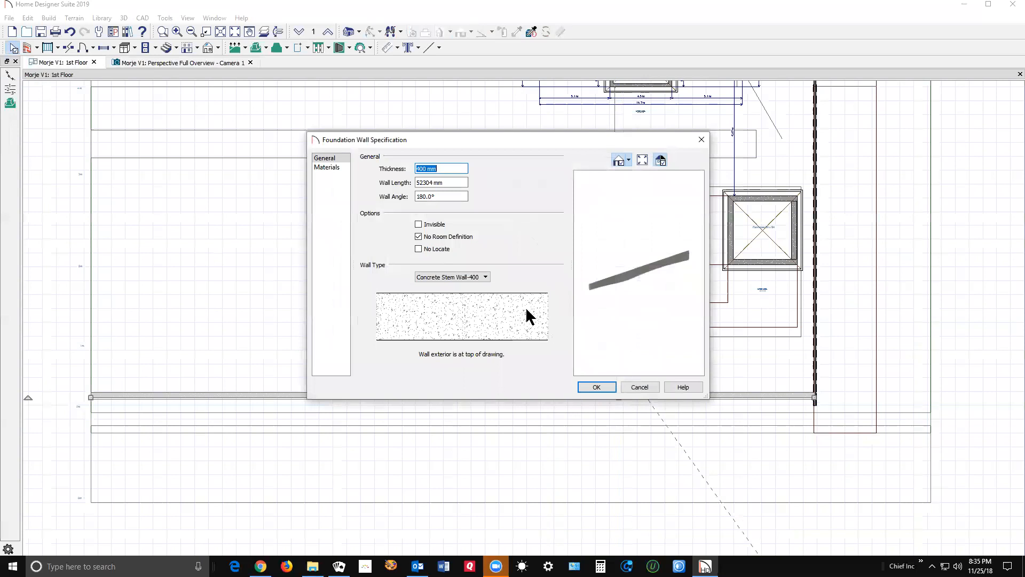
mouse_move(608, 359)
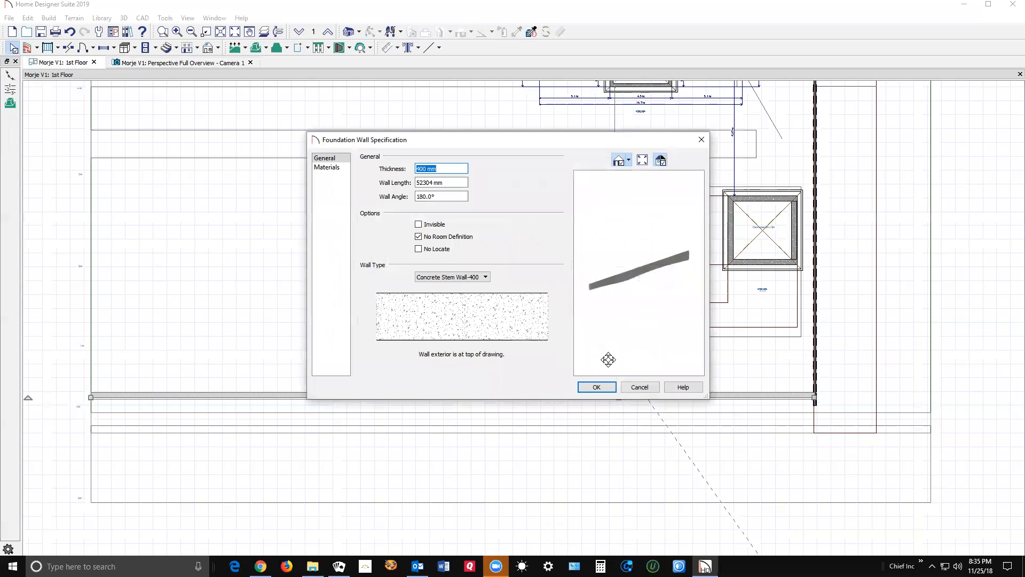
mouse_move(639, 386)
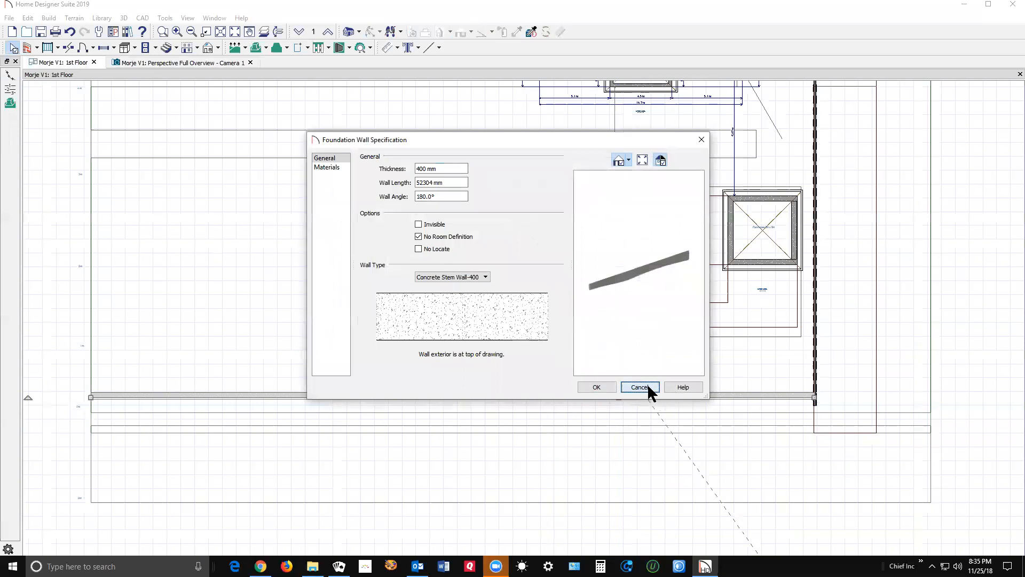
click(638, 387)
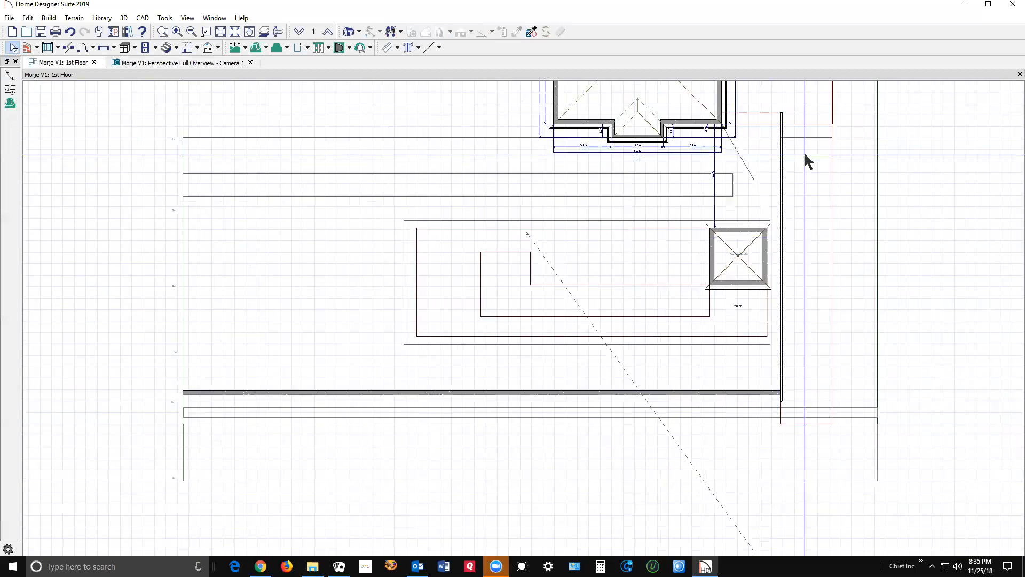
- Enter an elevation of -2500 for the elevation line at the retaining wall's end
click(564, 350)
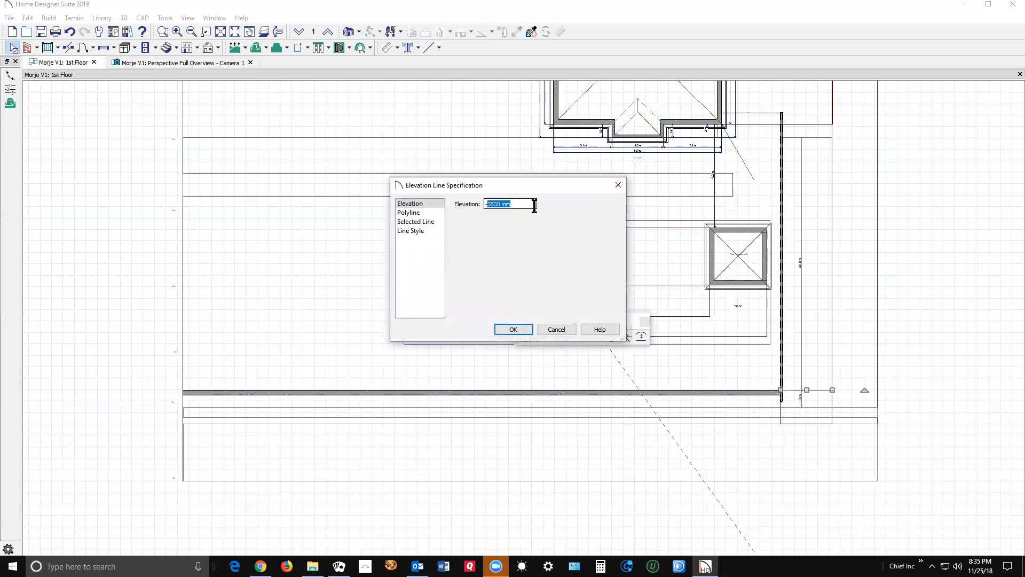
mouse_move(522, 286)
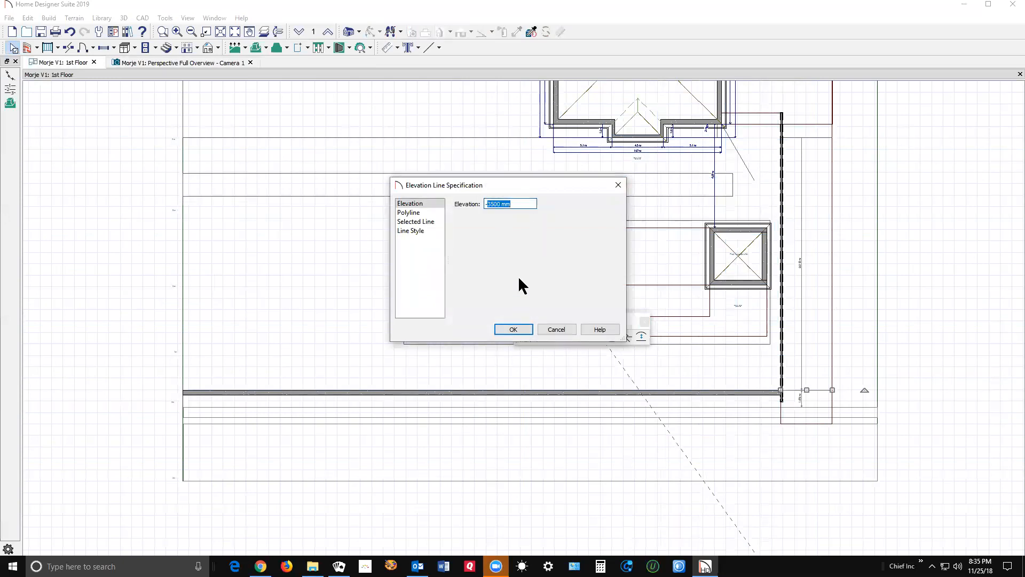
text(-2500)
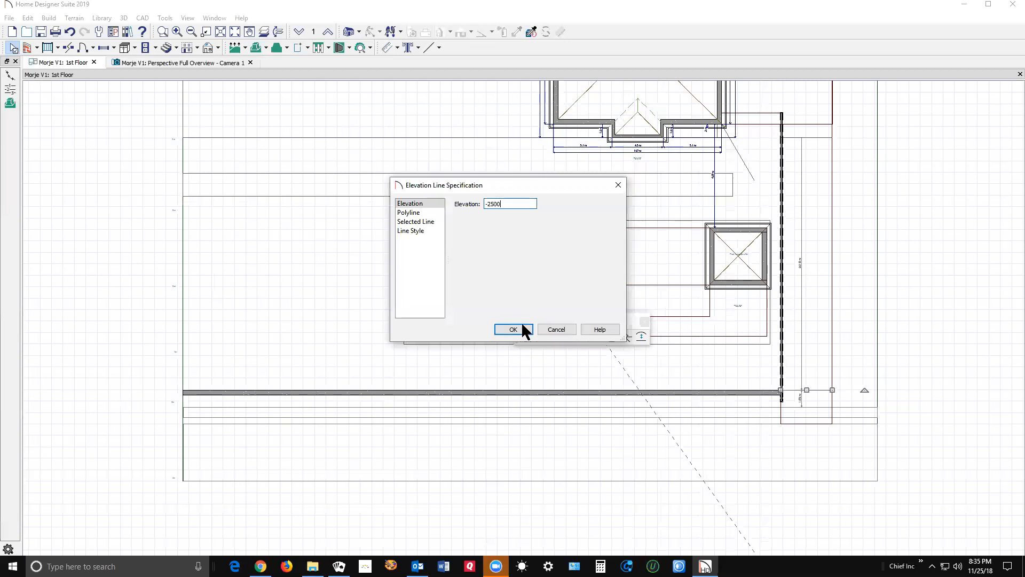
click(512, 328)
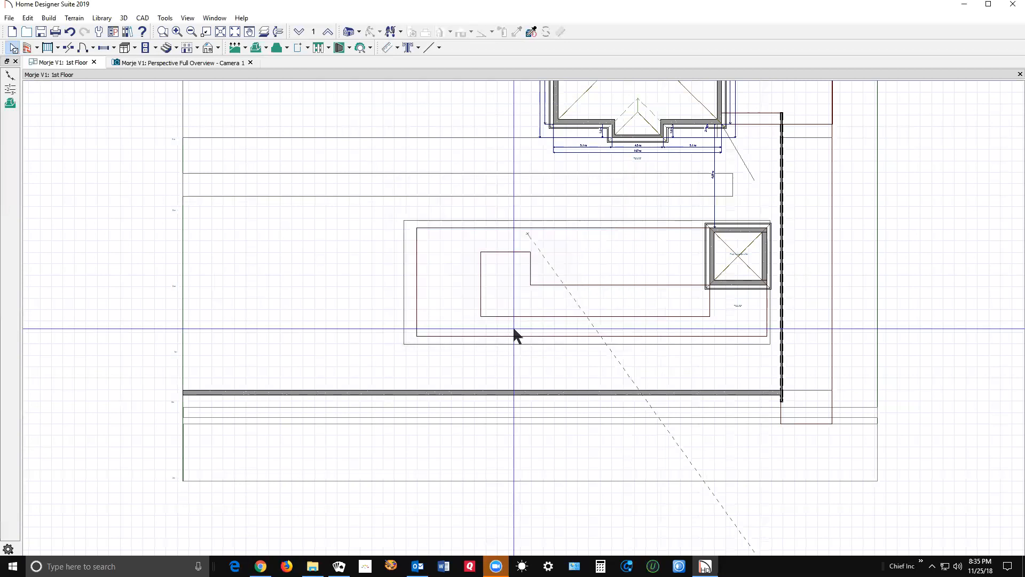
click(180, 62)
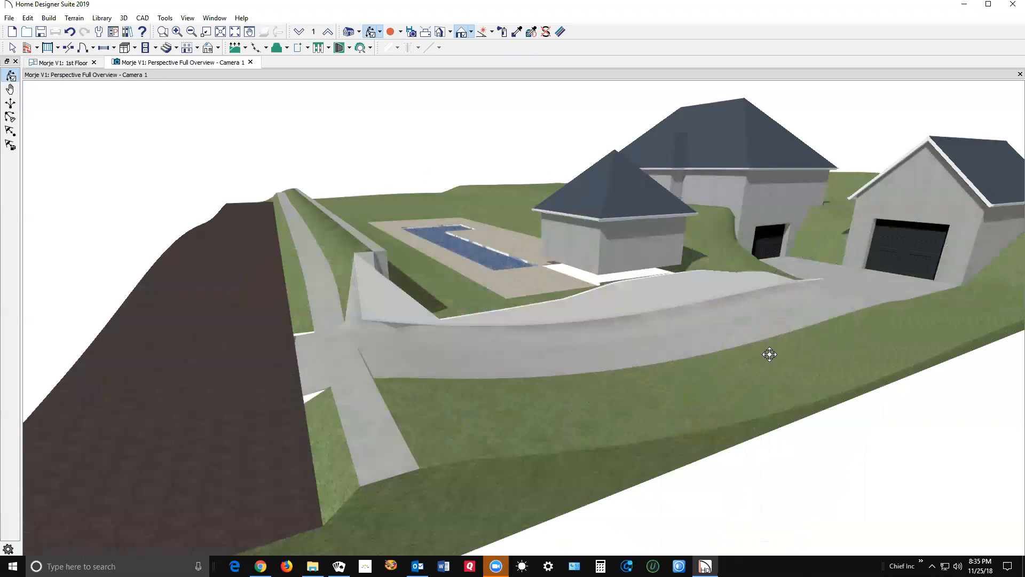
mouse_move(839, 290)
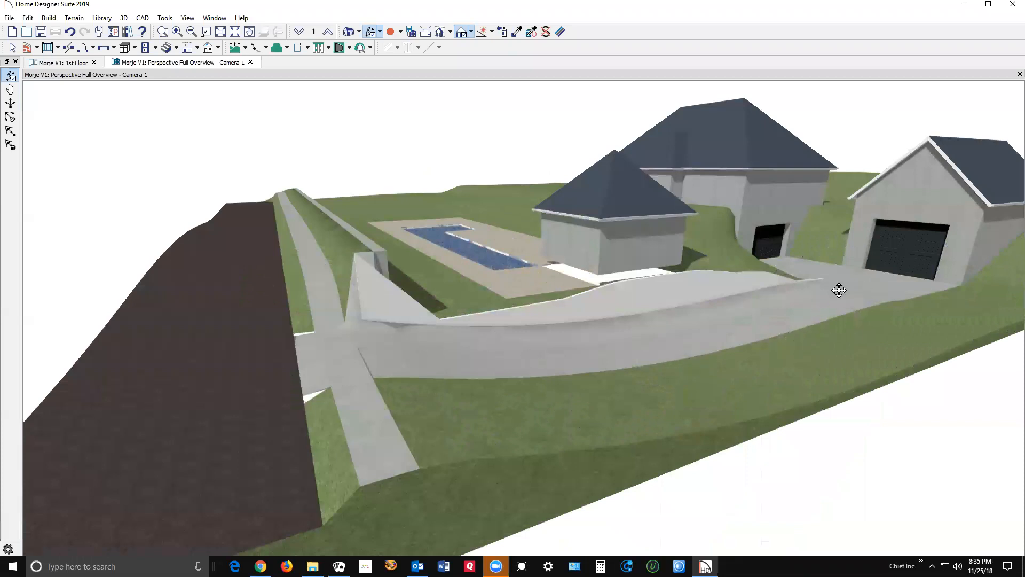
mouse_move(843, 312)
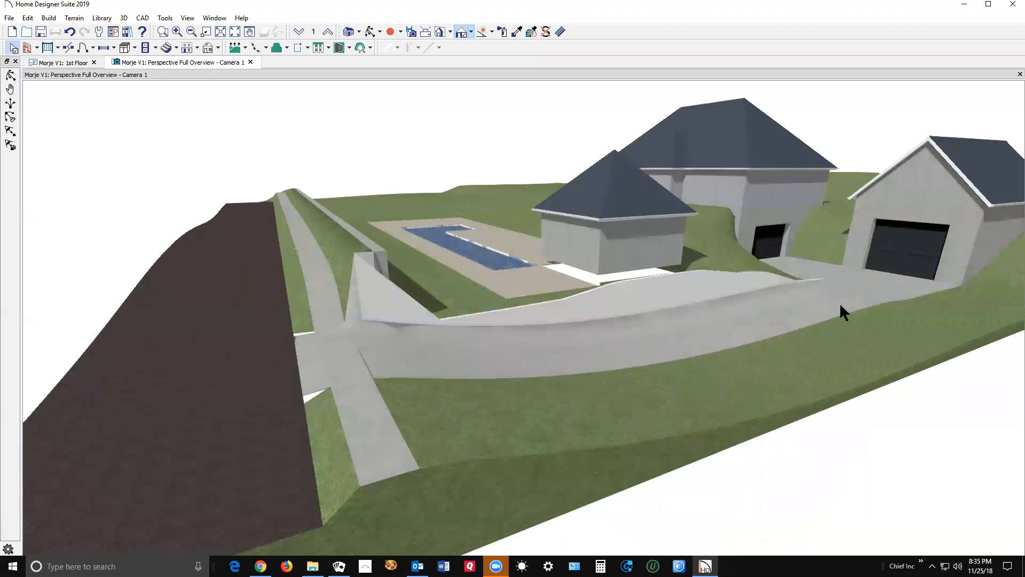
click(62, 61)
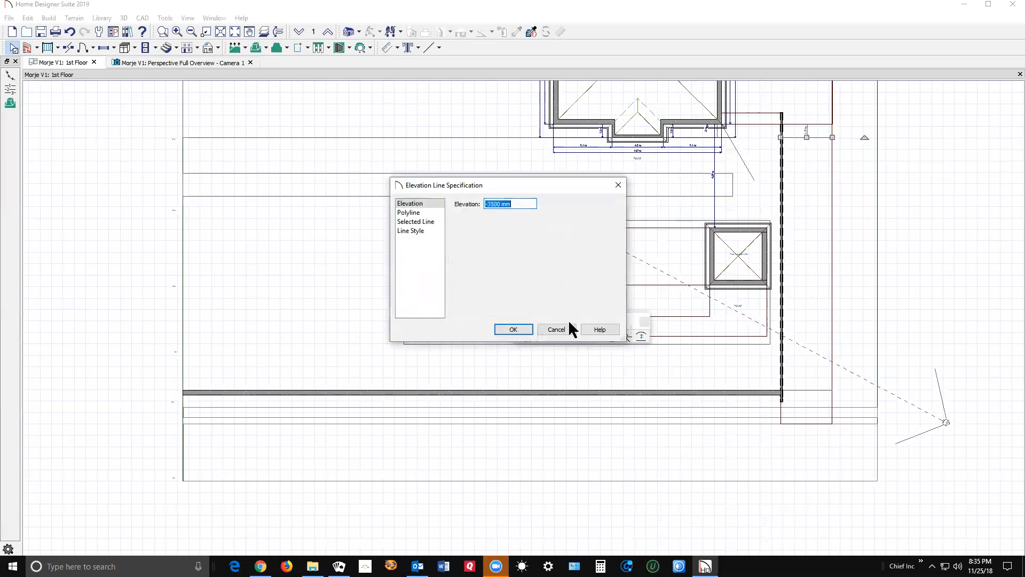
- Apply an elevation of -45 to the line near the pool house and return to the 3D overview
click(513, 329)
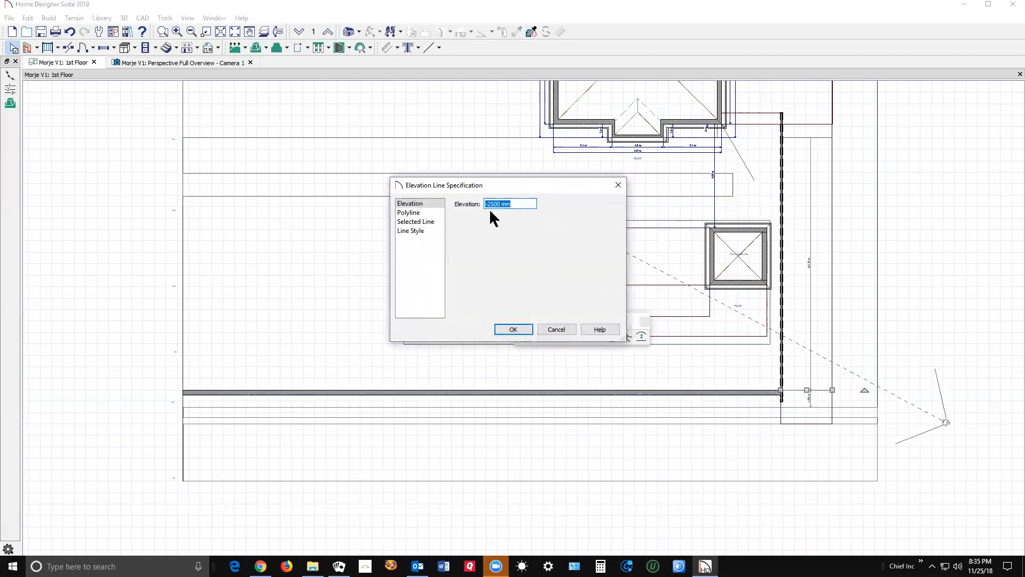
mouse_move(595, 266)
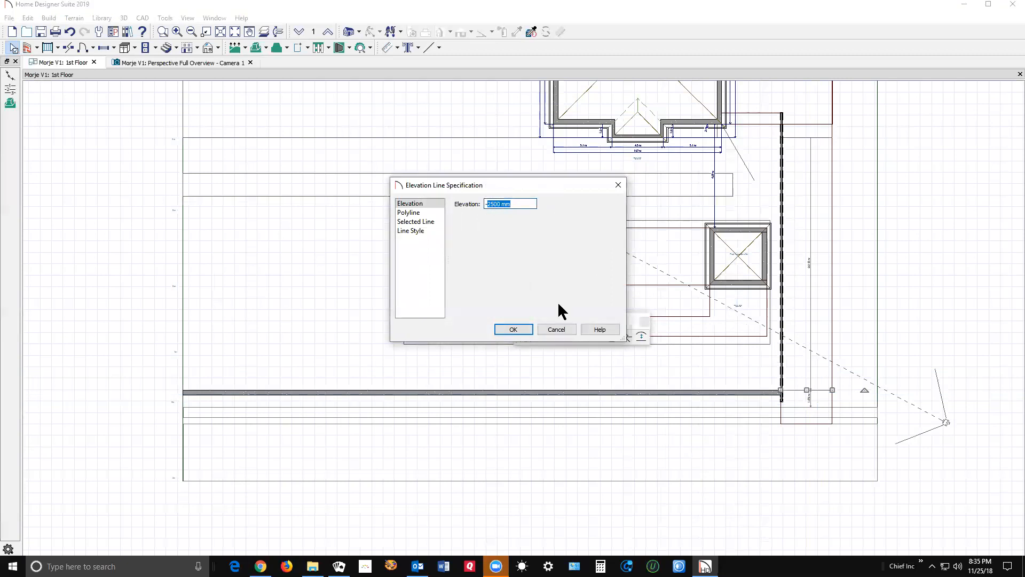
text(-45)
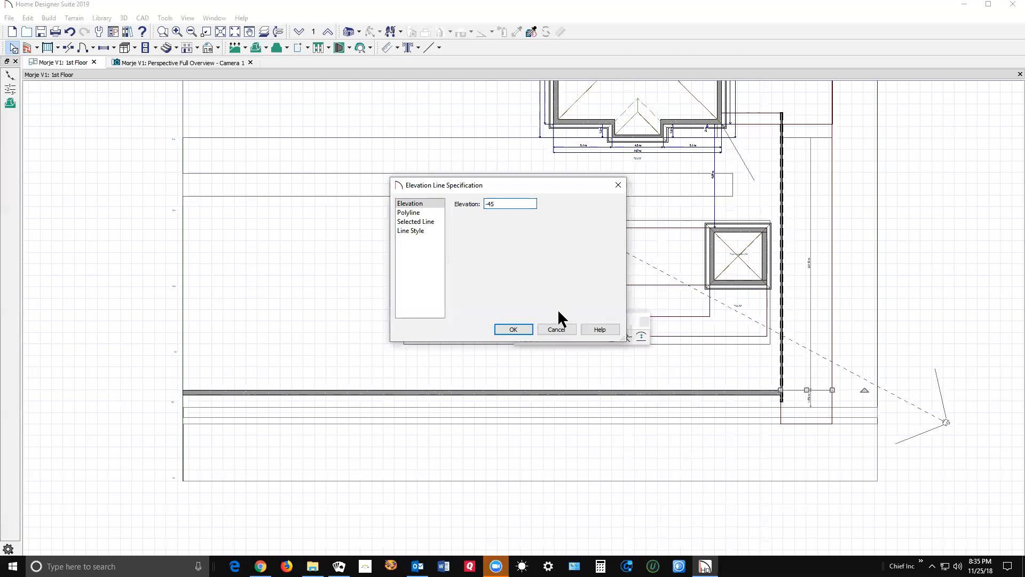
click(513, 329)
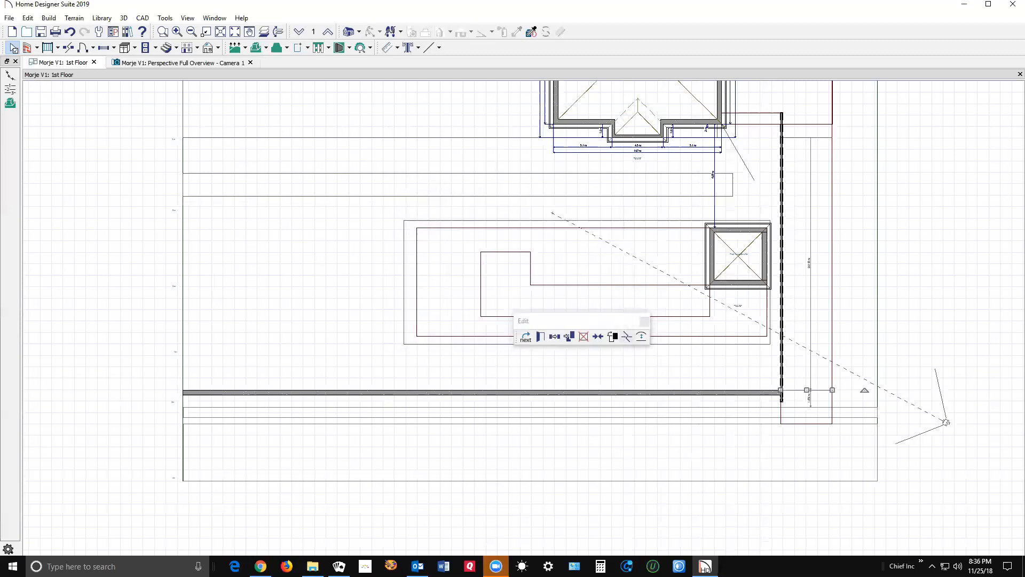
click(181, 62)
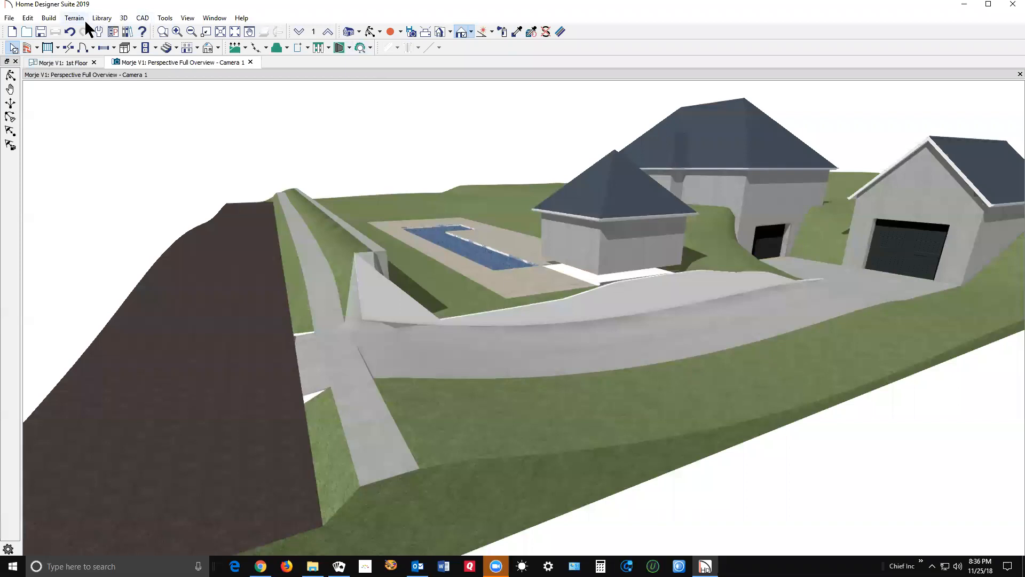
- Rebuild the terrain with the new elevations, review it, and return to the 1st Floor plan
click(73, 18)
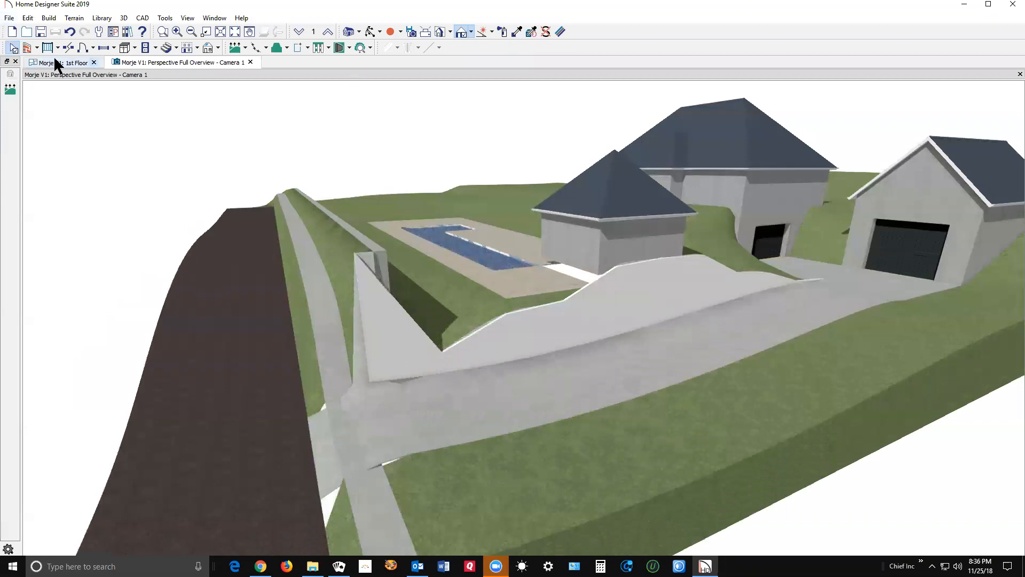
mouse_move(370, 40)
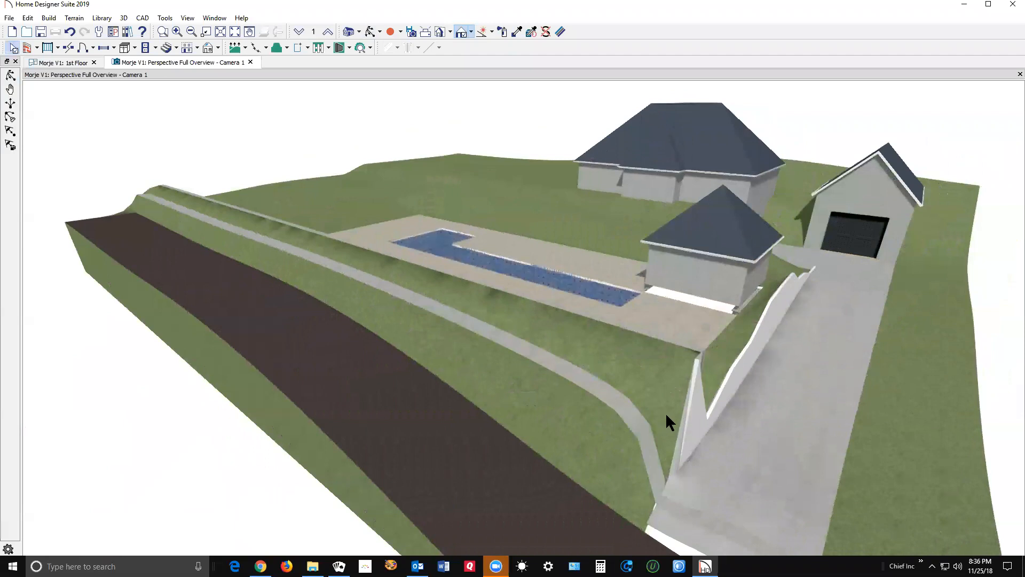
mouse_move(664, 489)
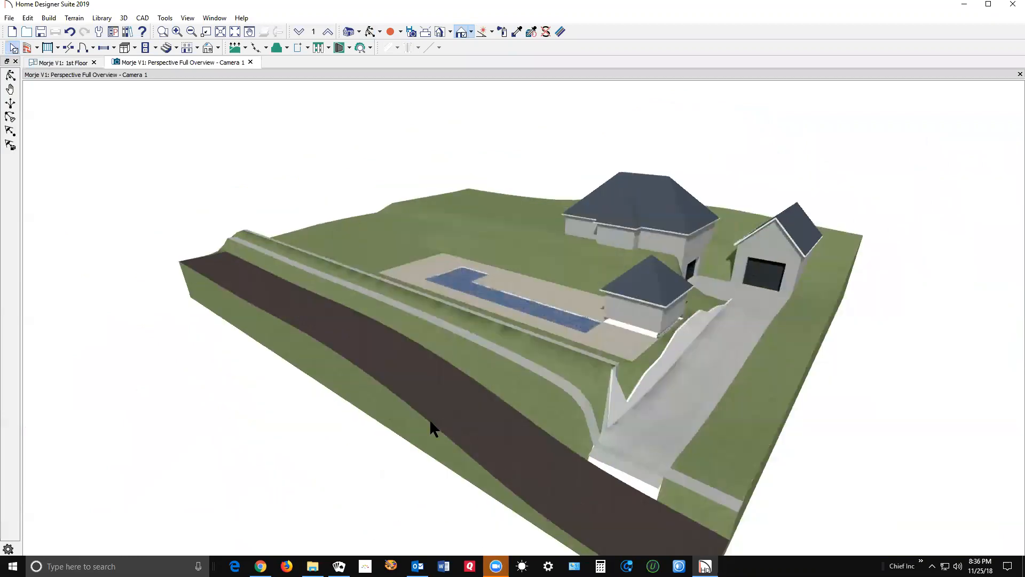
click(62, 62)
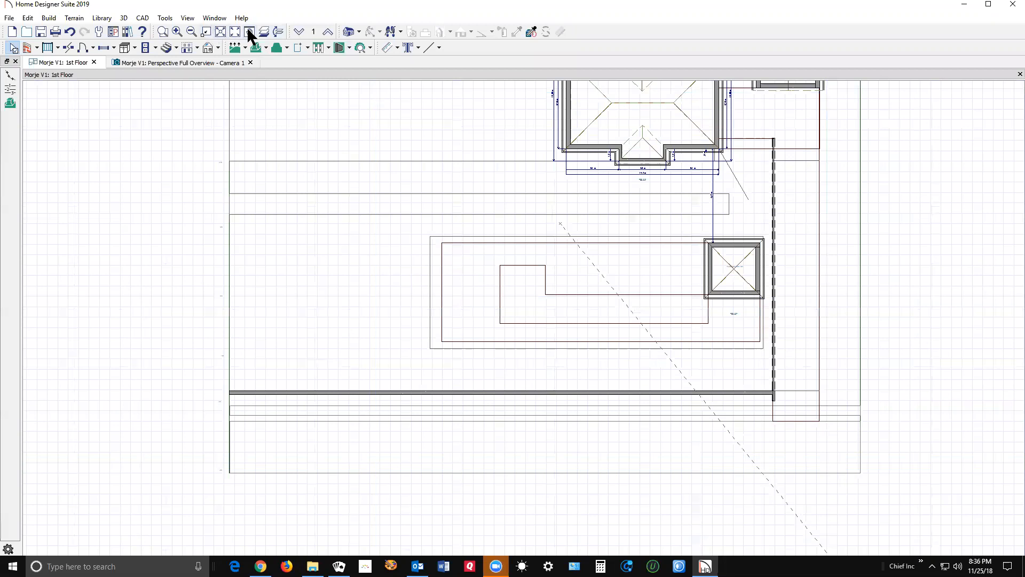
mouse_move(206, 19)
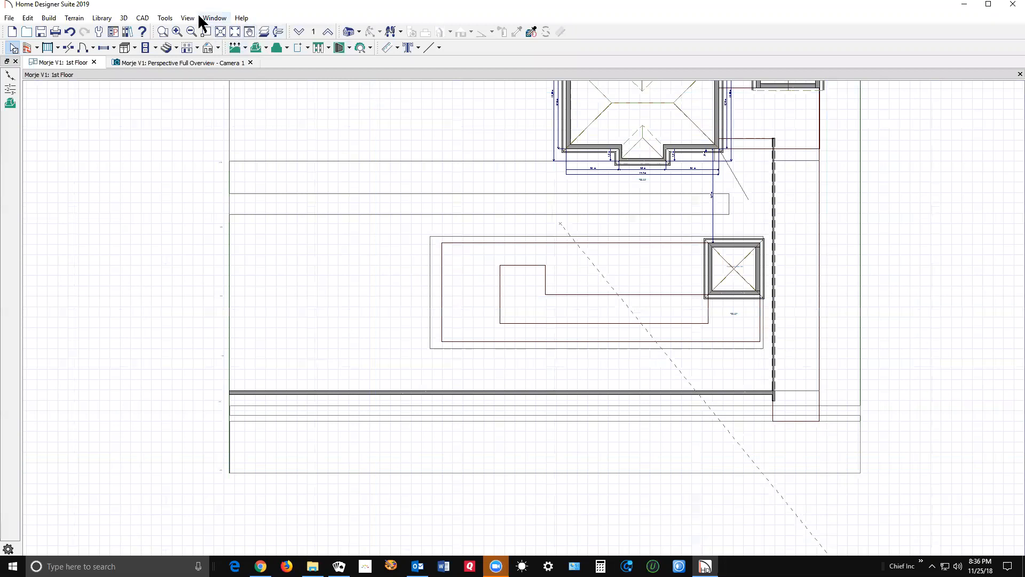
click(213, 17)
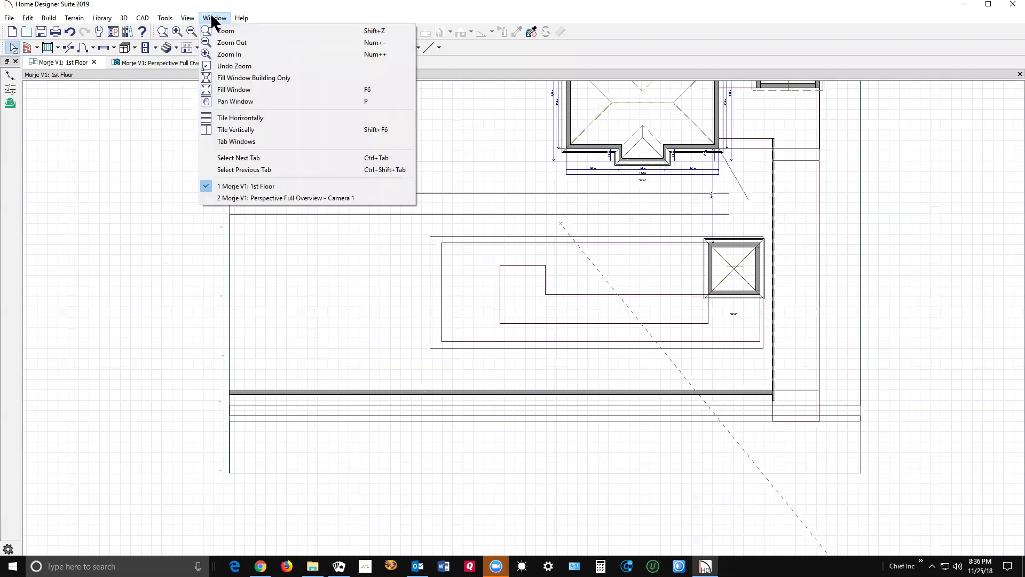
click(186, 17)
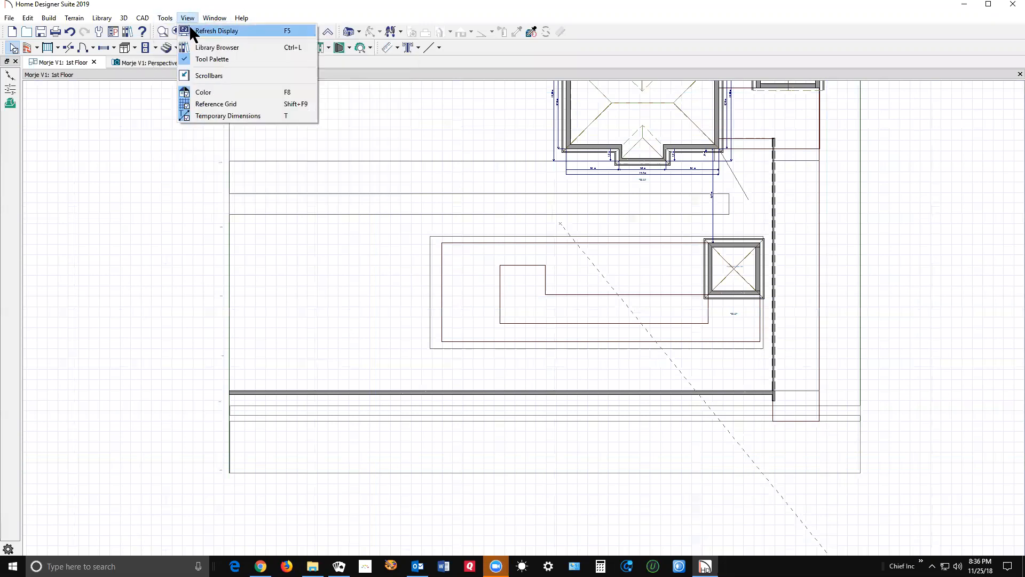
click(214, 18)
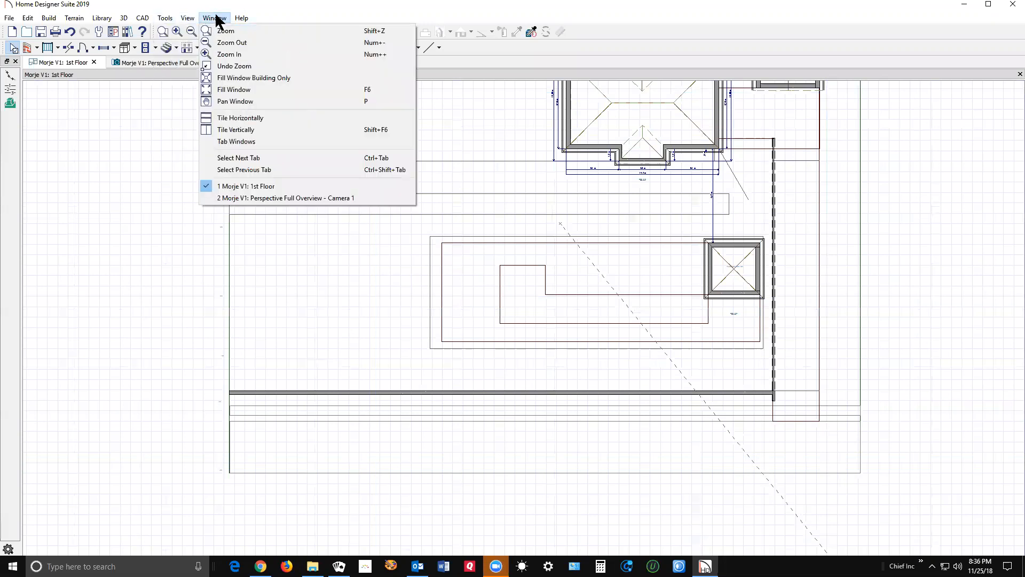
click(164, 17)
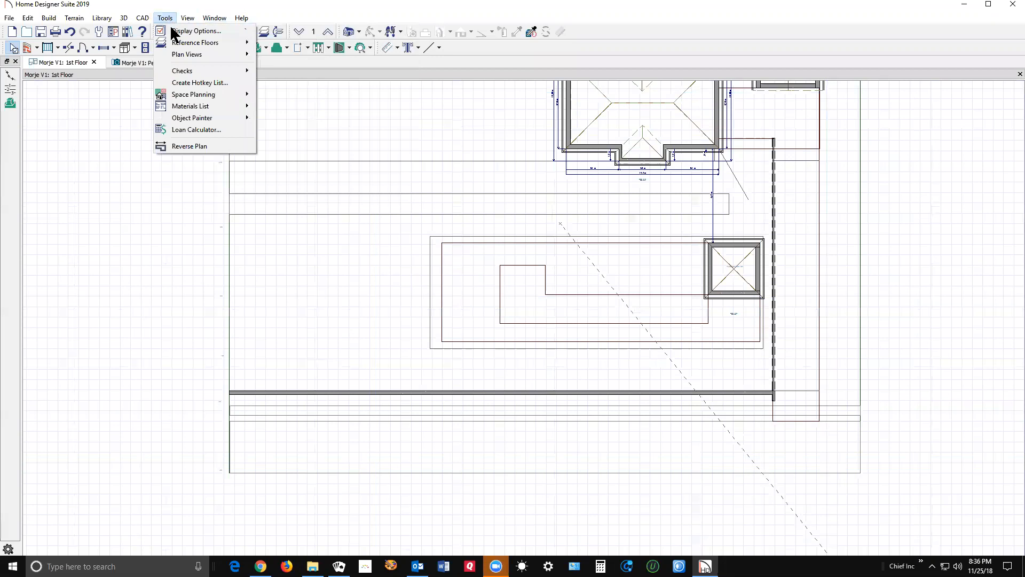
click(195, 31)
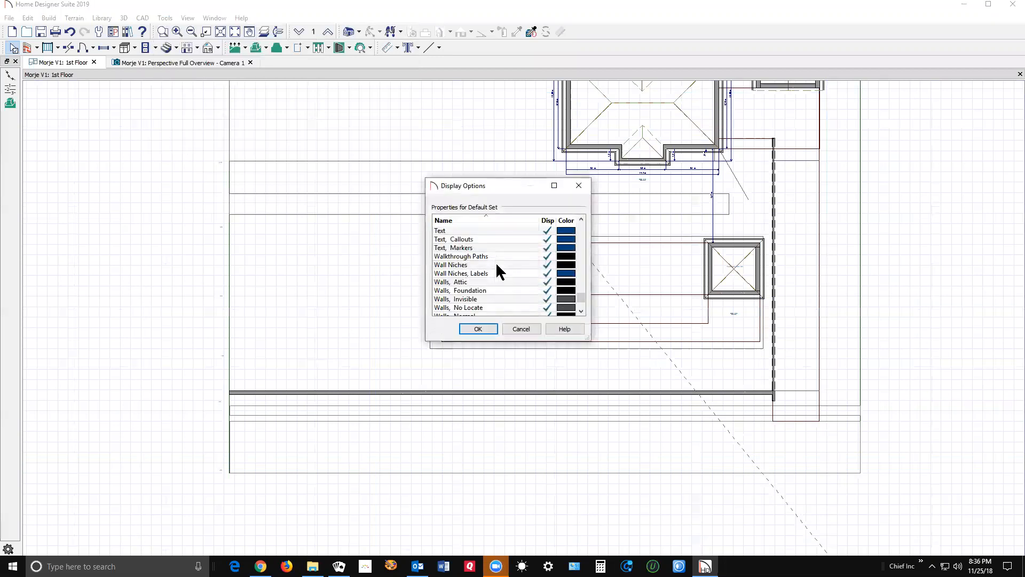
click(440, 230)
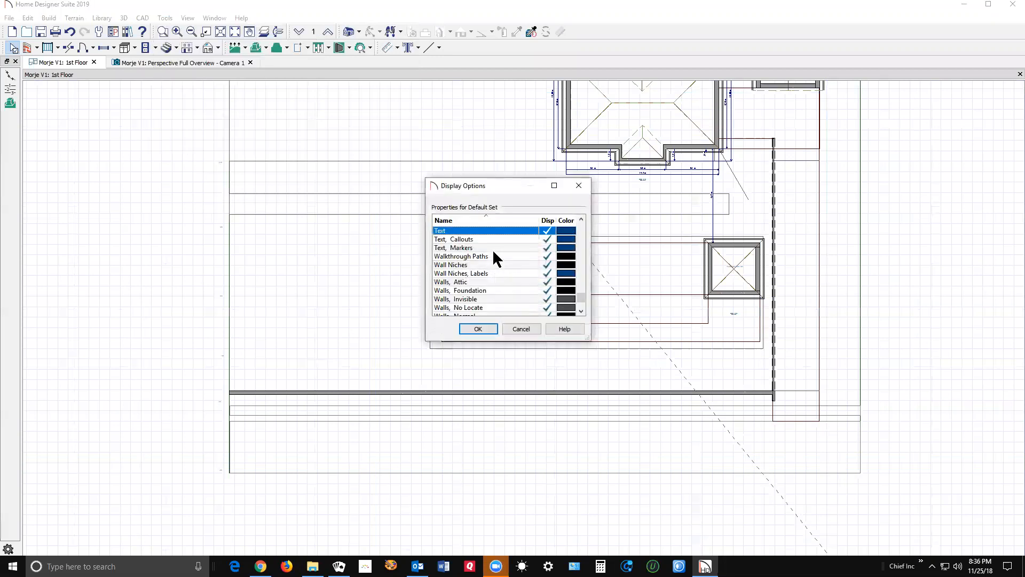
scroll(up, 3)
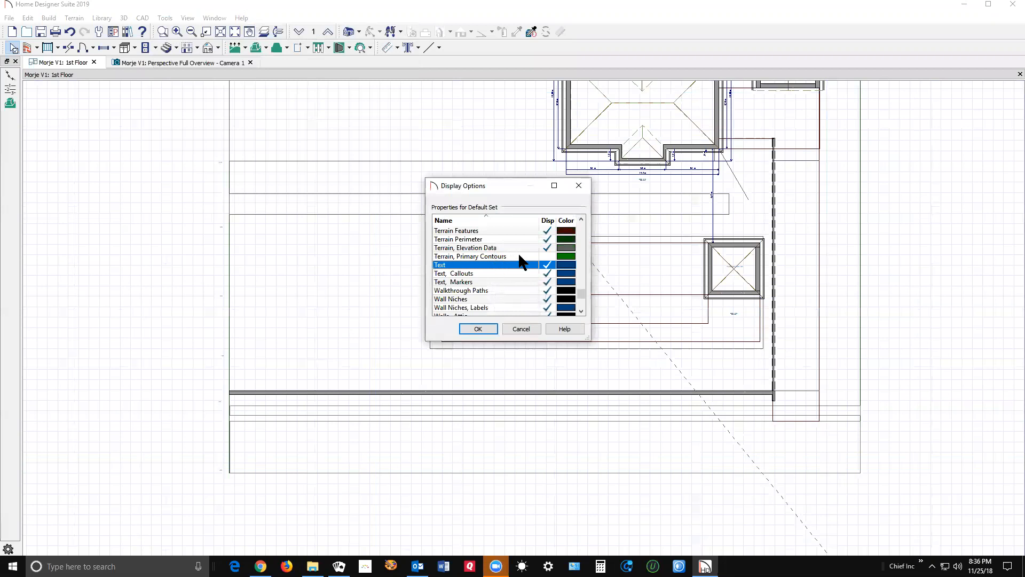
scroll(up, 3)
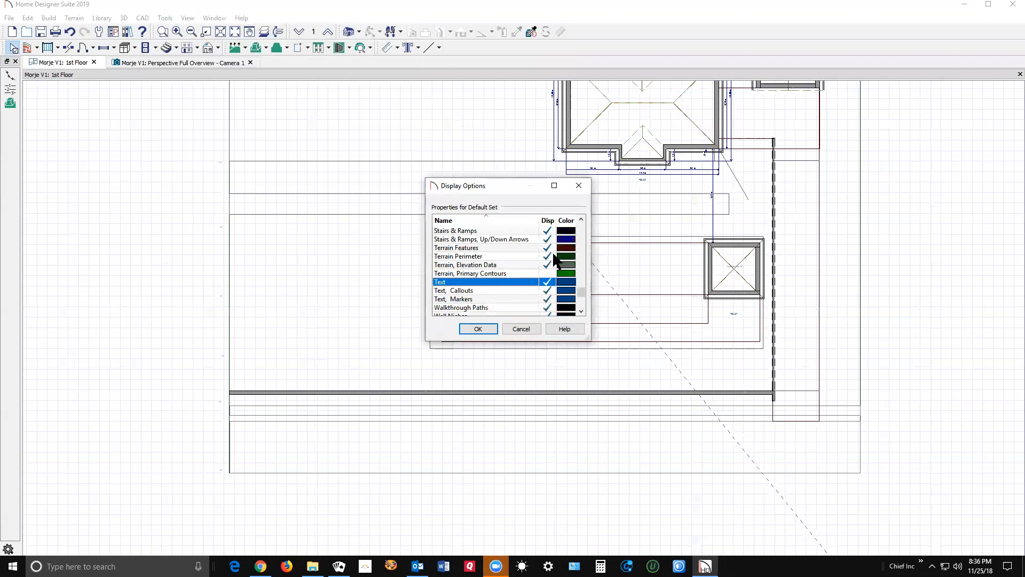
mouse_move(484, 254)
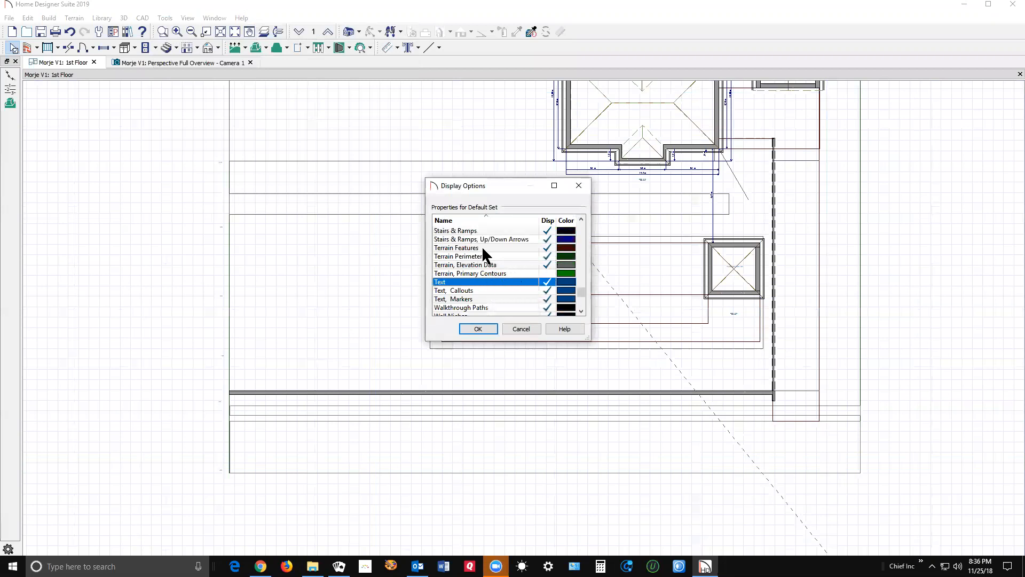
mouse_move(490, 268)
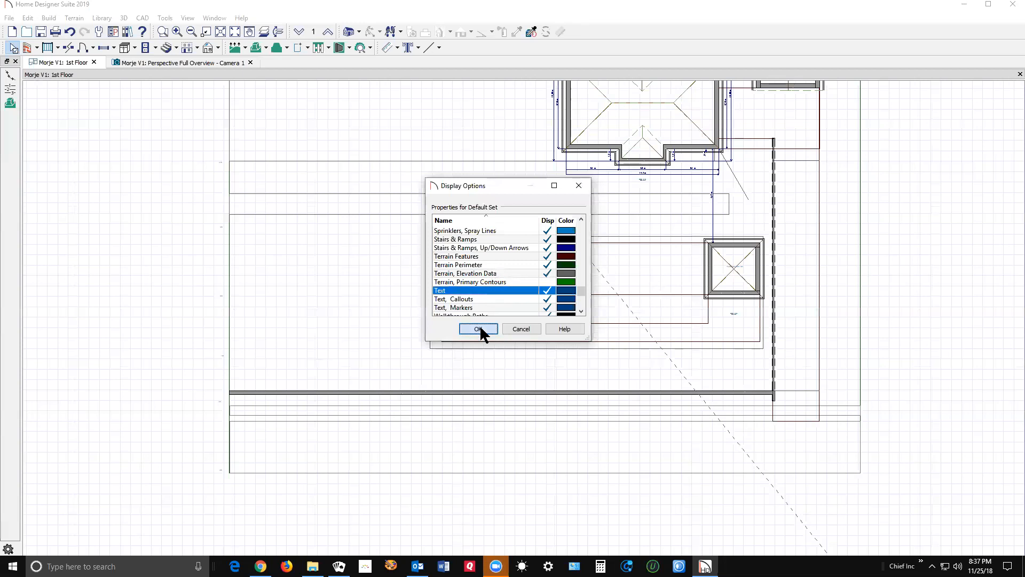
click(478, 329)
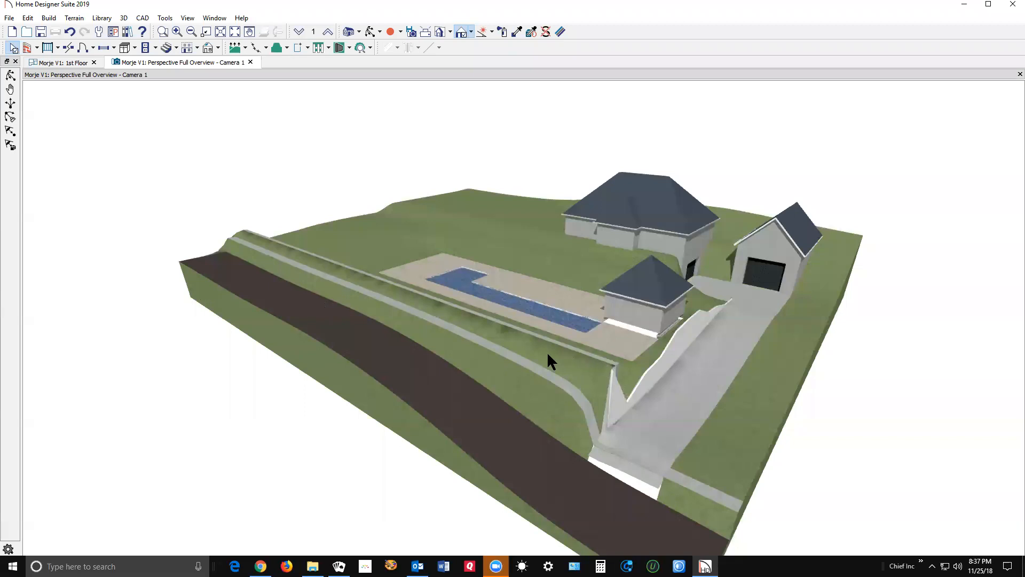
mouse_move(384, 347)
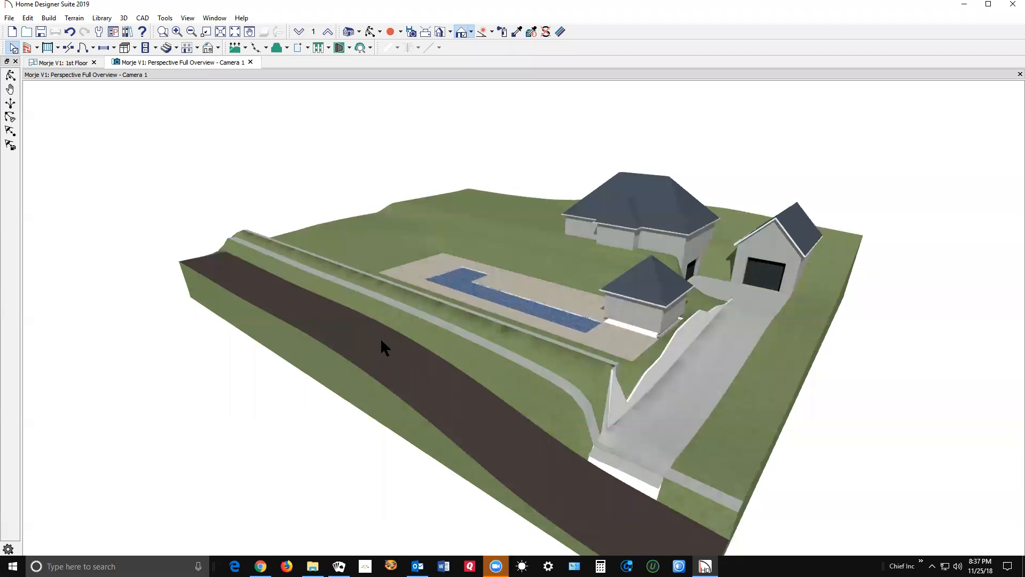
mouse_move(323, 308)
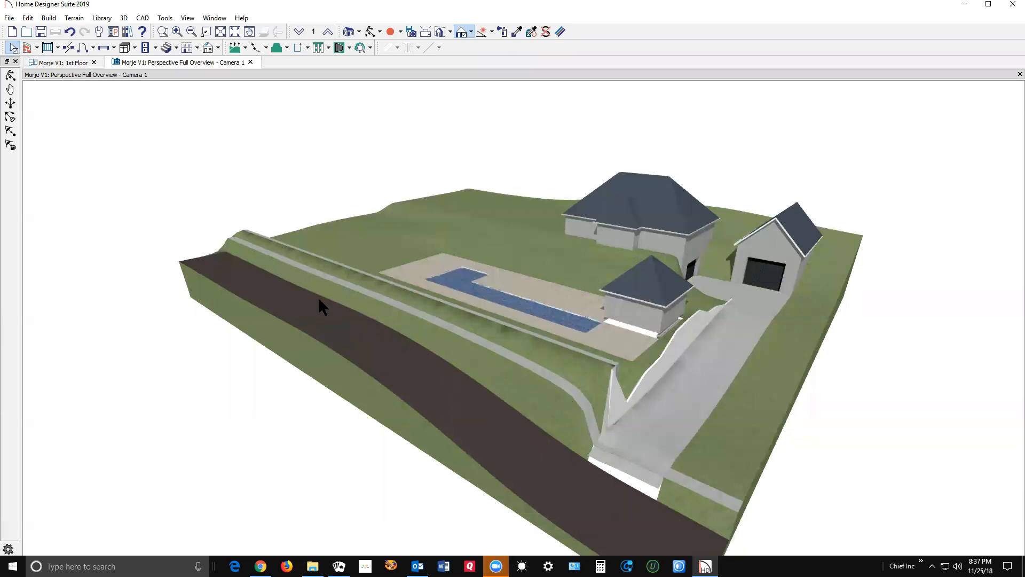
mouse_move(10, 77)
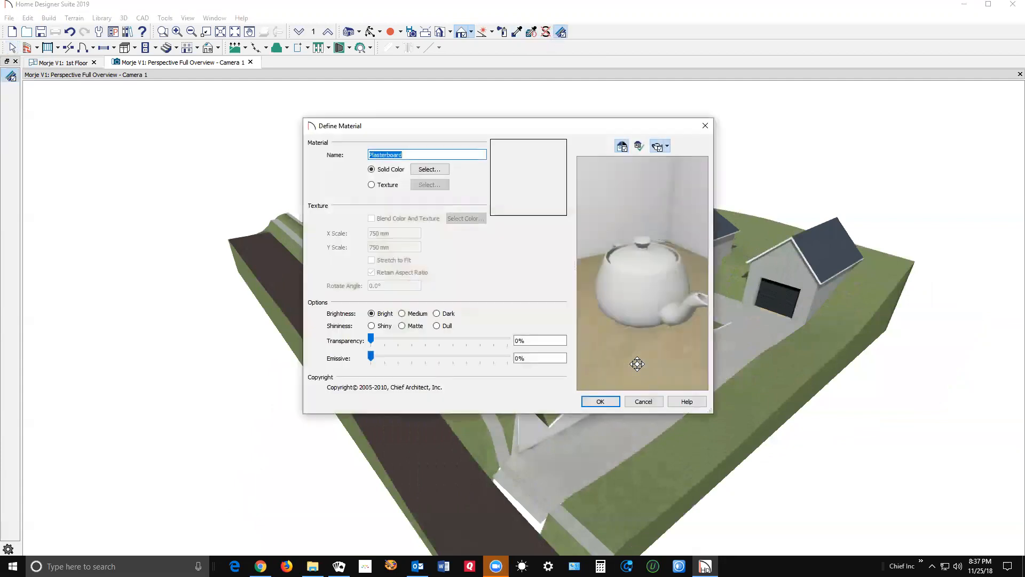
mouse_move(654, 404)
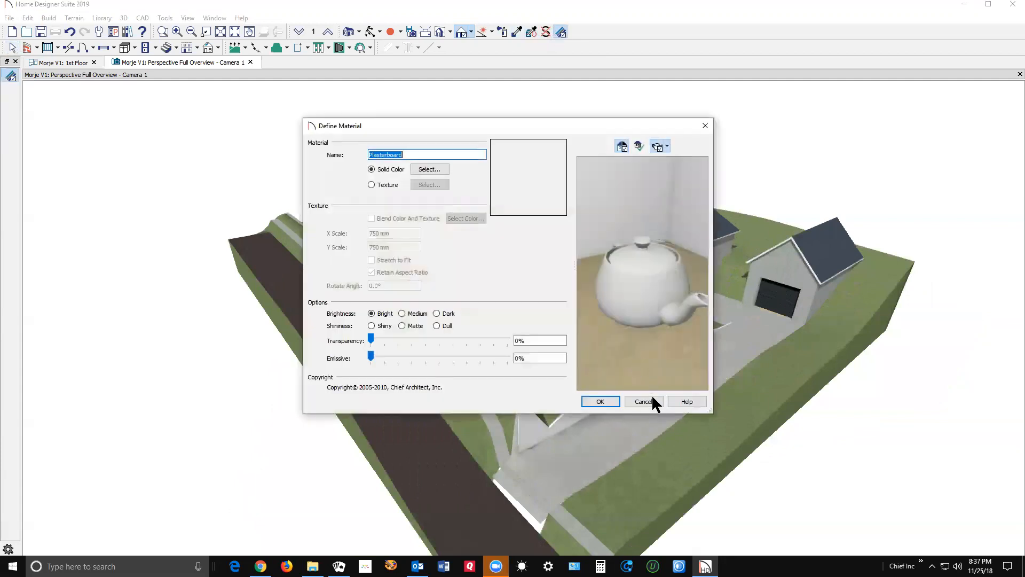
click(643, 402)
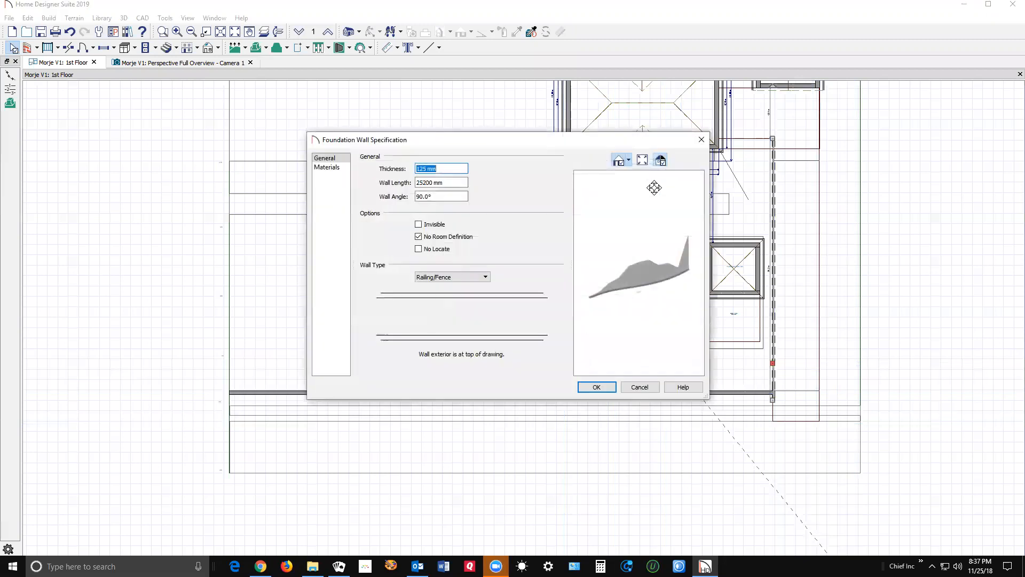
mouse_move(352, 146)
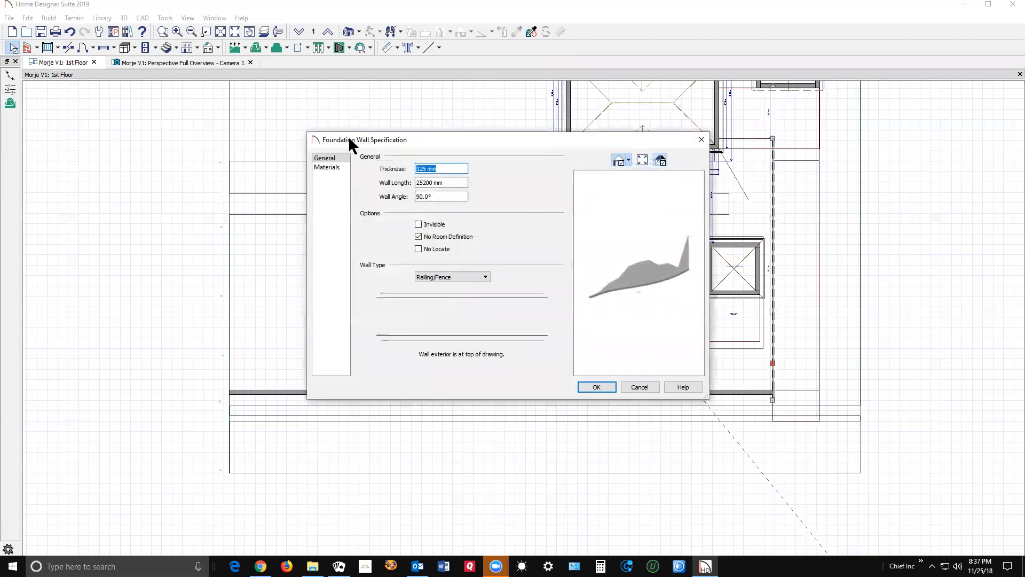
mouse_move(684, 399)
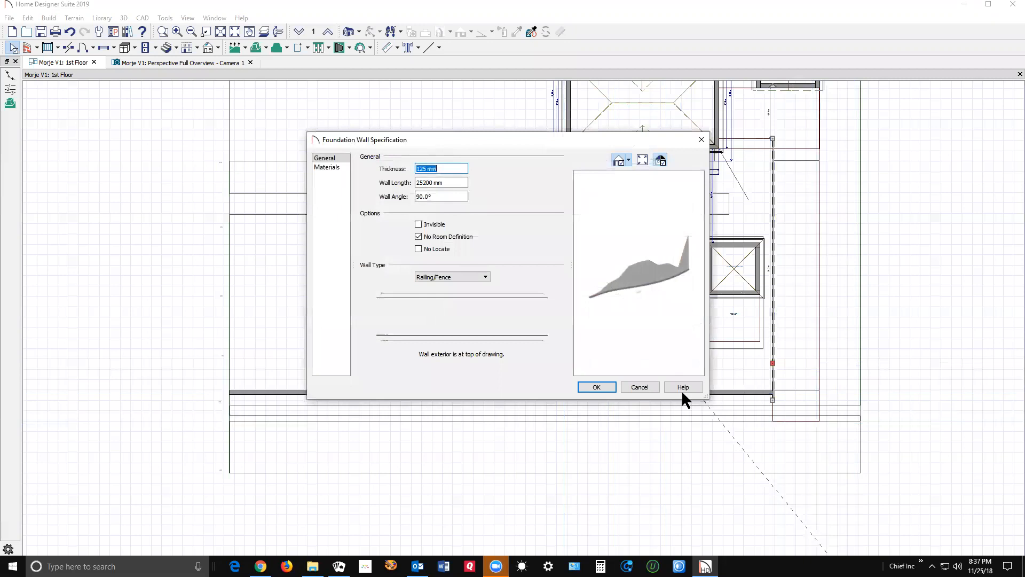
mouse_move(640, 387)
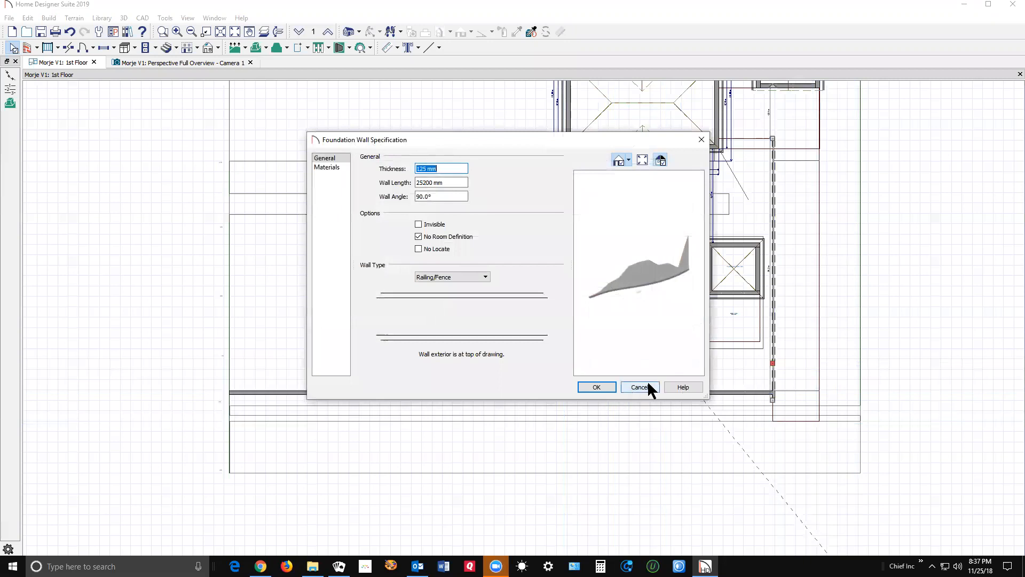
- Cancel the railing wall's Foundation Wall Specification dialog without changes
click(640, 387)
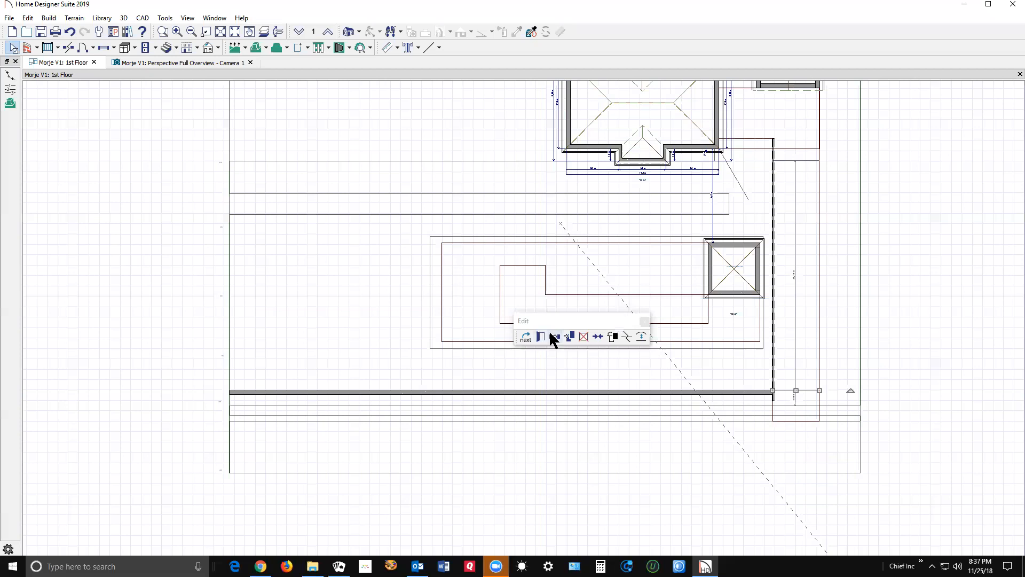
- Set the bottom elevation line to -4000 mm and view the updated terrain in 3D
click(540, 336)
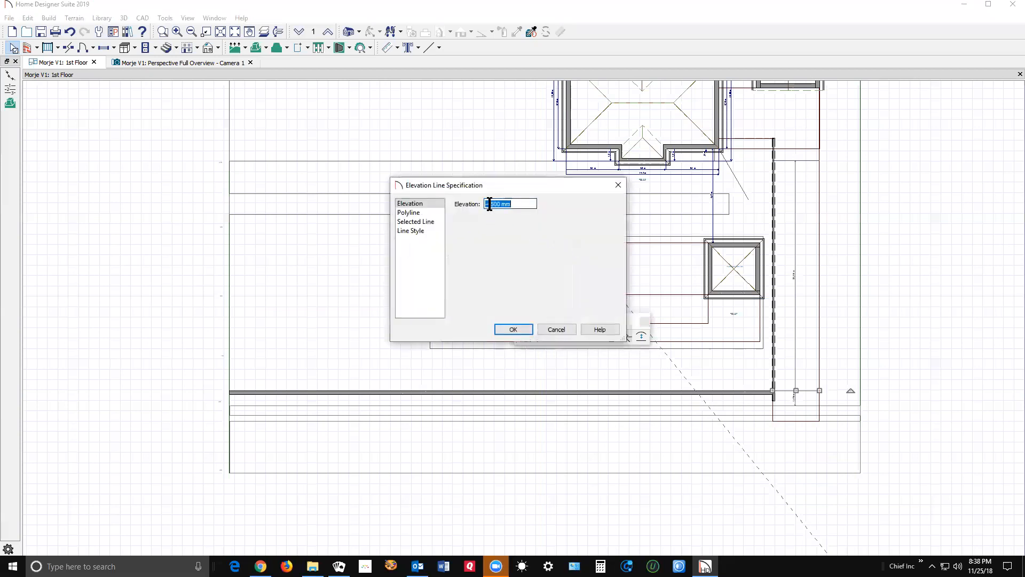
text(-4500)
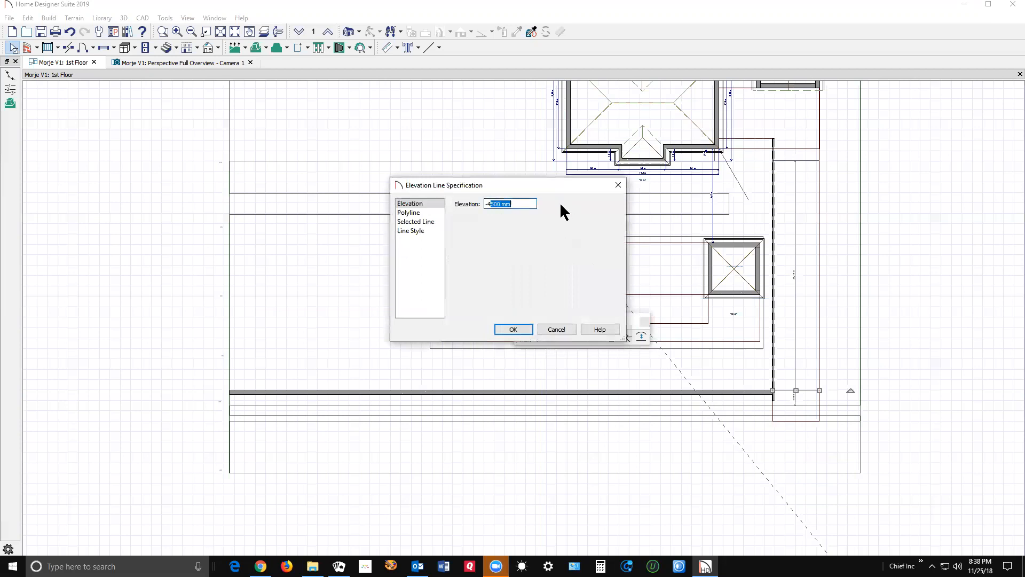
text(-4000)
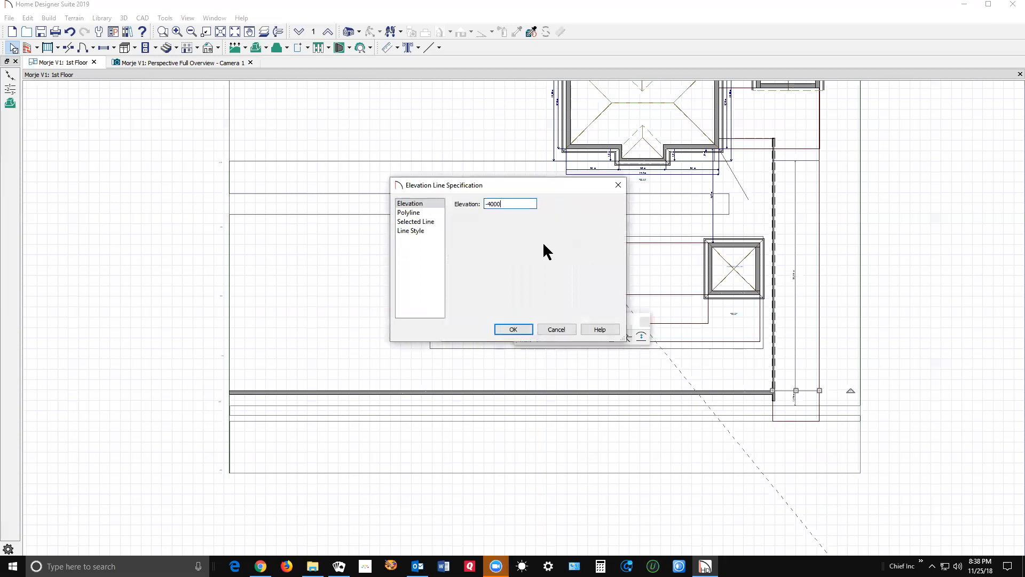
click(512, 329)
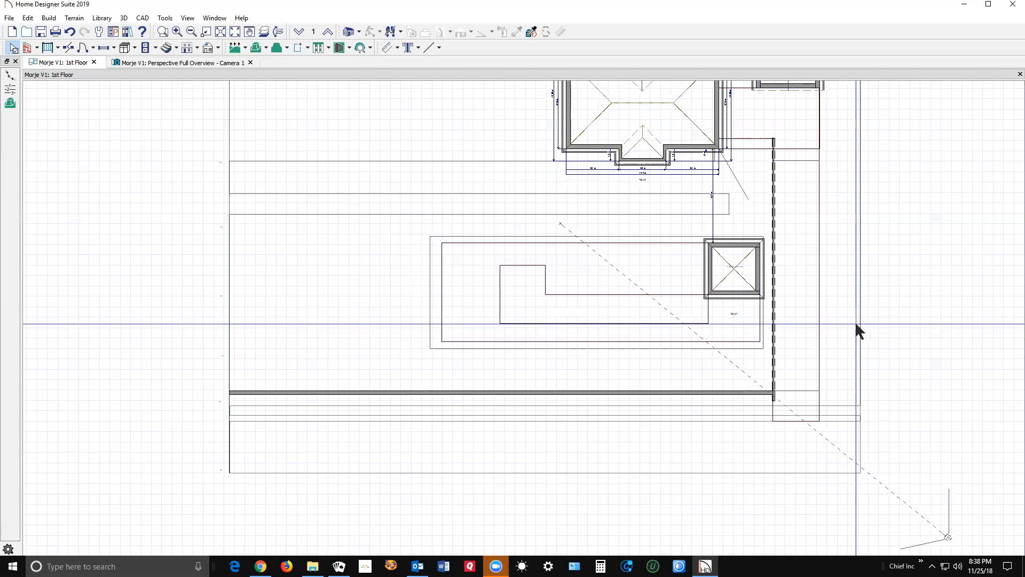
click(180, 62)
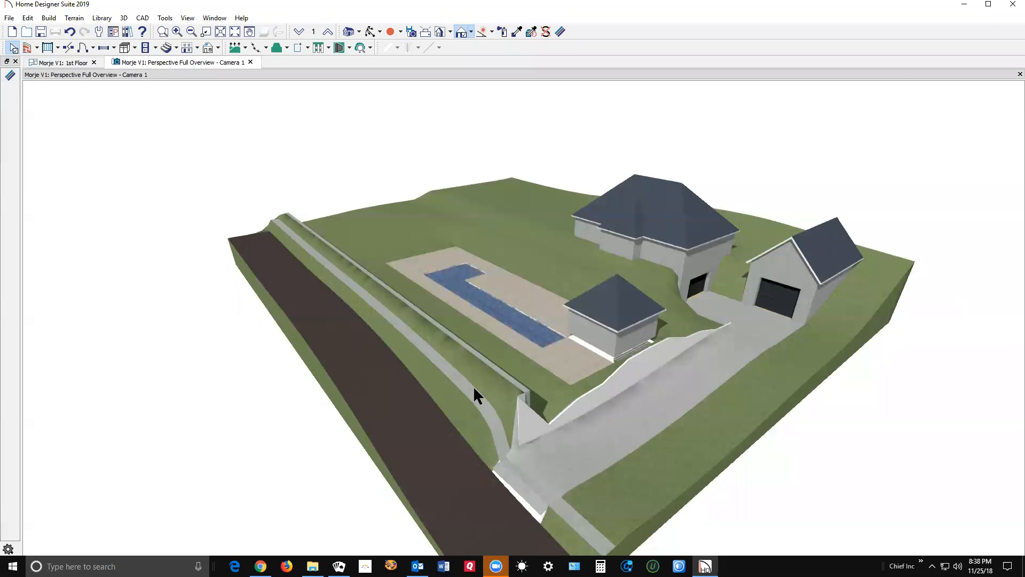
mouse_move(519, 405)
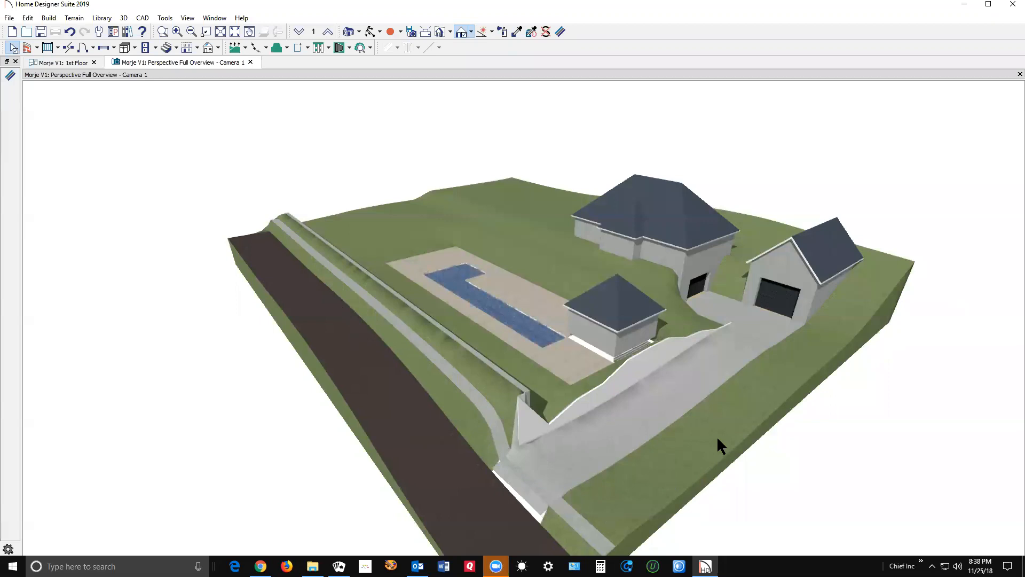
mouse_move(157, 144)
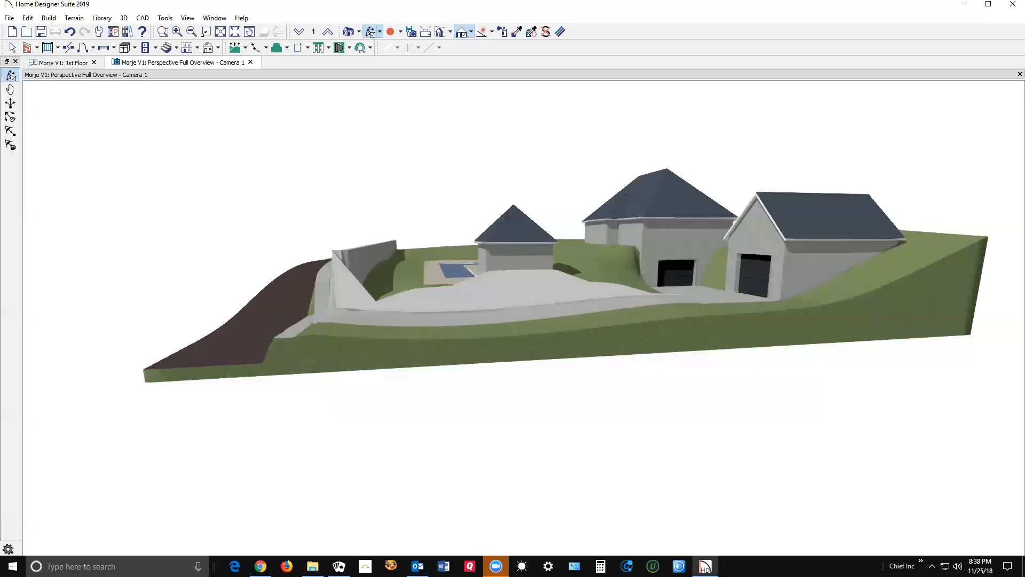
- Return to the 1st Floor plan after inspecting the lowered driveway grade
click(64, 61)
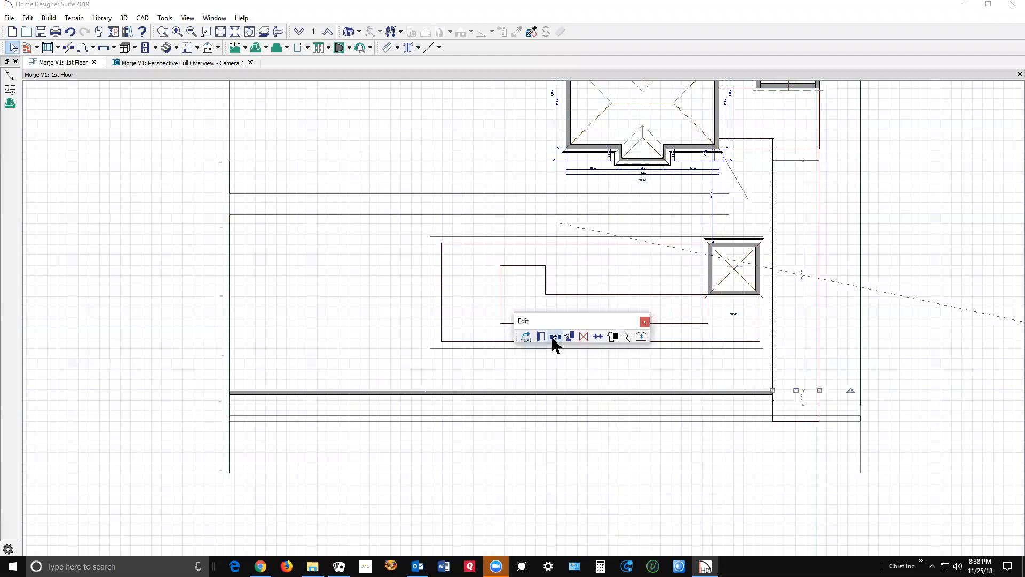
- Open the short elevation line beside the square outline and enter -3700 mm
click(796, 390)
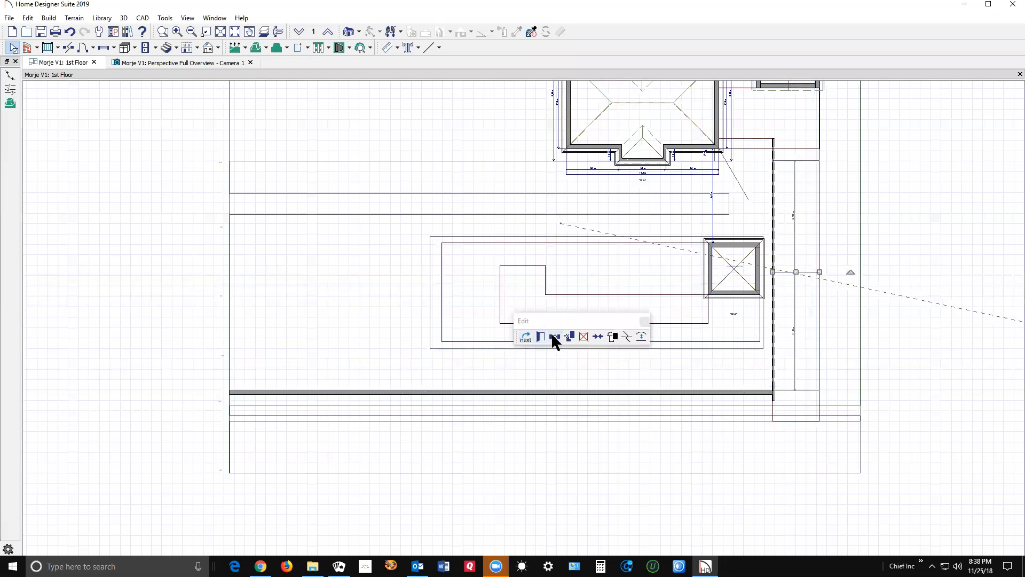
click(540, 336)
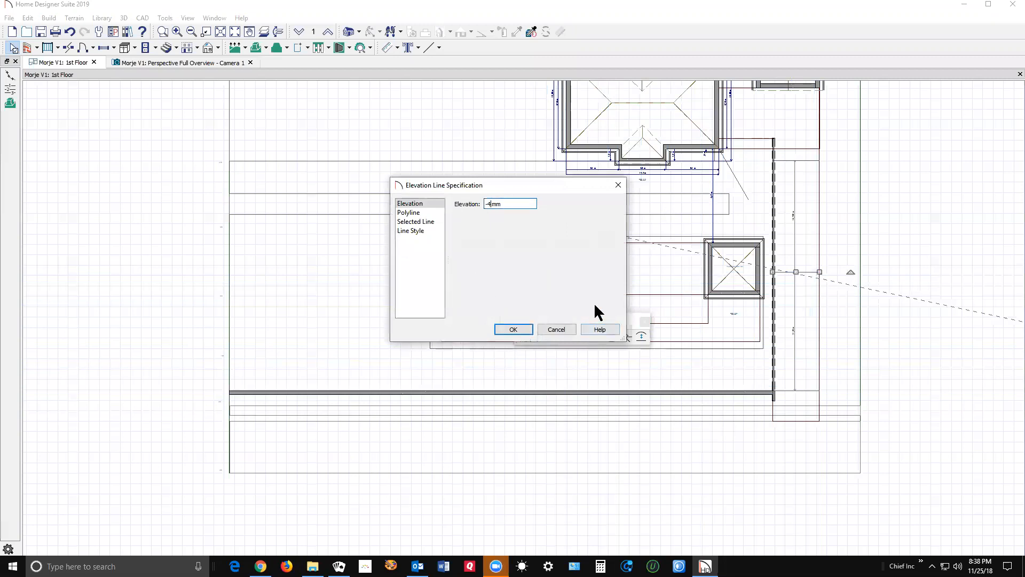
text(3700)
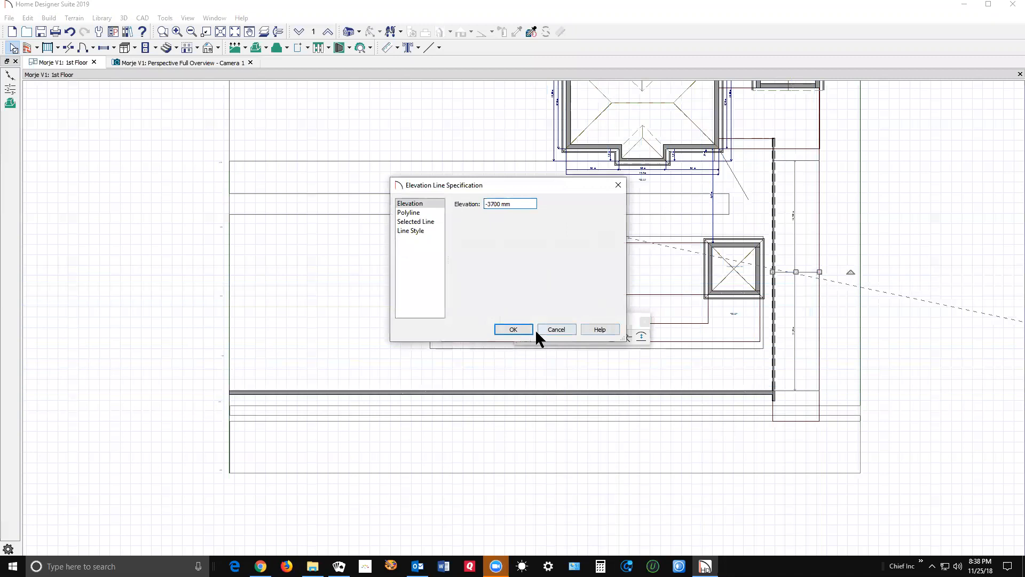
- Apply -3700 mm to that line and check the driveway's revised slope in 3D
click(513, 329)
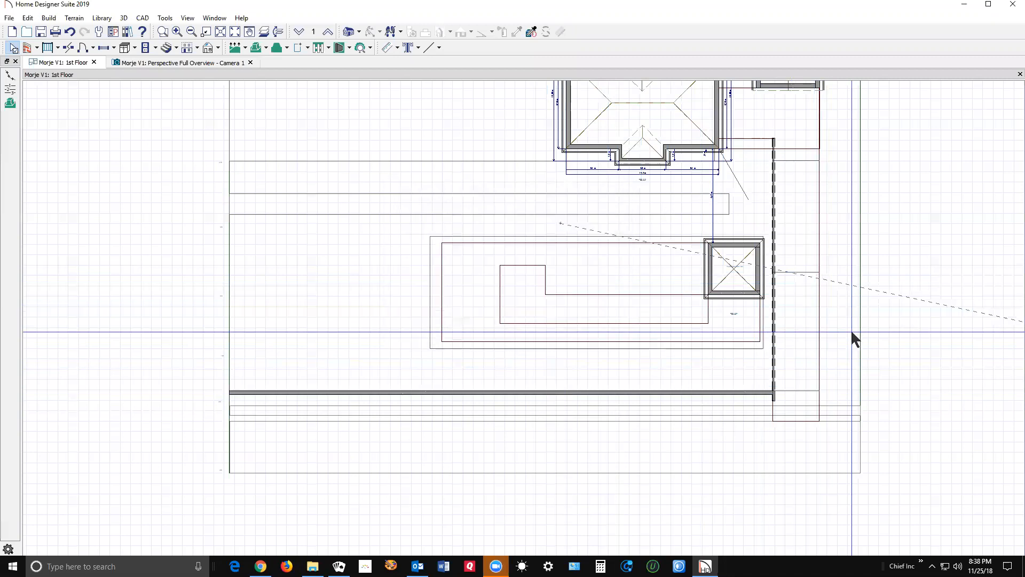
click(180, 62)
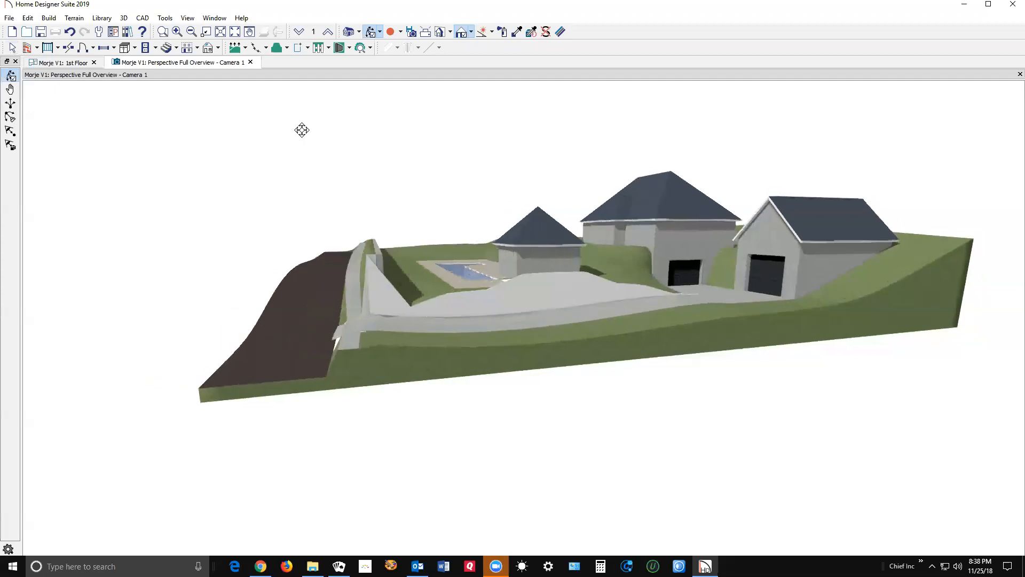
click(73, 17)
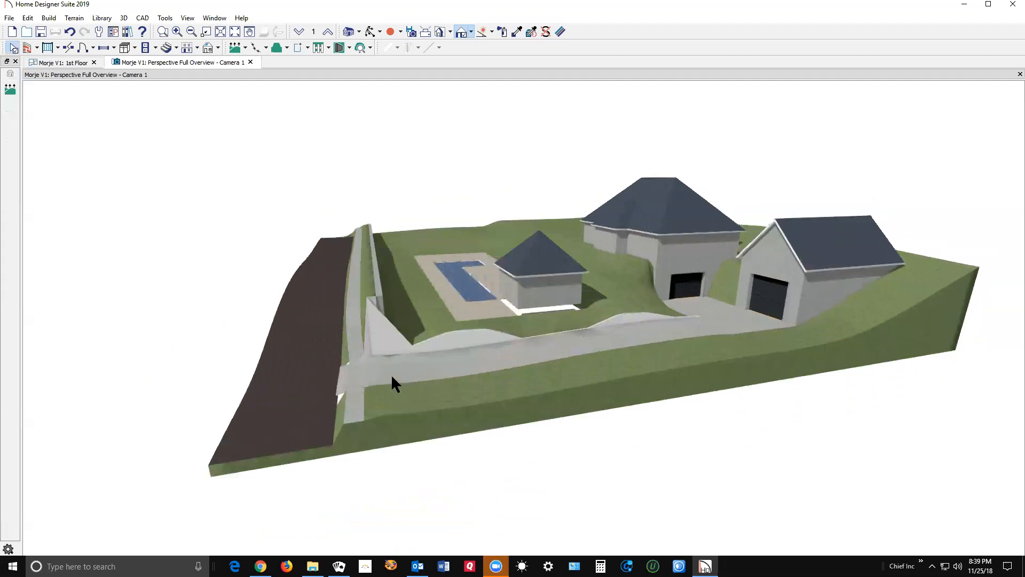
mouse_move(425, 373)
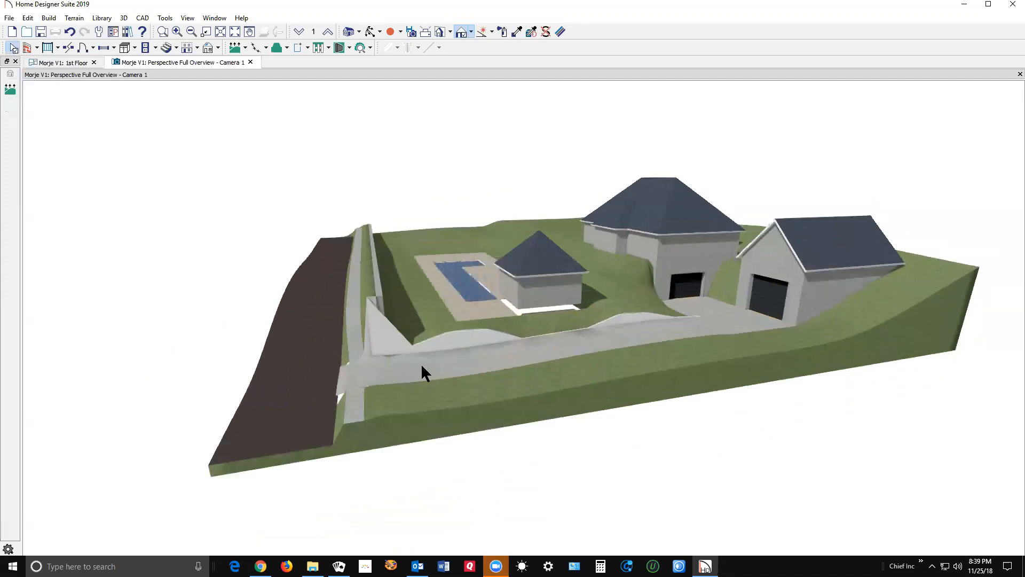
mouse_move(451, 374)
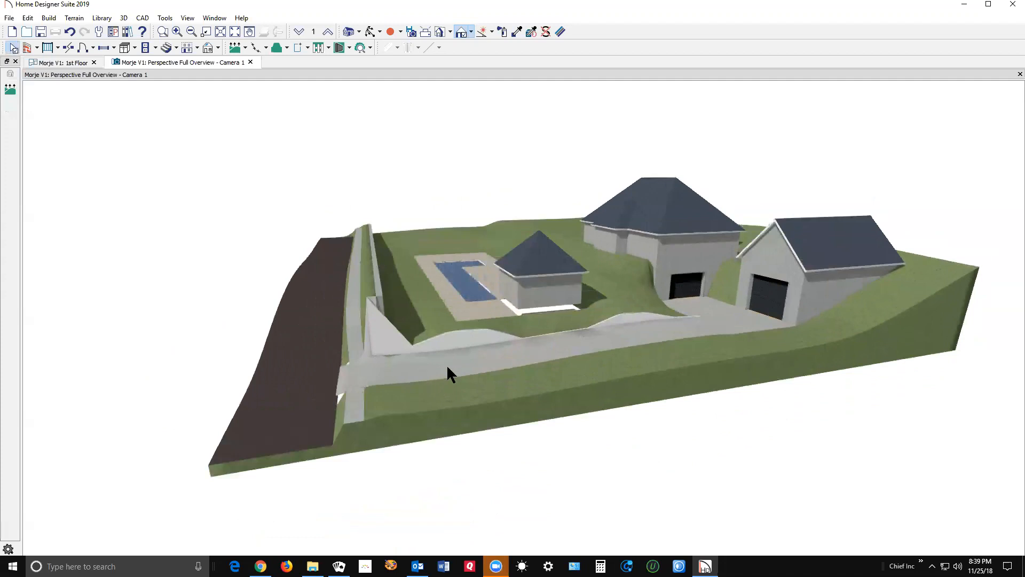
mouse_move(414, 385)
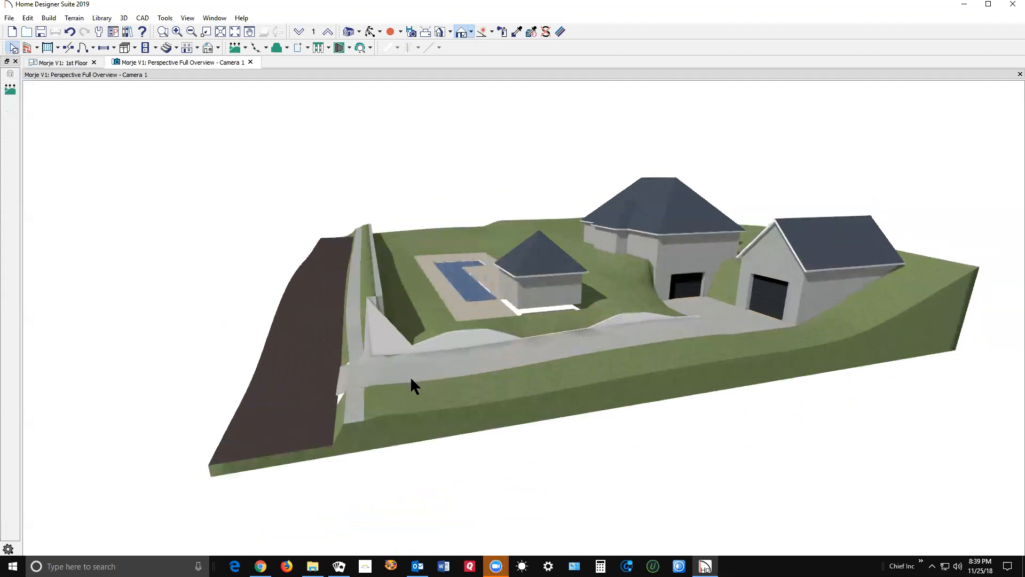
- Set the middle elevation line to -4000 mm and the bottom line to -4100 mm
click(62, 62)
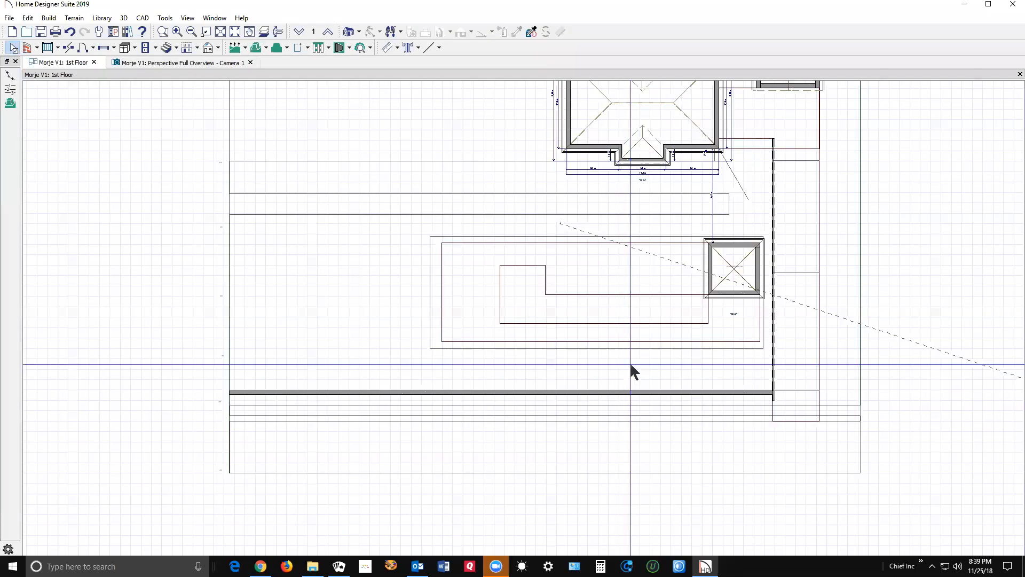
mouse_move(804, 281)
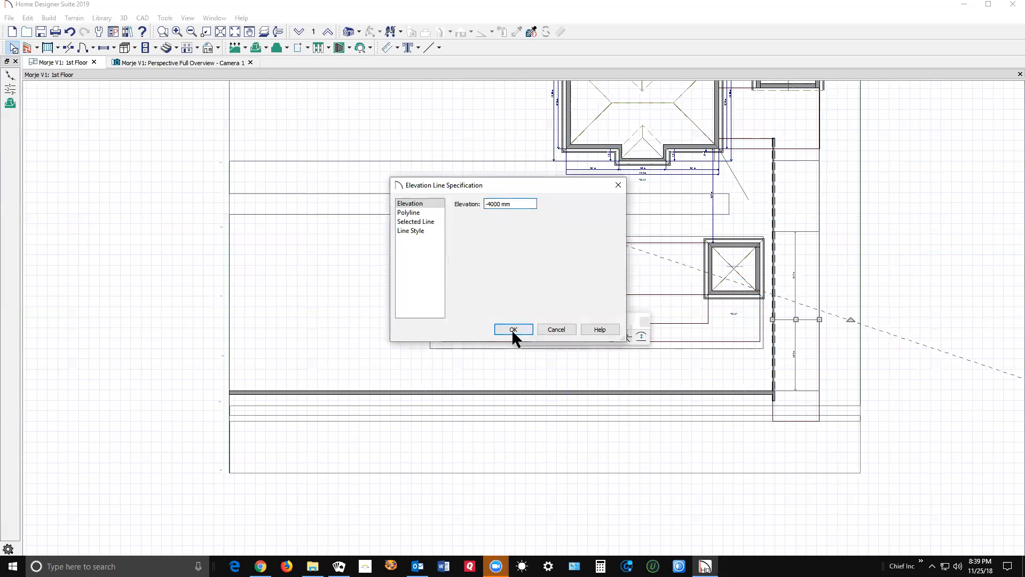
click(513, 329)
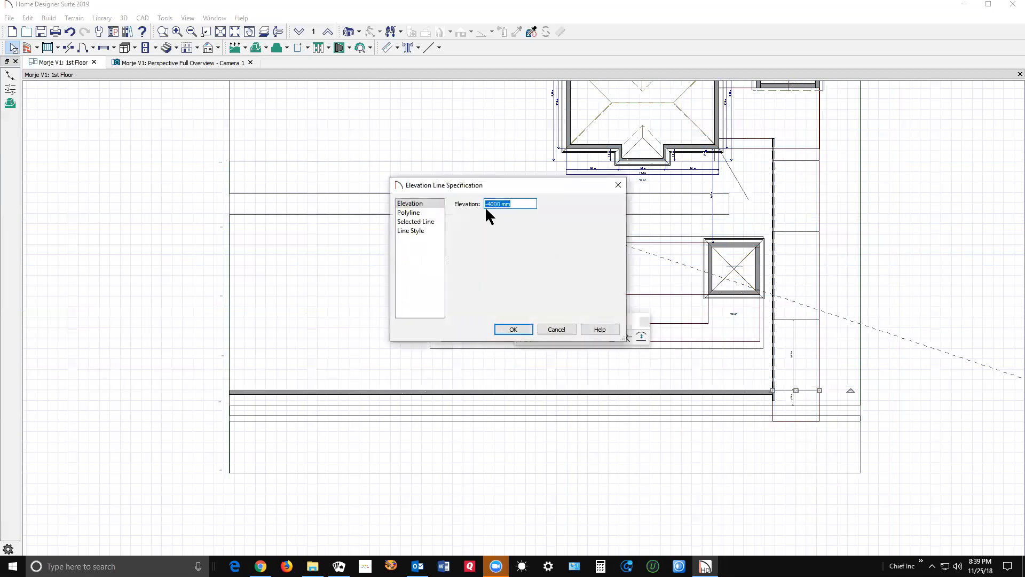
click(510, 203)
text(-4100)
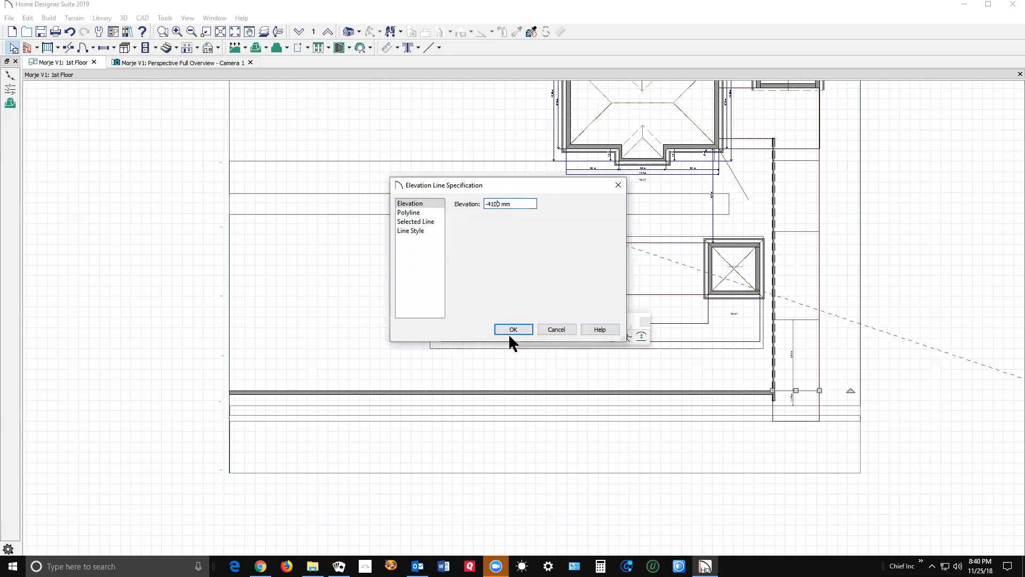
click(513, 329)
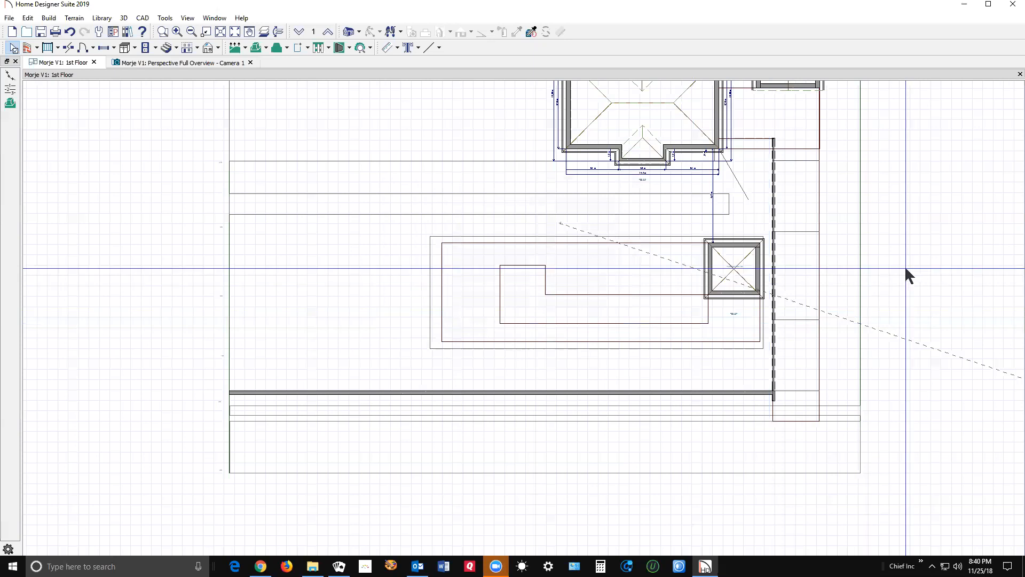
- Rebuild the terrain in the 3D overview to see the pool house on the regraded slope
click(180, 62)
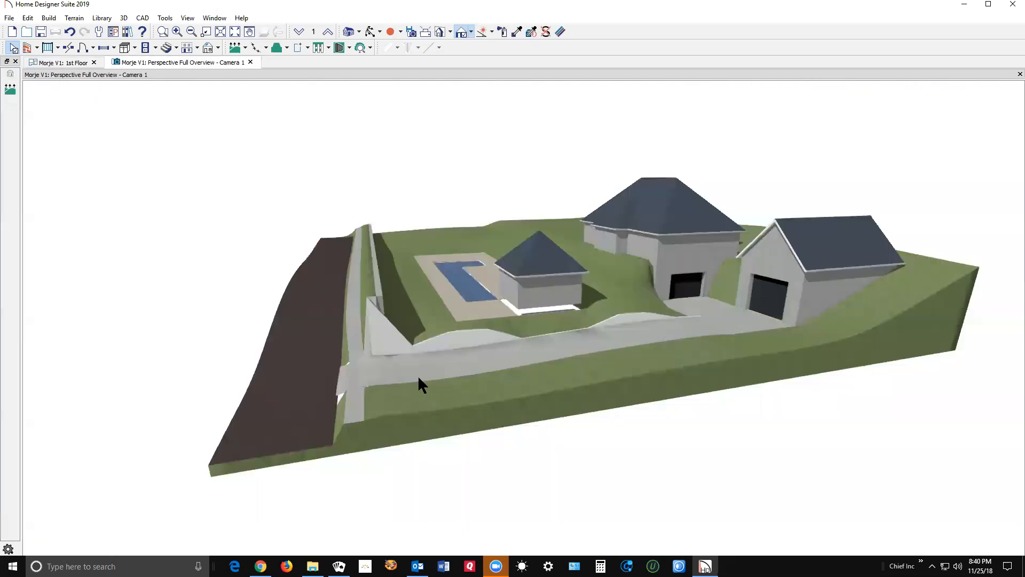
mouse_move(102, 18)
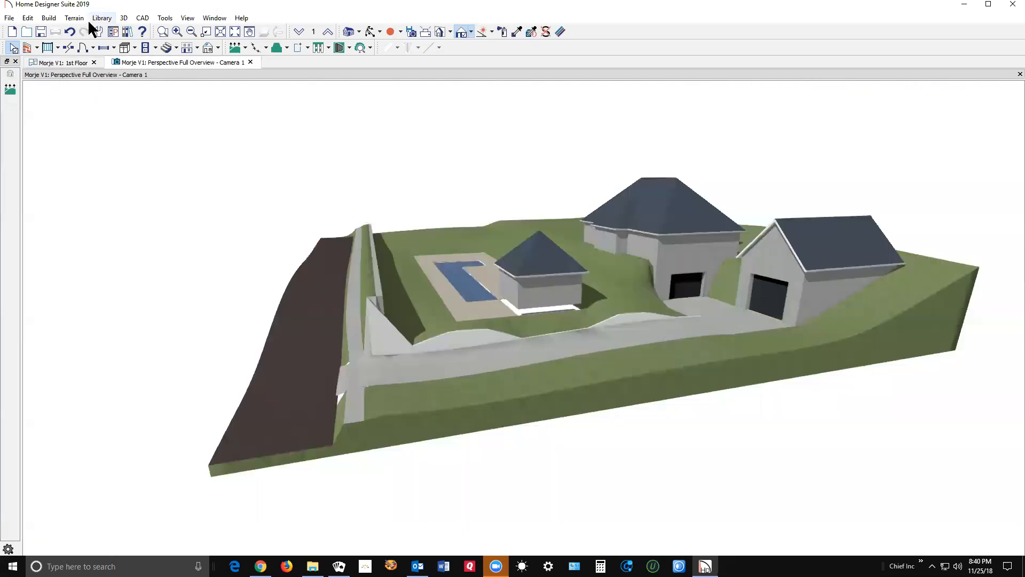
click(74, 17)
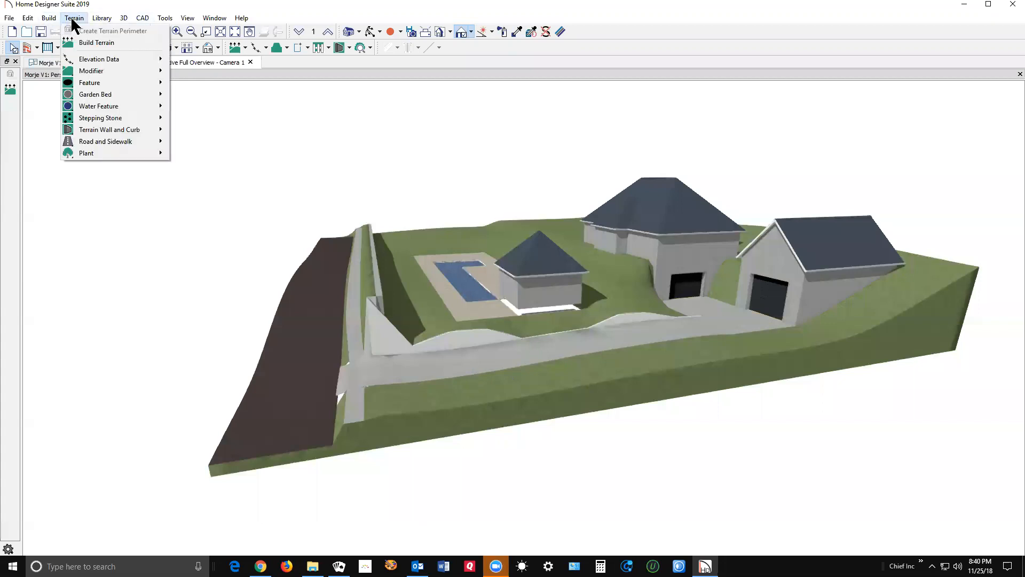
click(455, 371)
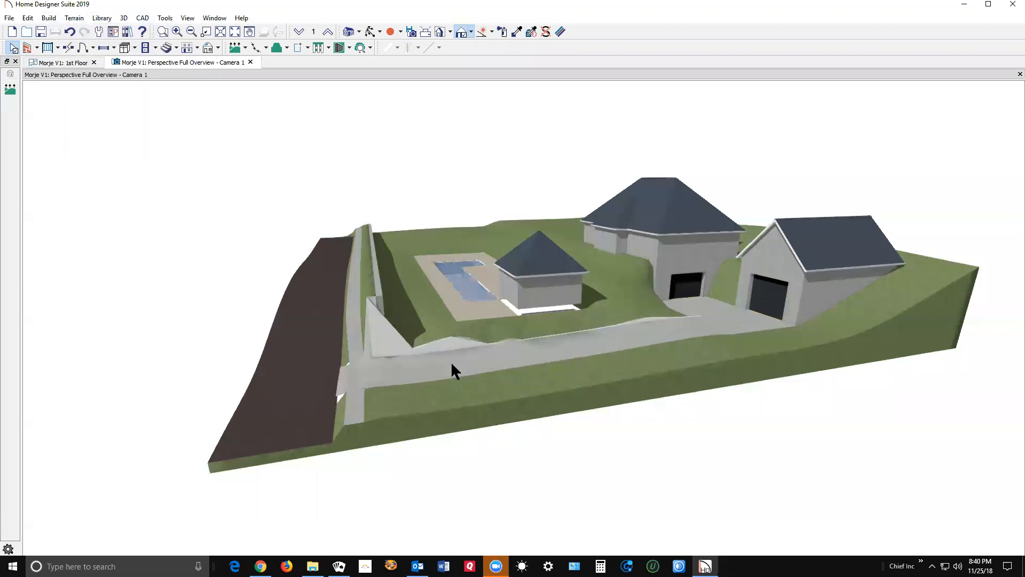
mouse_move(646, 359)
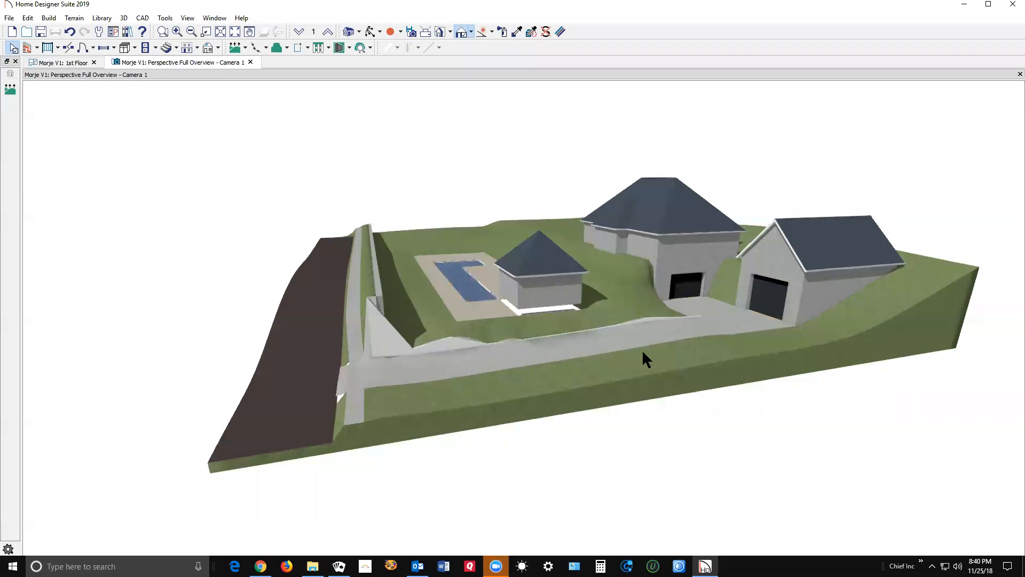
mouse_move(407, 400)
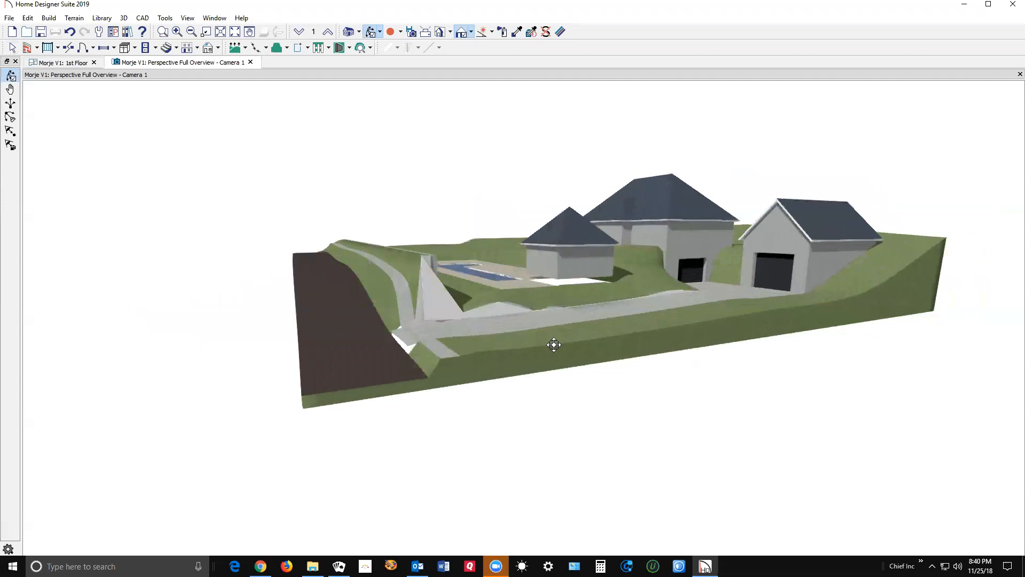
mouse_move(533, 326)
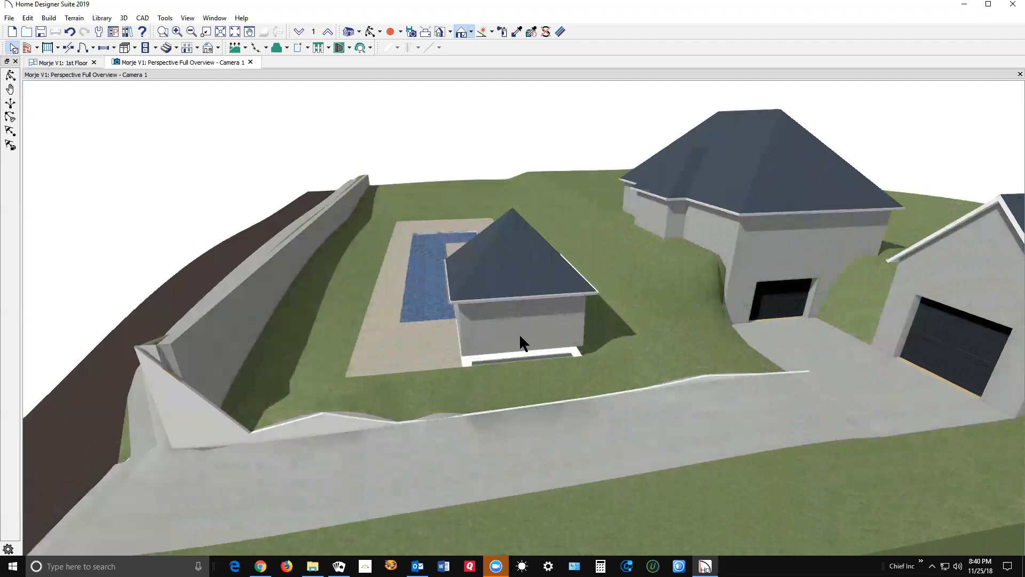
- Lower the pool house room's floor (C) elevation to -2000 mm in Room Specification
click(62, 62)
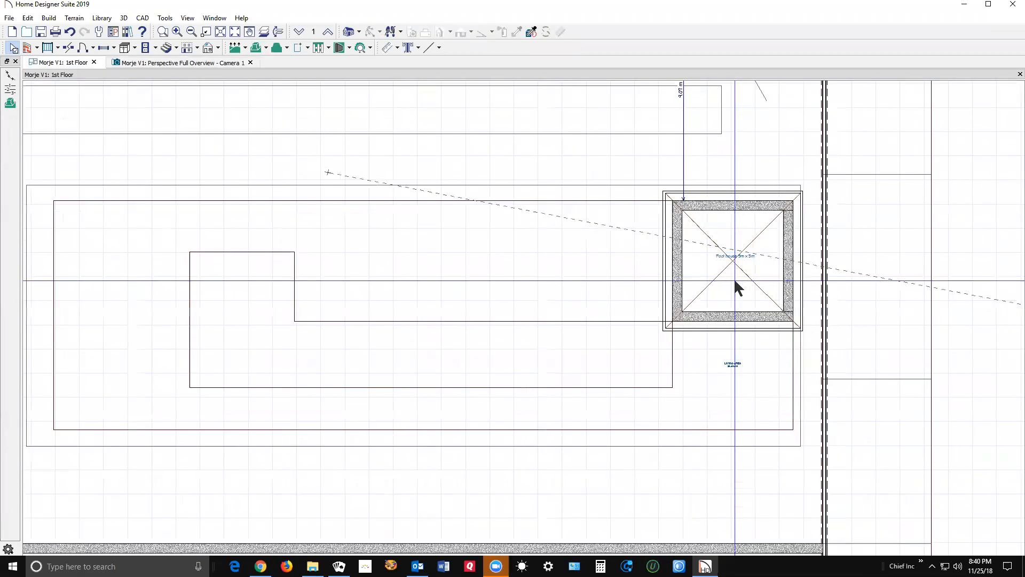
click(737, 289)
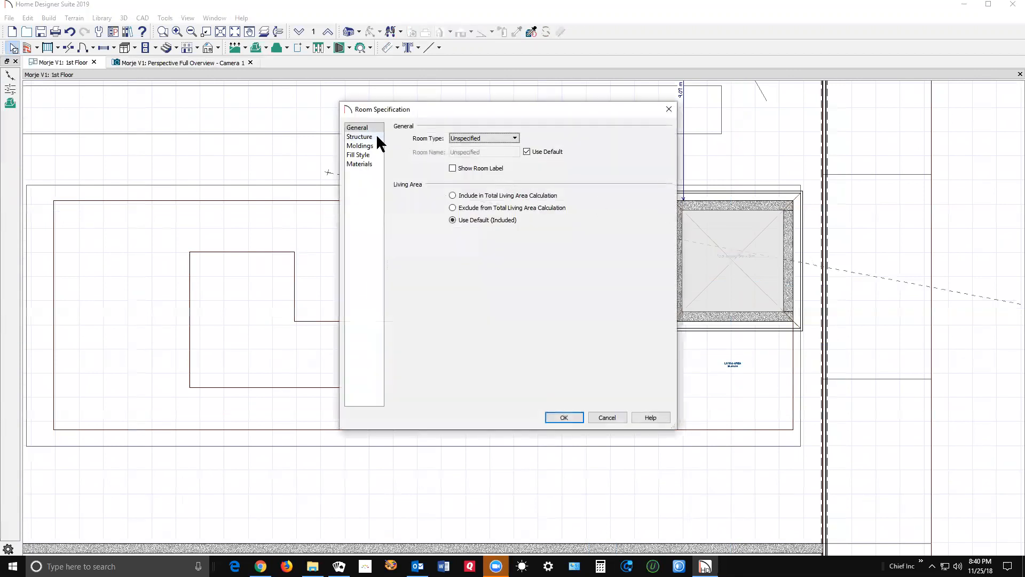
click(360, 136)
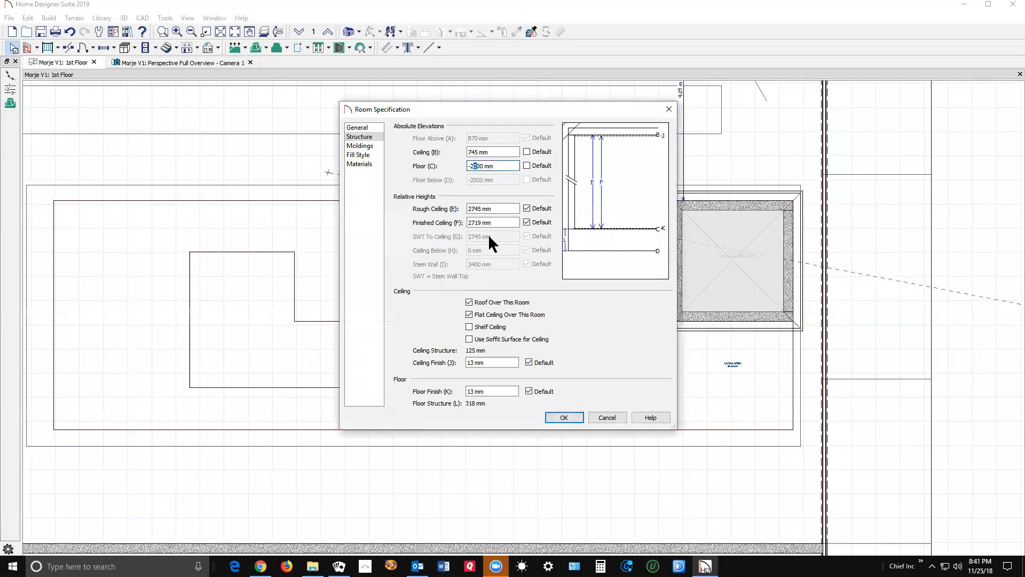
click(563, 417)
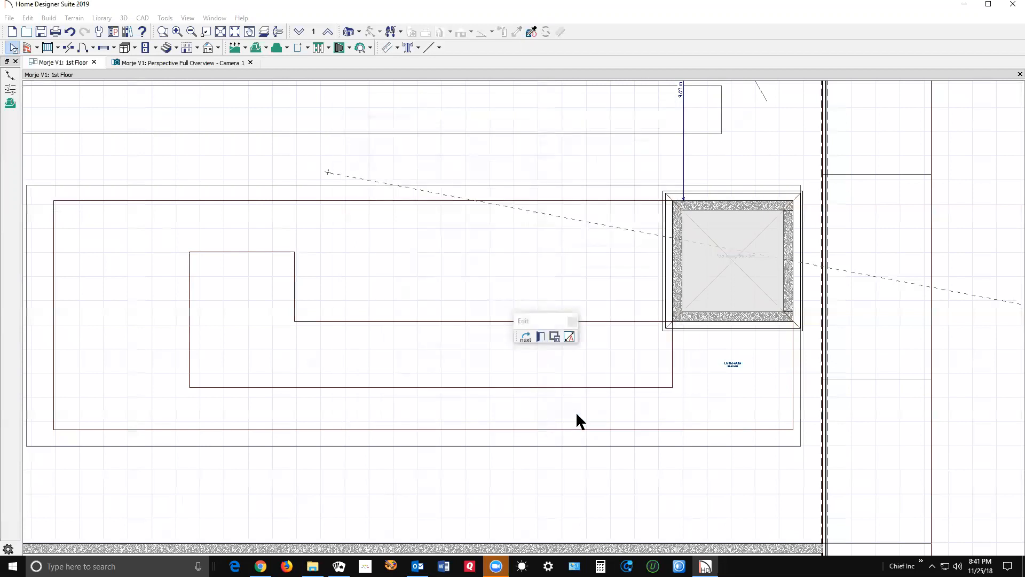
- Return to the Perspective Full Overview to view the pool house flush on the terrain
click(181, 61)
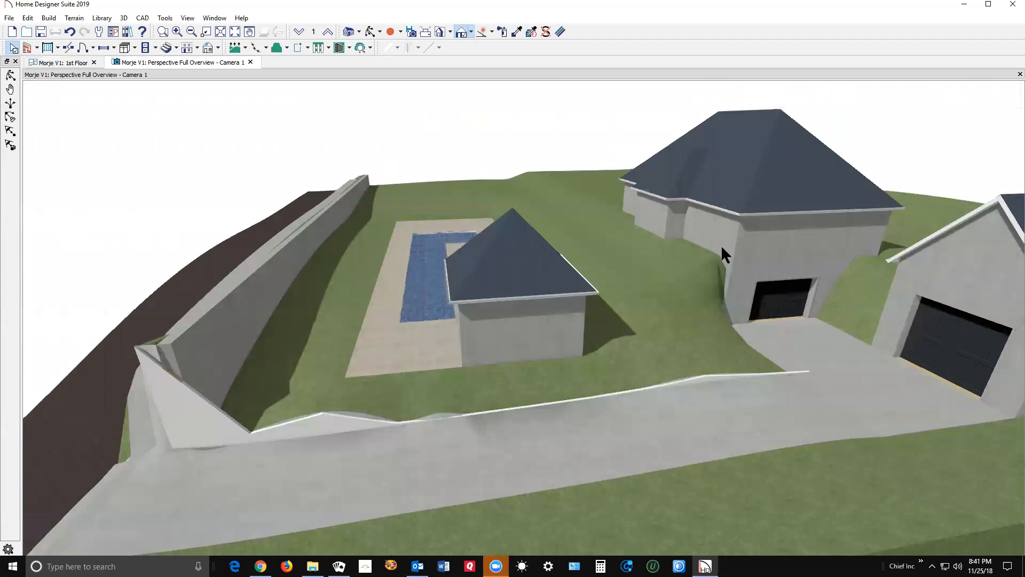
mouse_move(524, 288)
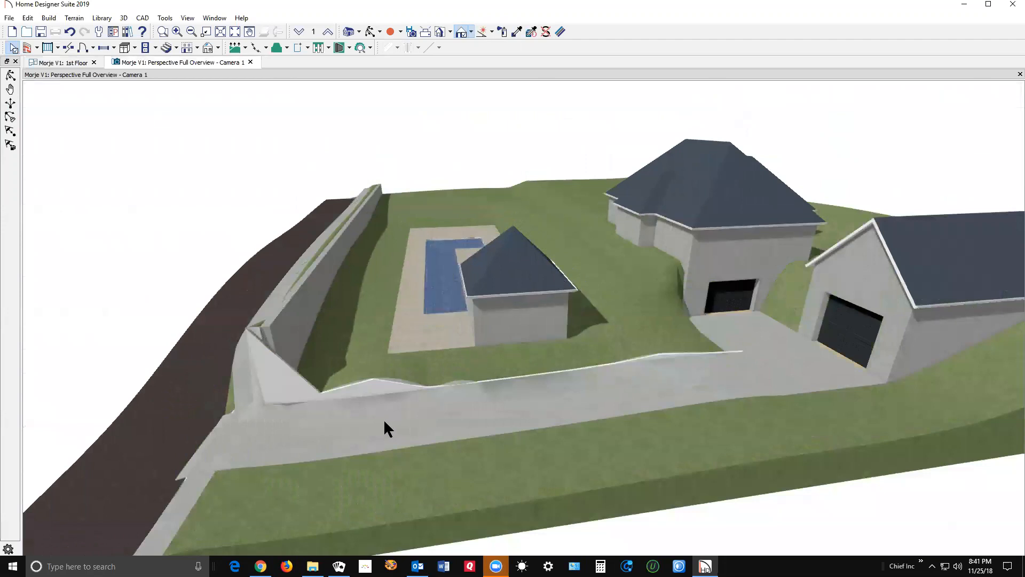
mouse_move(282, 340)
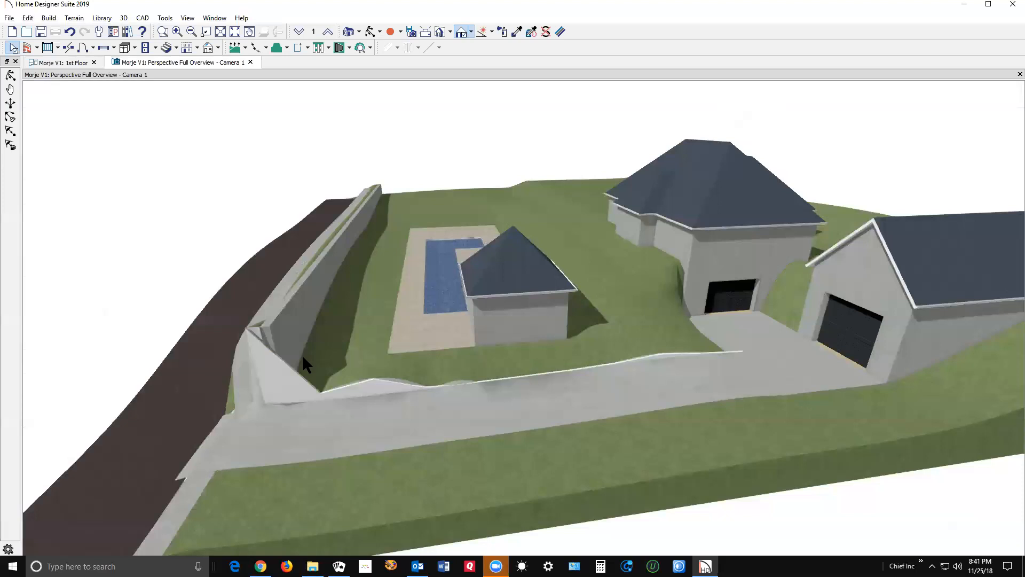
mouse_move(203, 398)
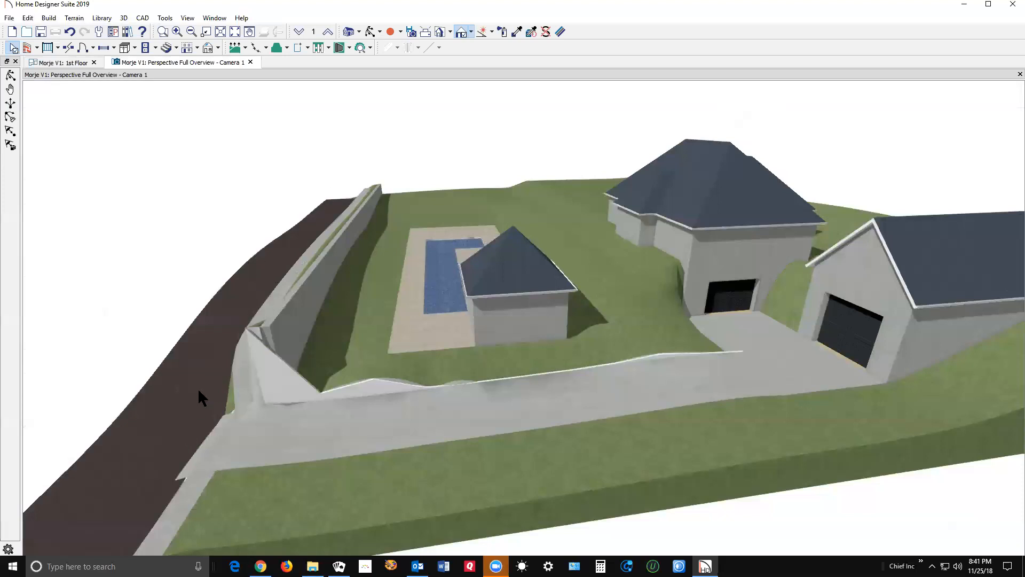
mouse_move(378, 184)
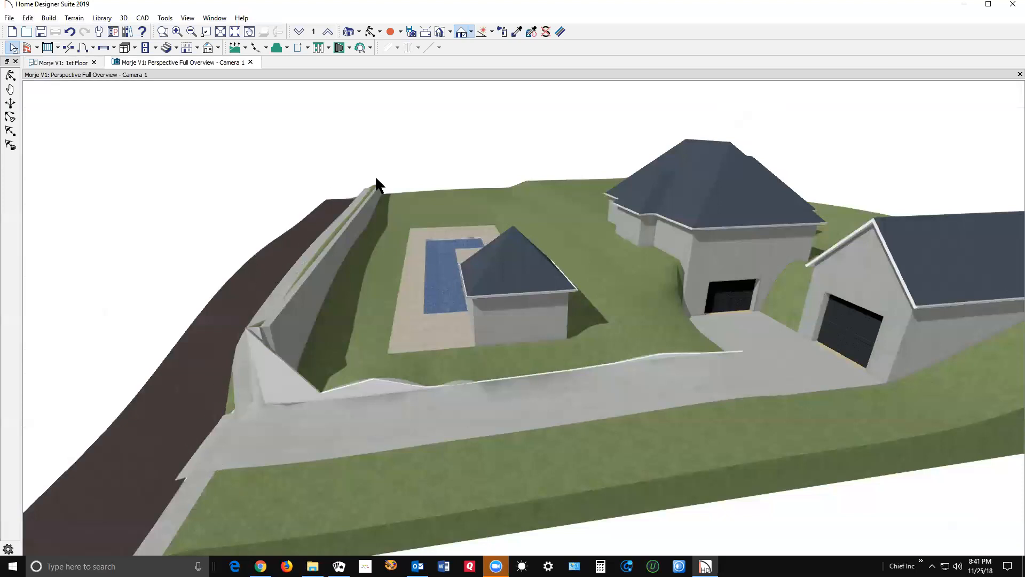
mouse_move(585, 171)
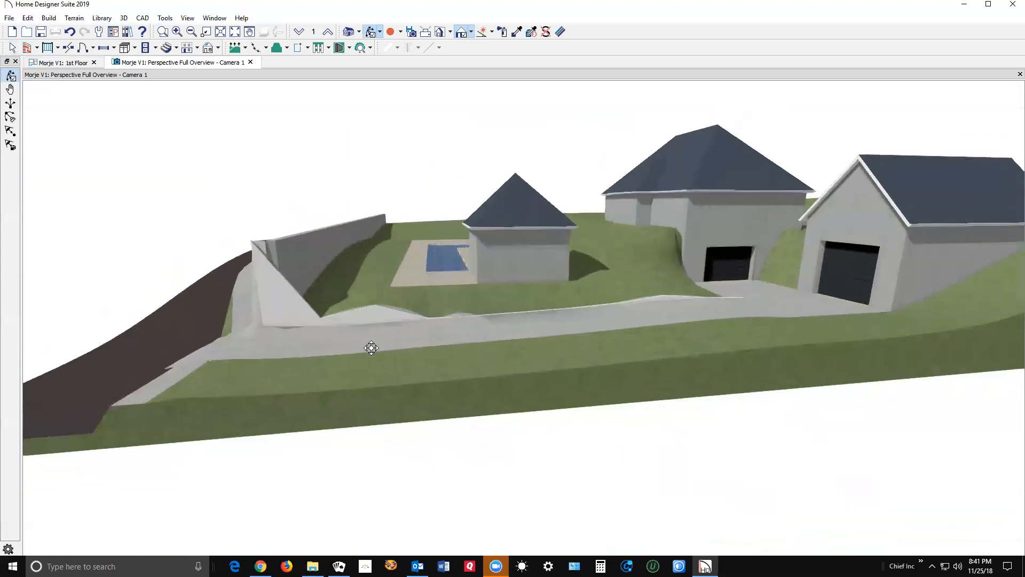
mouse_move(309, 235)
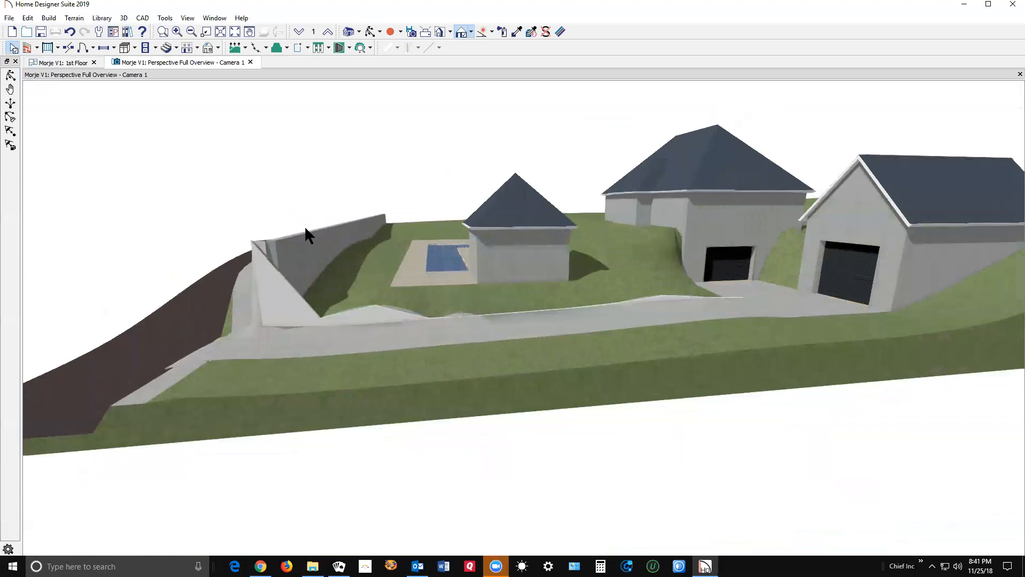
mouse_move(313, 315)
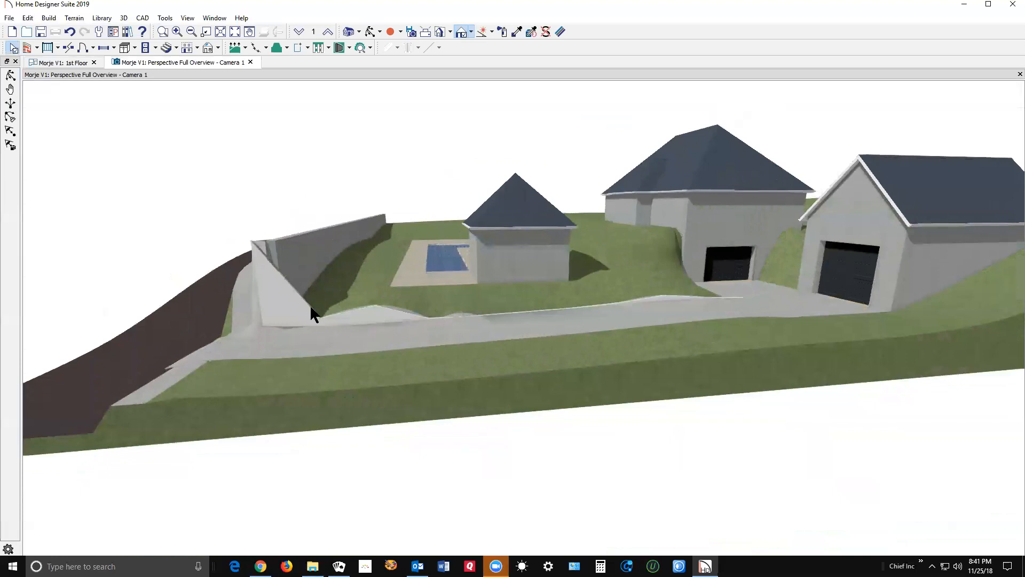
mouse_move(292, 312)
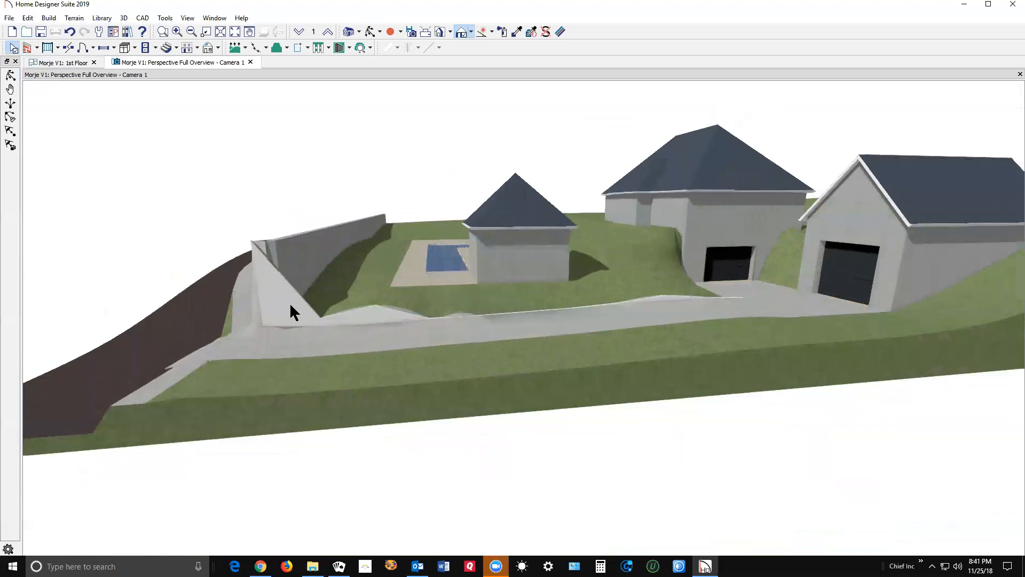
click(293, 303)
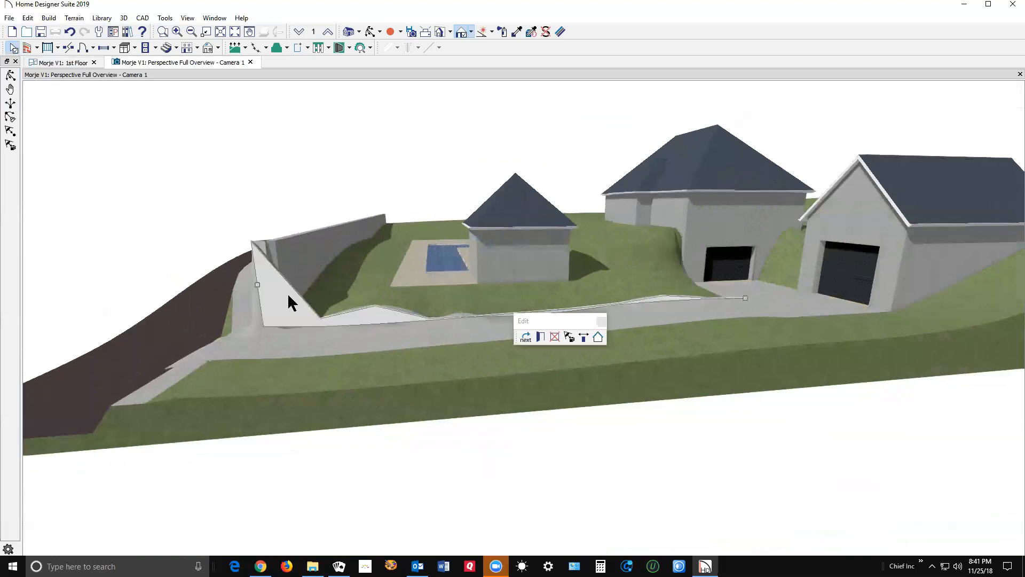
mouse_move(333, 282)
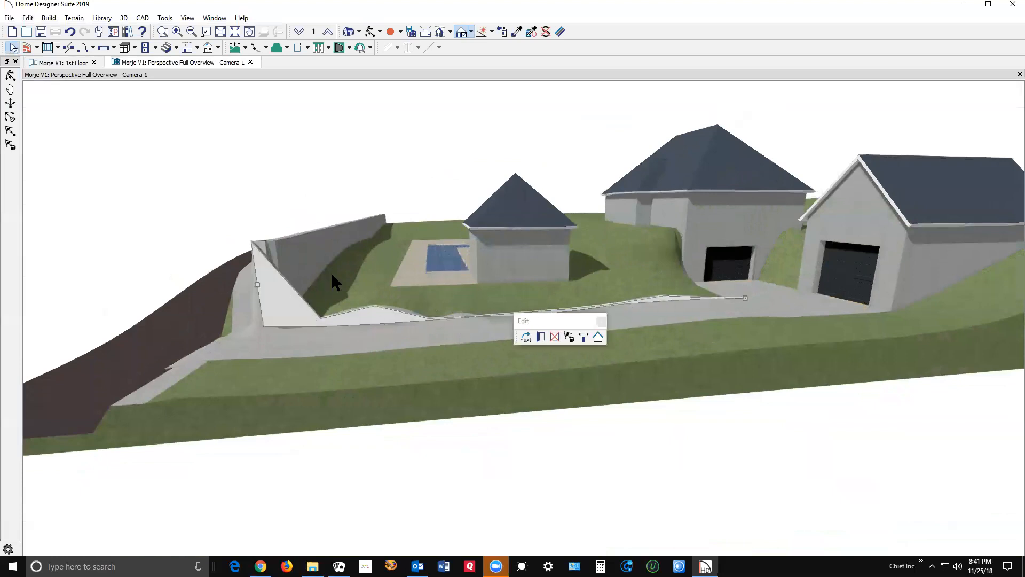
mouse_move(273, 297)
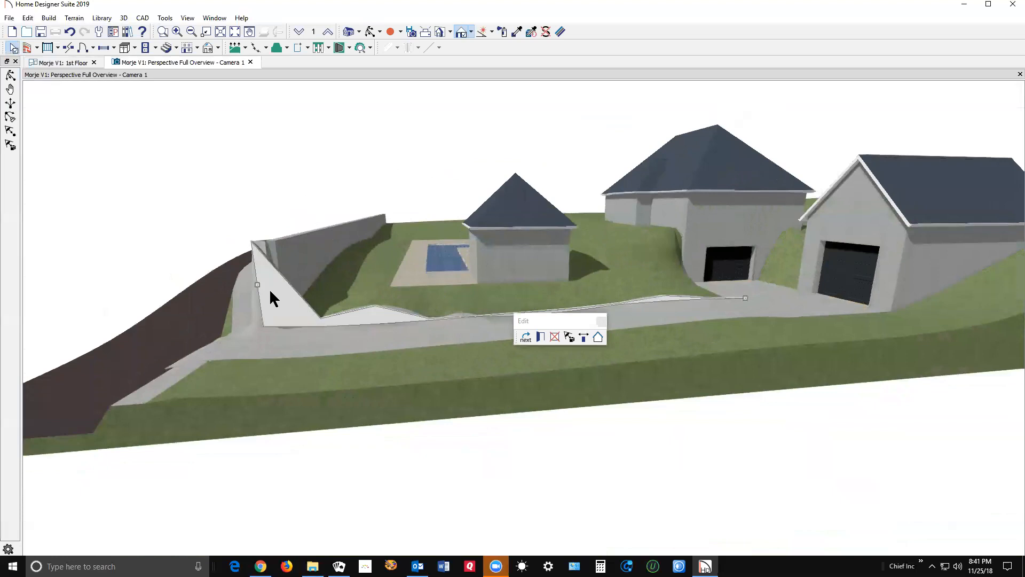
mouse_move(284, 295)
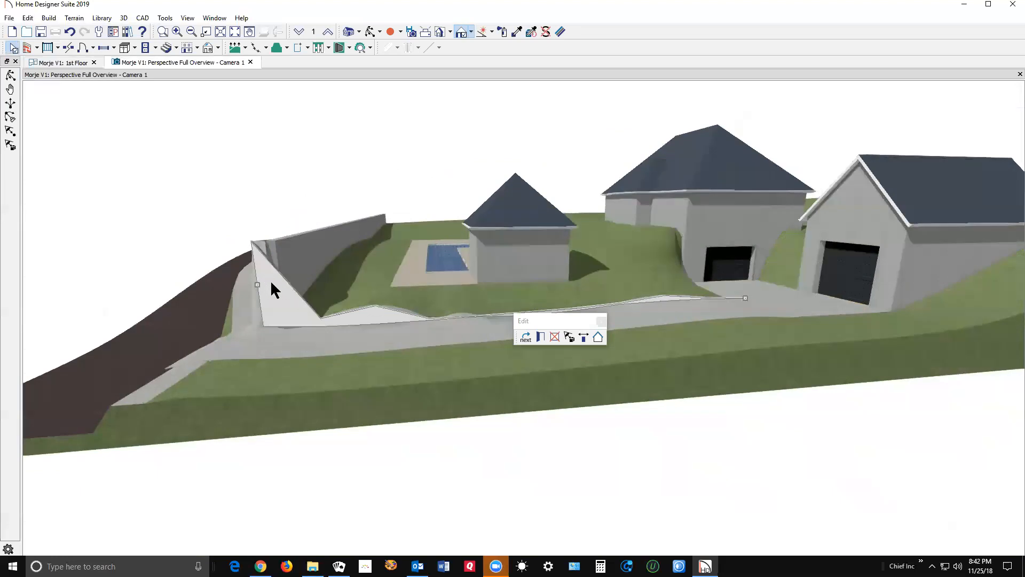
mouse_move(263, 277)
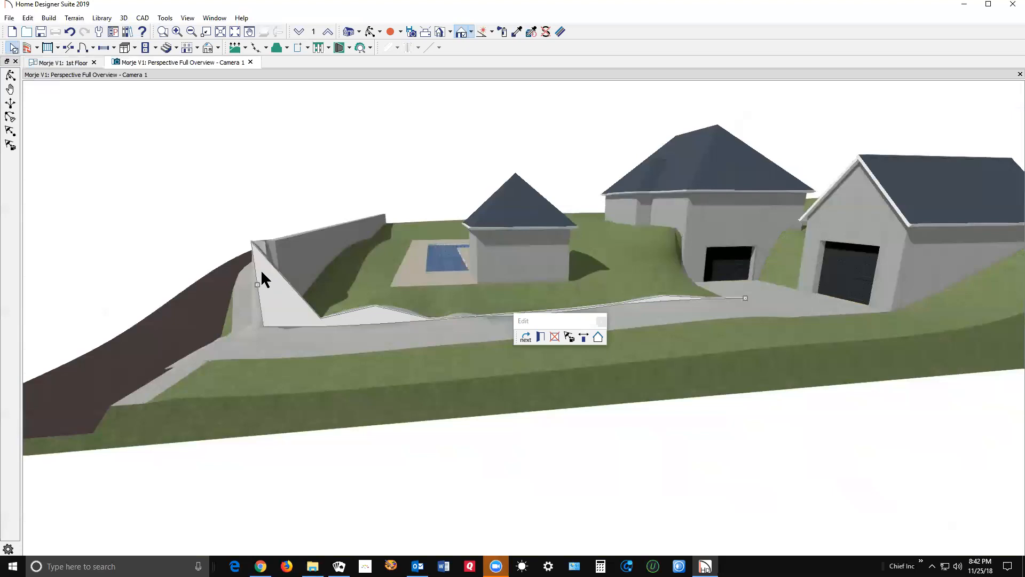
mouse_move(405, 270)
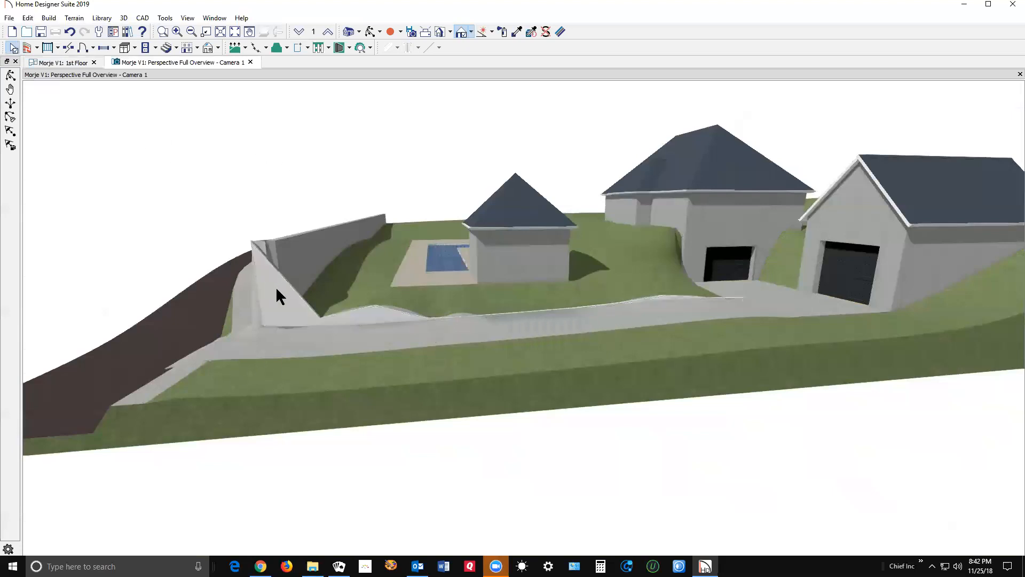
click(308, 304)
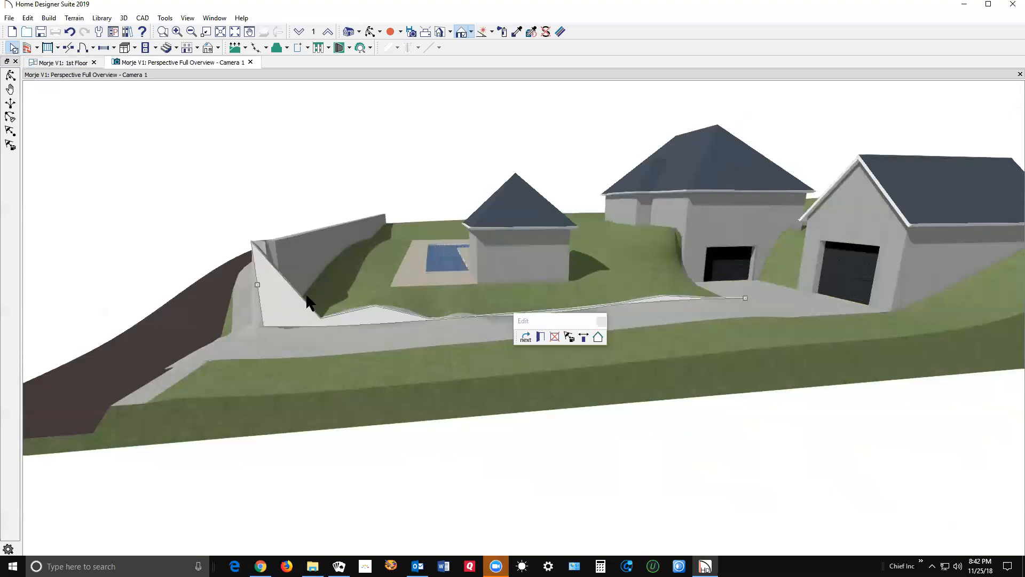
mouse_move(261, 311)
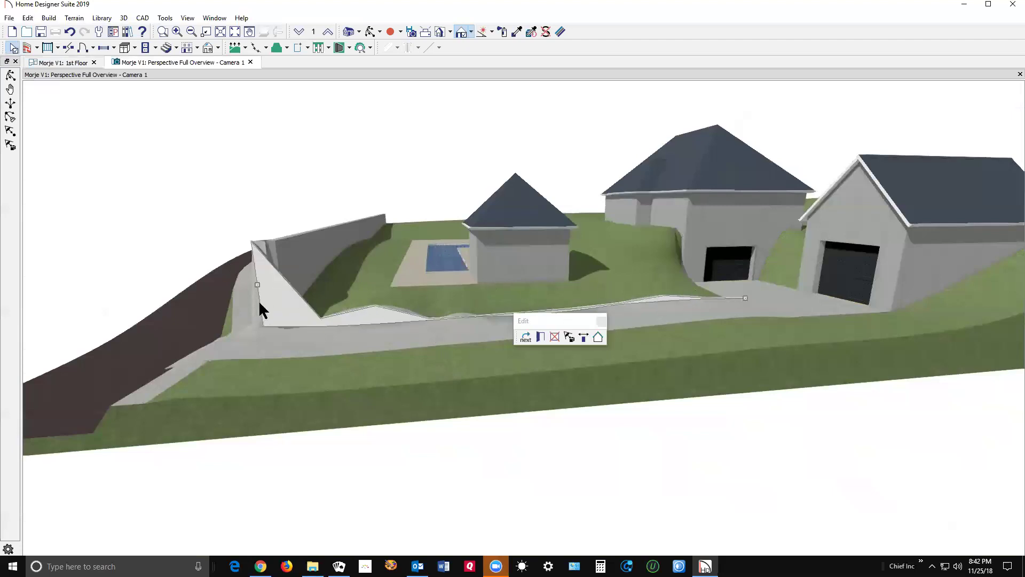
mouse_move(349, 312)
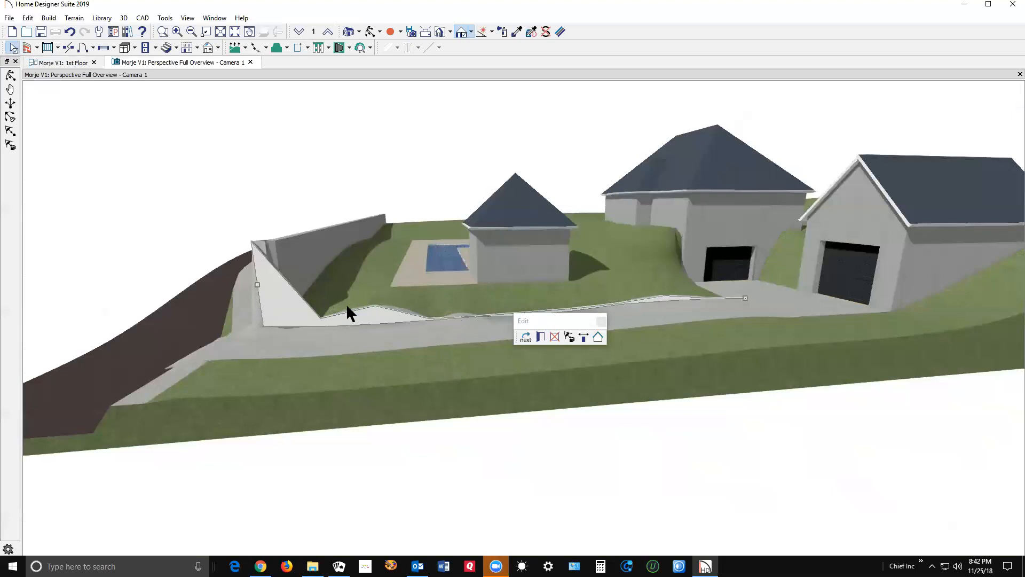
mouse_move(422, 289)
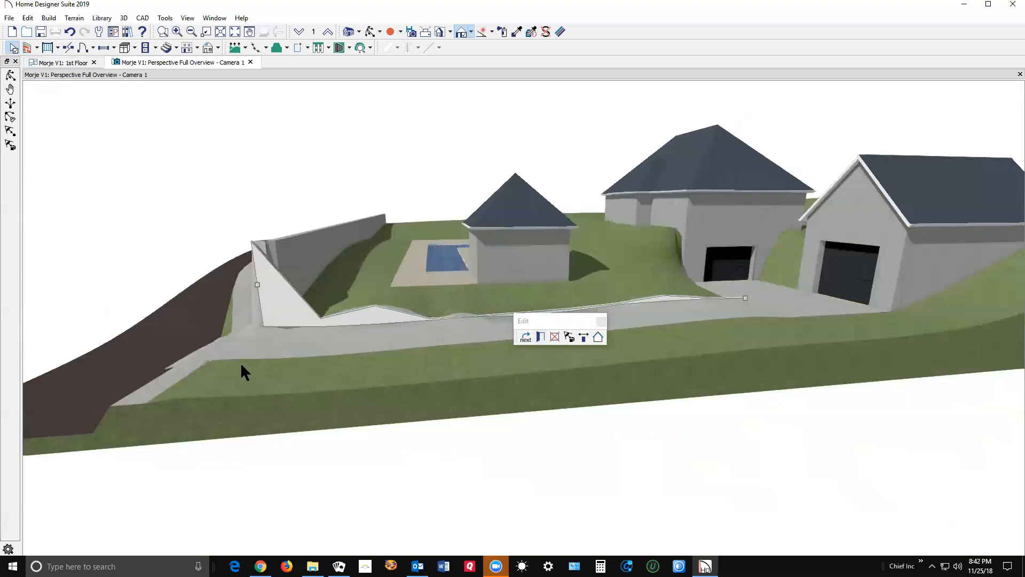
mouse_move(561, 187)
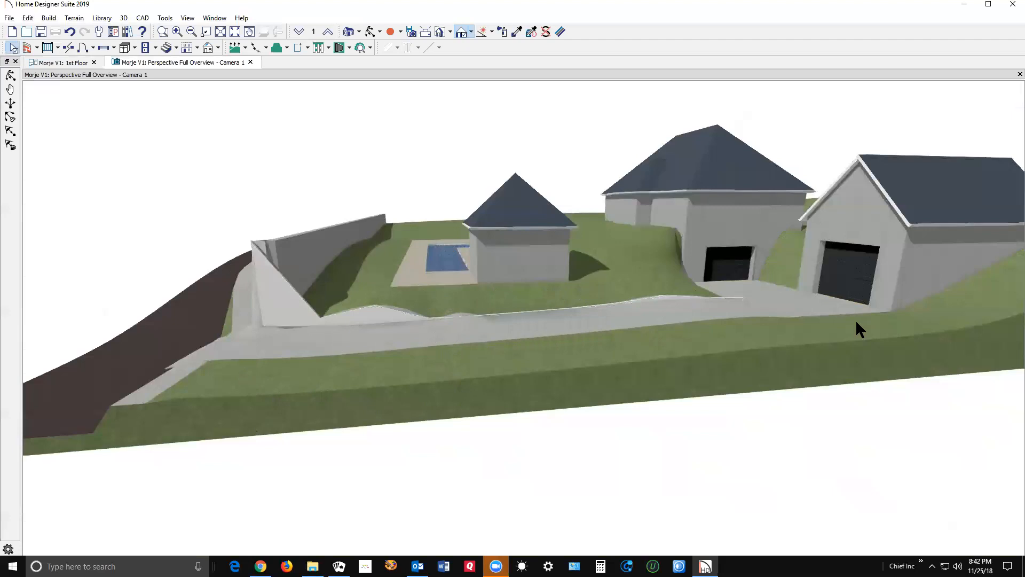
mouse_move(693, 177)
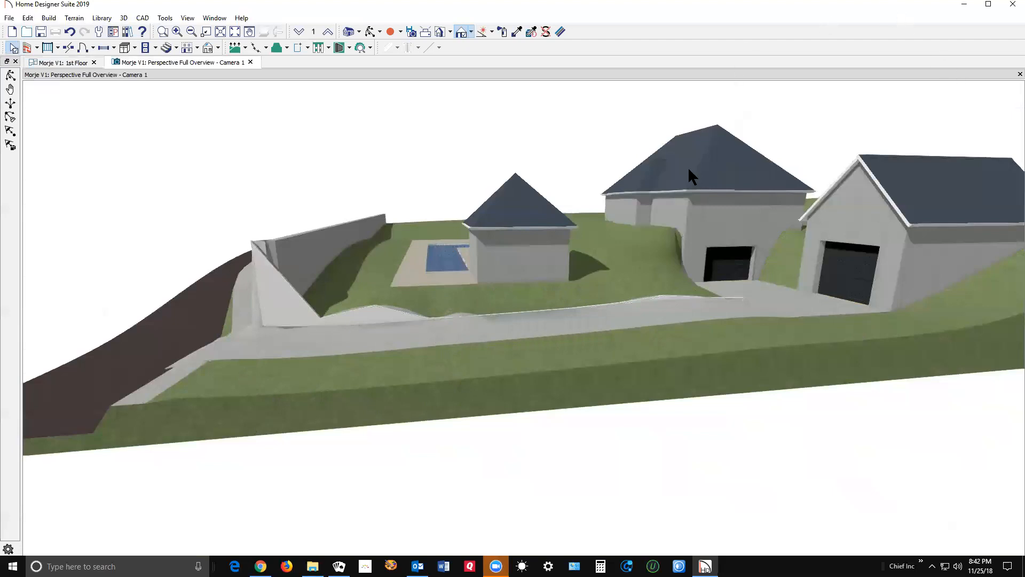
mouse_move(702, 147)
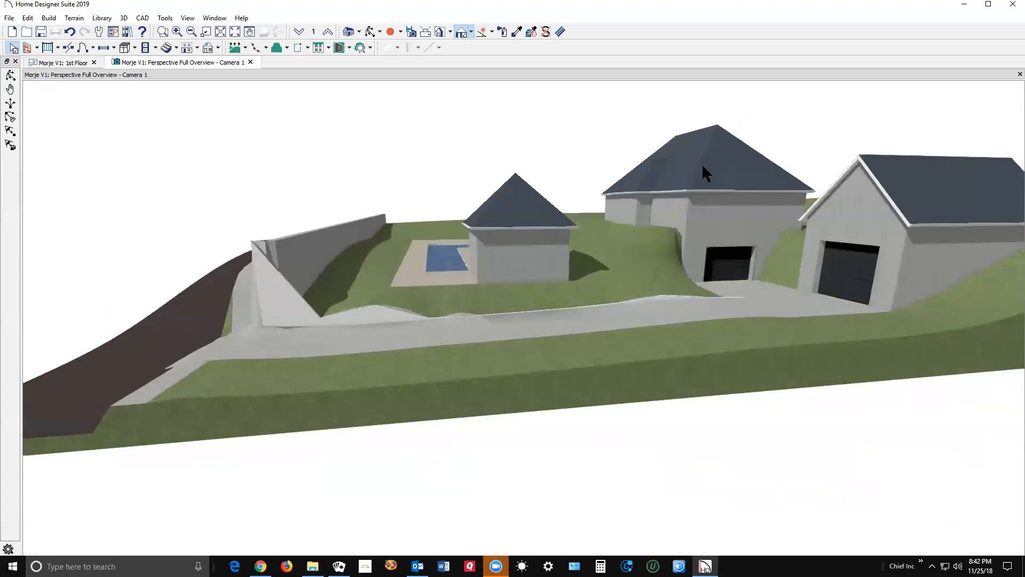
mouse_move(729, 196)
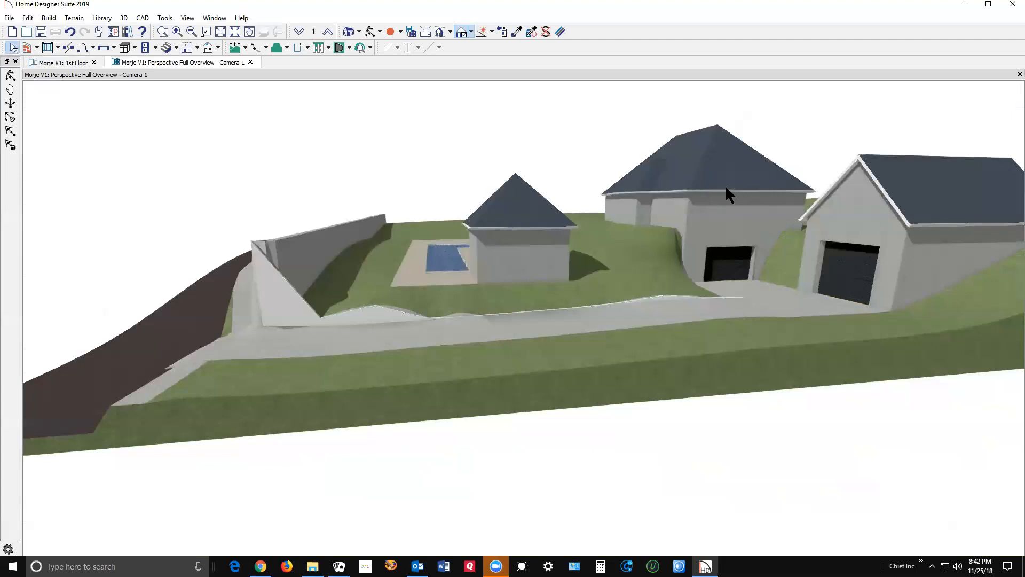